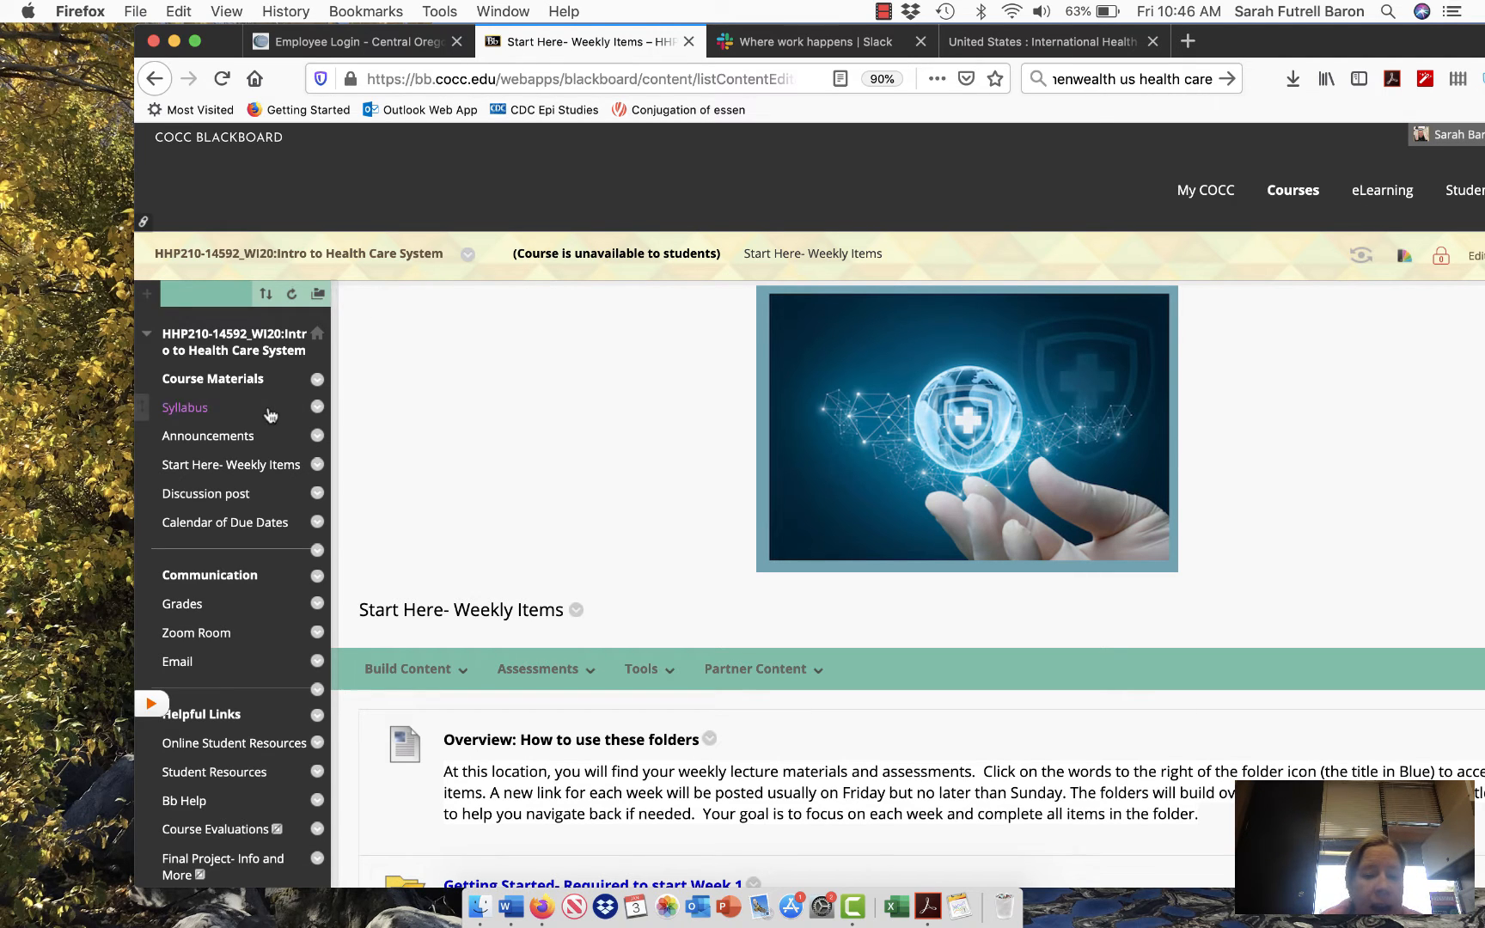
mouse_move(791, 301)
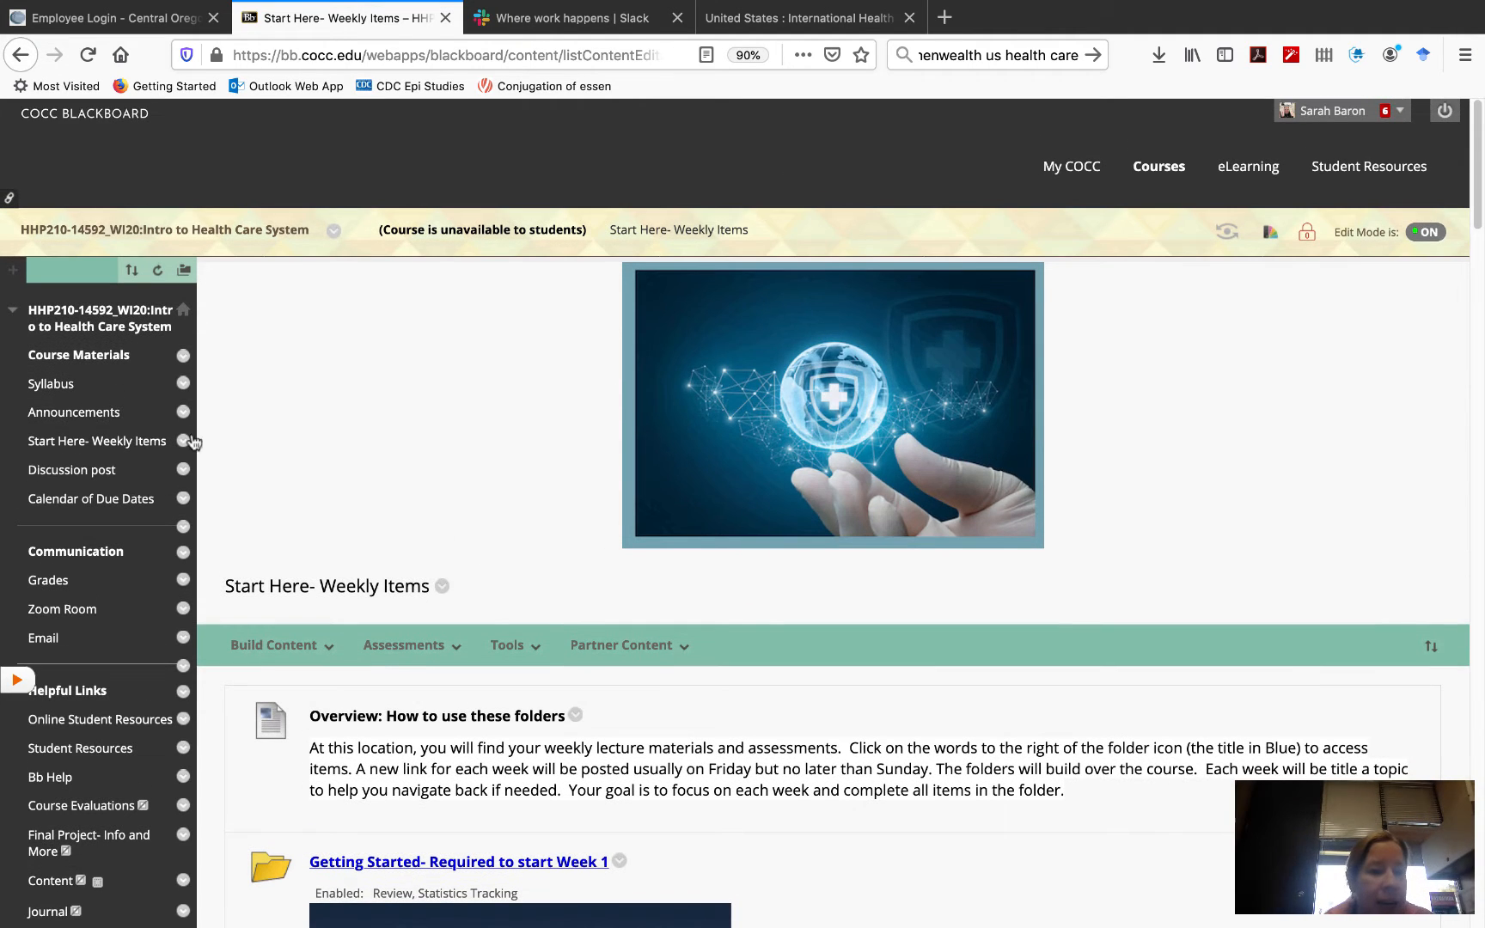
Go to the course Syllabus page showing the printable syllabus link and contact information
left_click(52, 383)
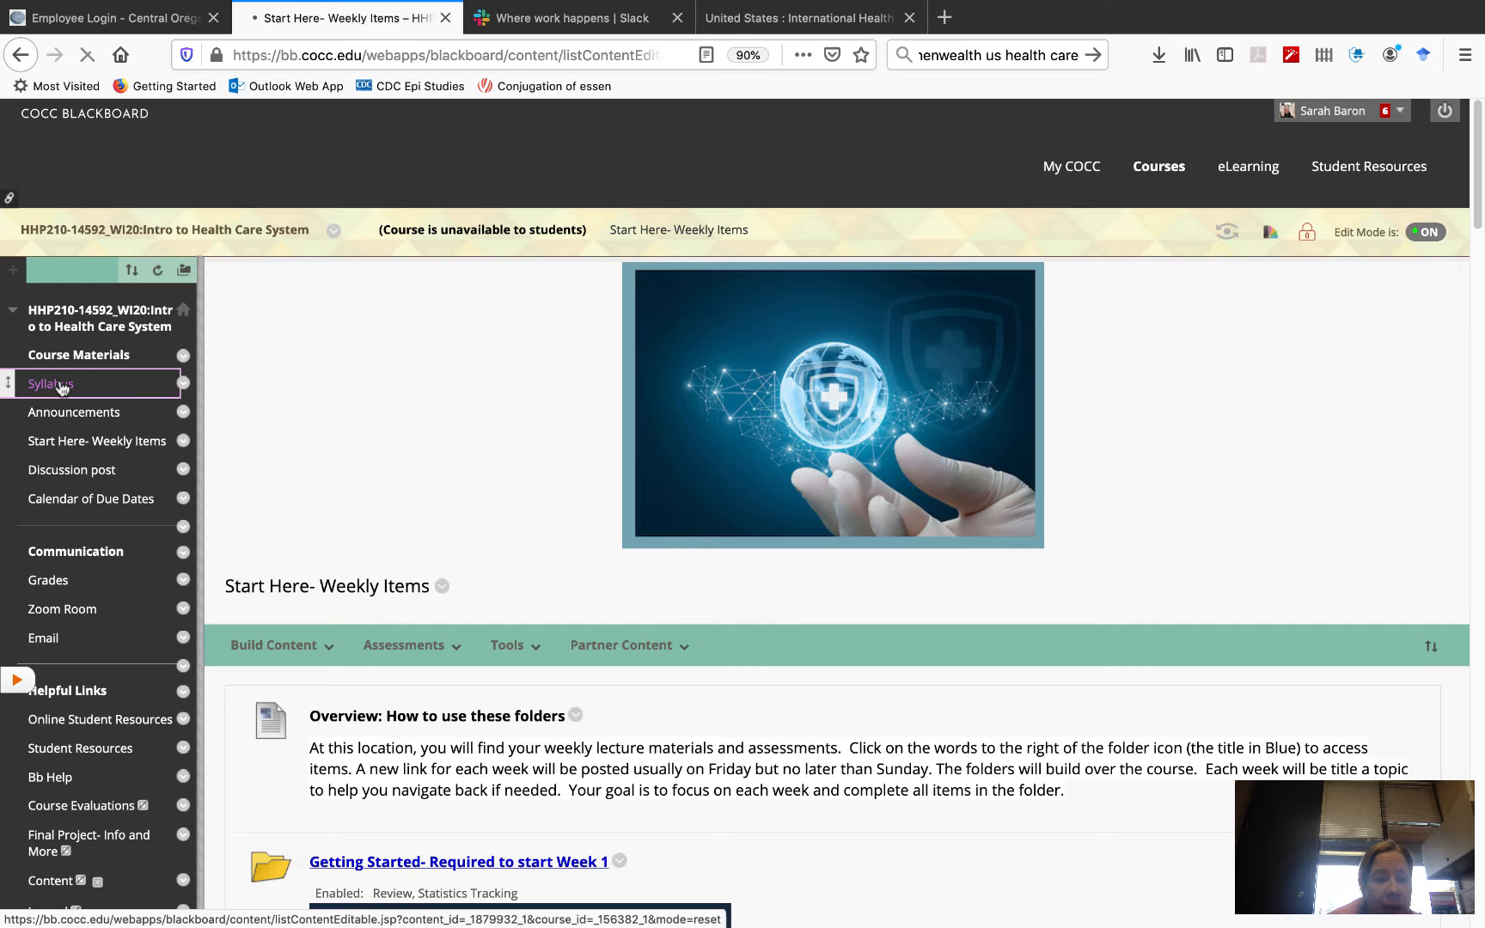
left_click(49, 383)
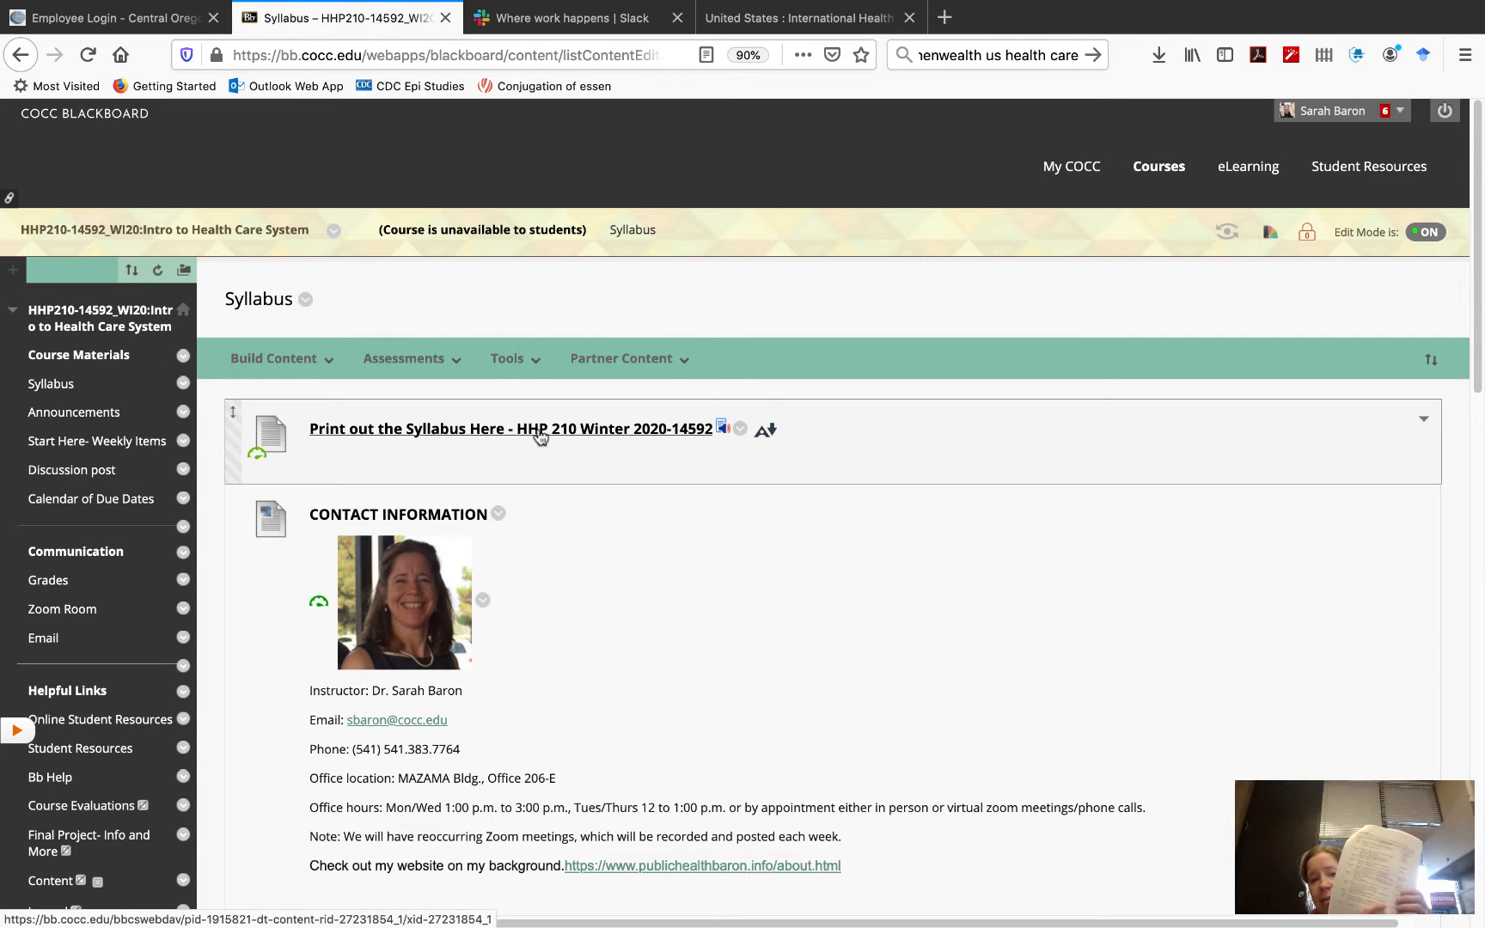
mouse_move(588, 483)
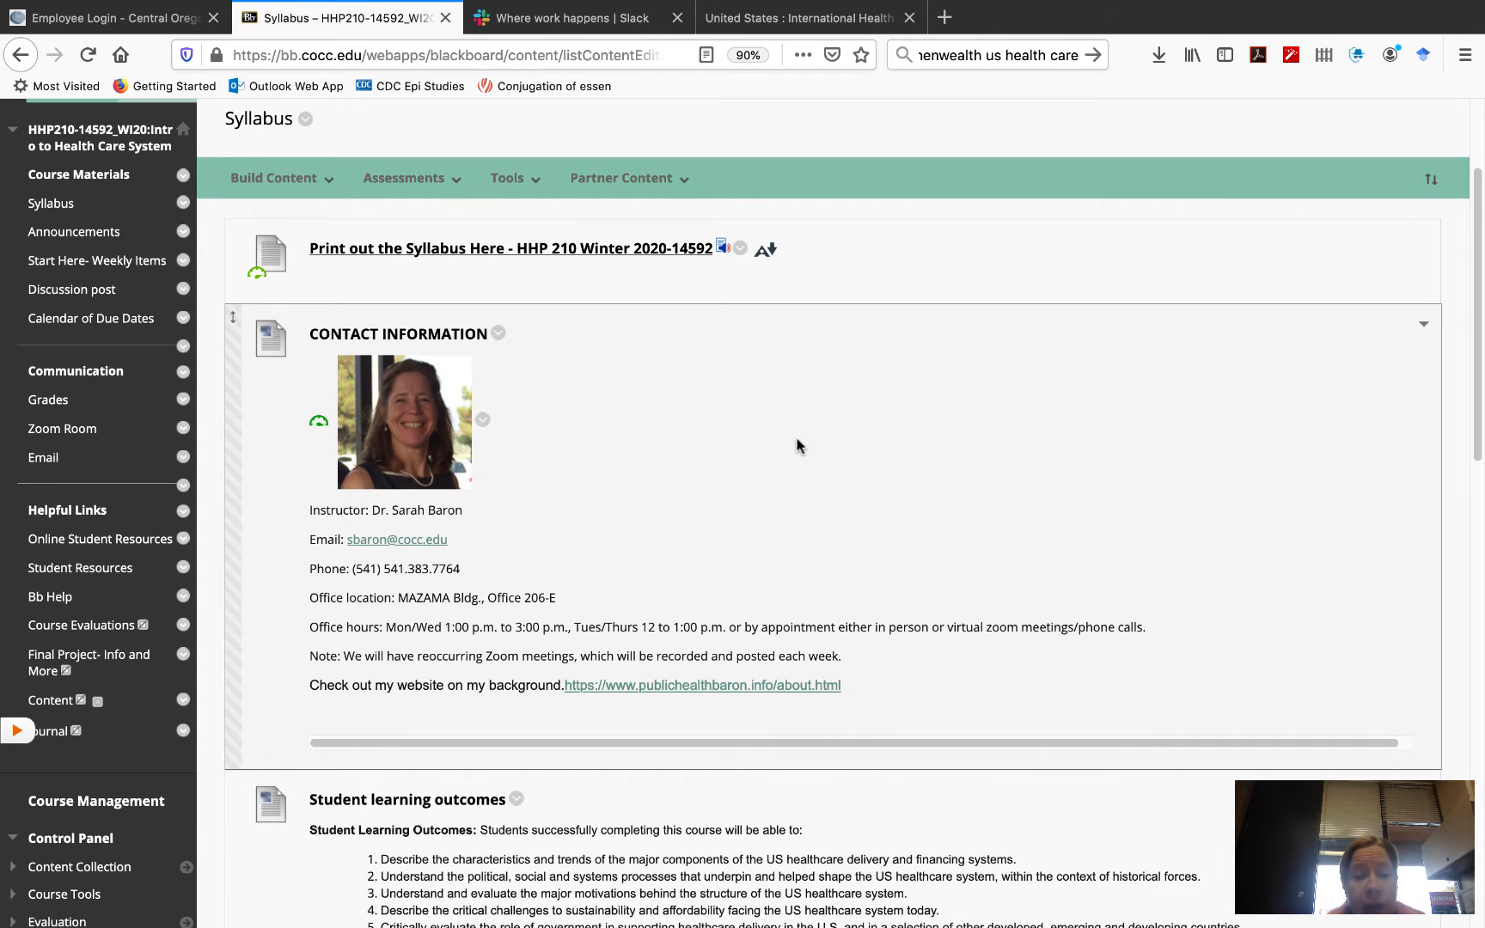
Scroll the syllabus to the student learning outcomes and the required textbook entry
scroll("down", 3)
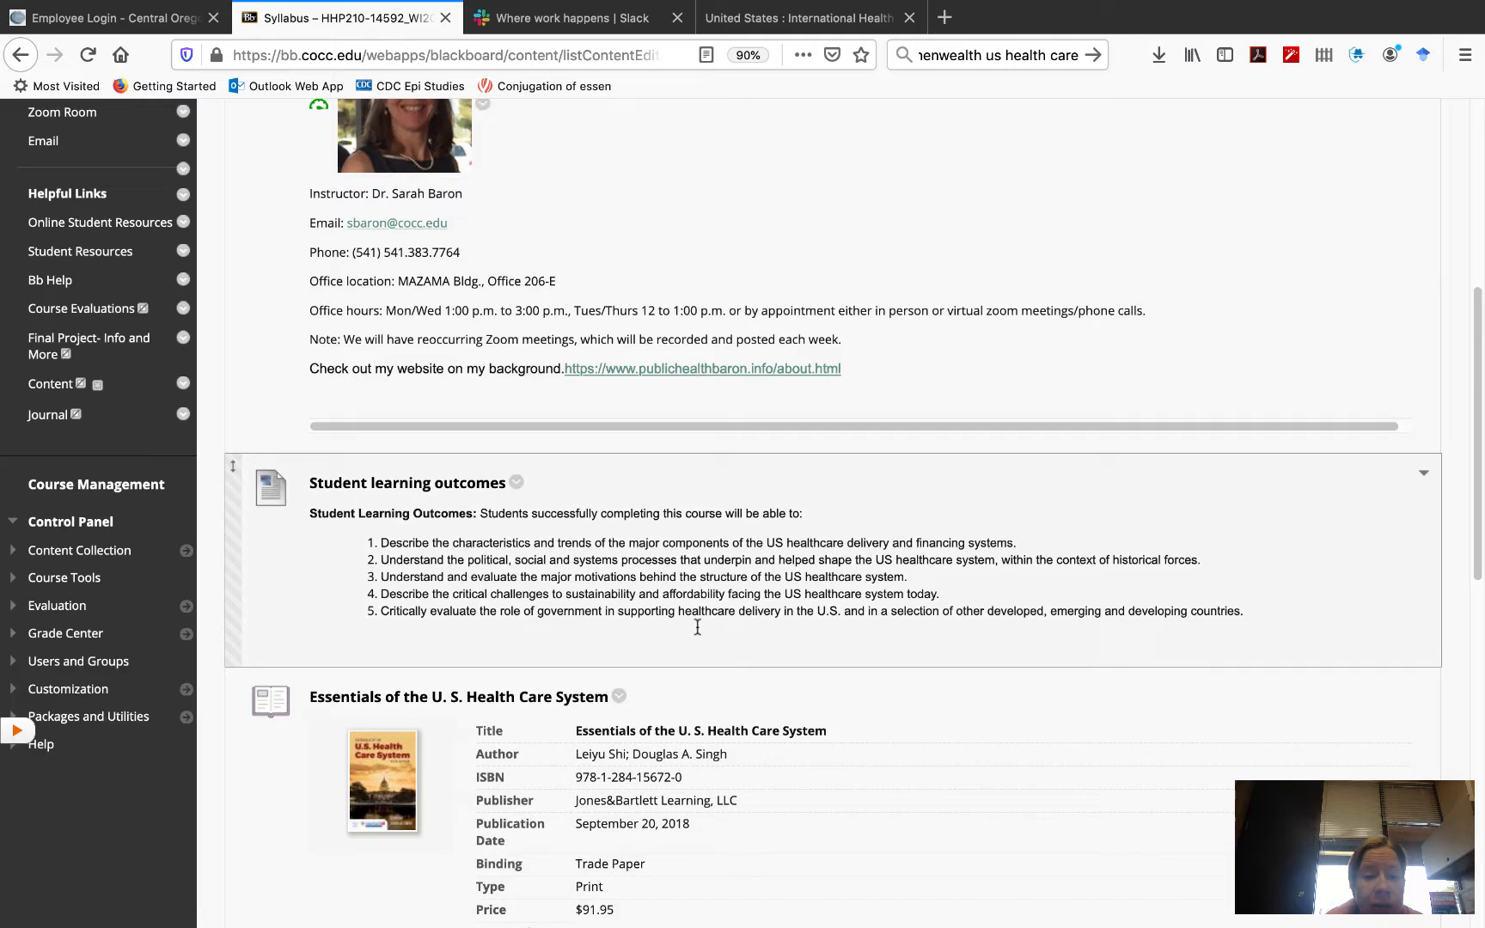
scroll("down", 3)
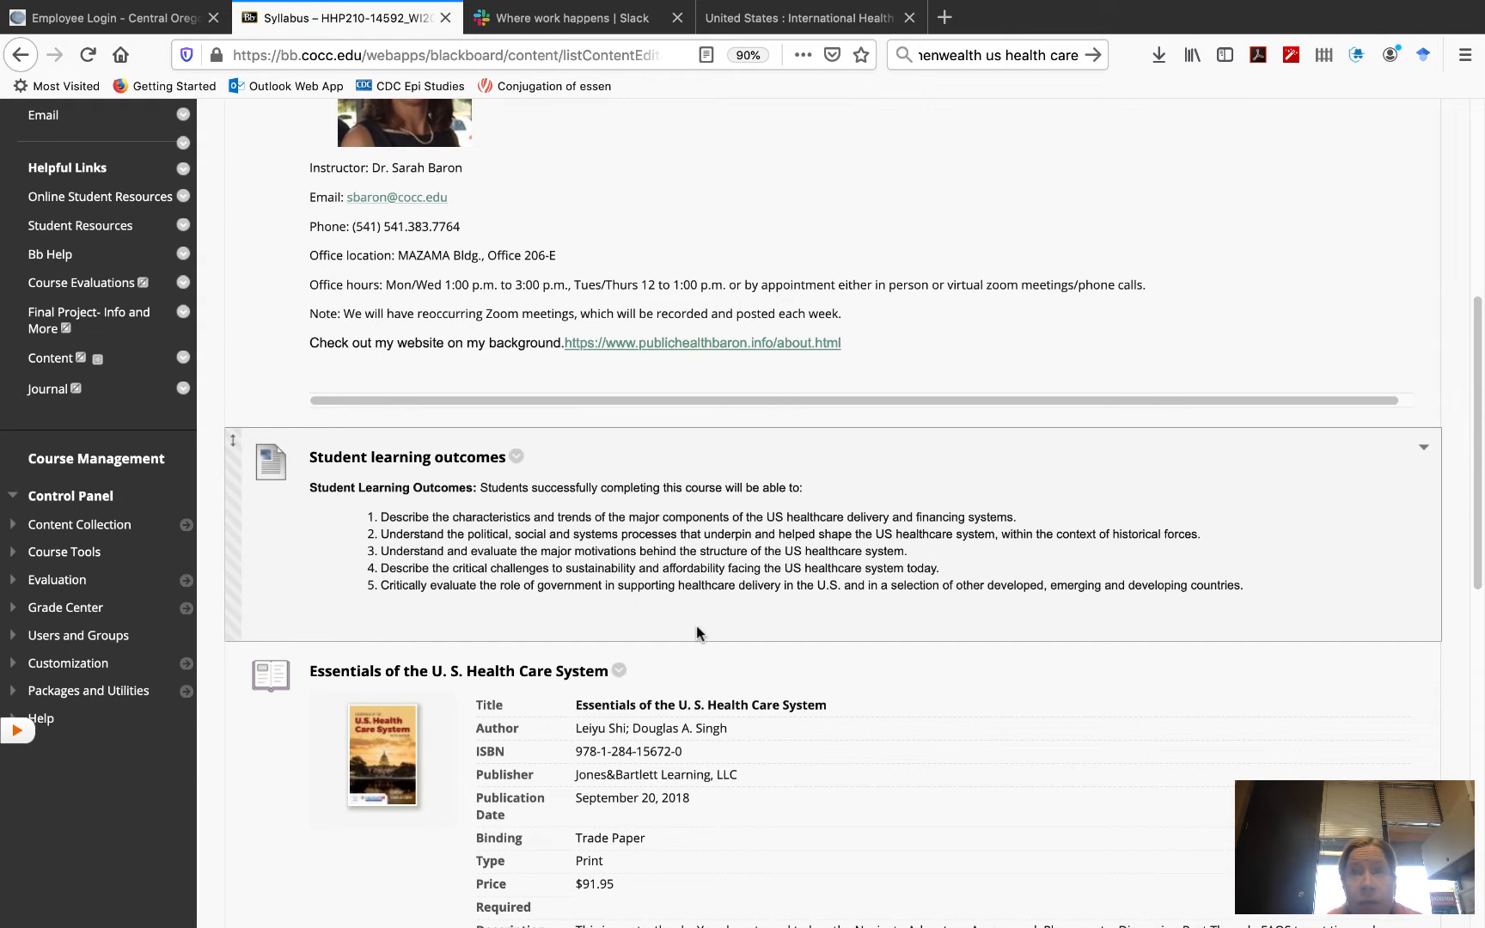
scroll("down", 3)
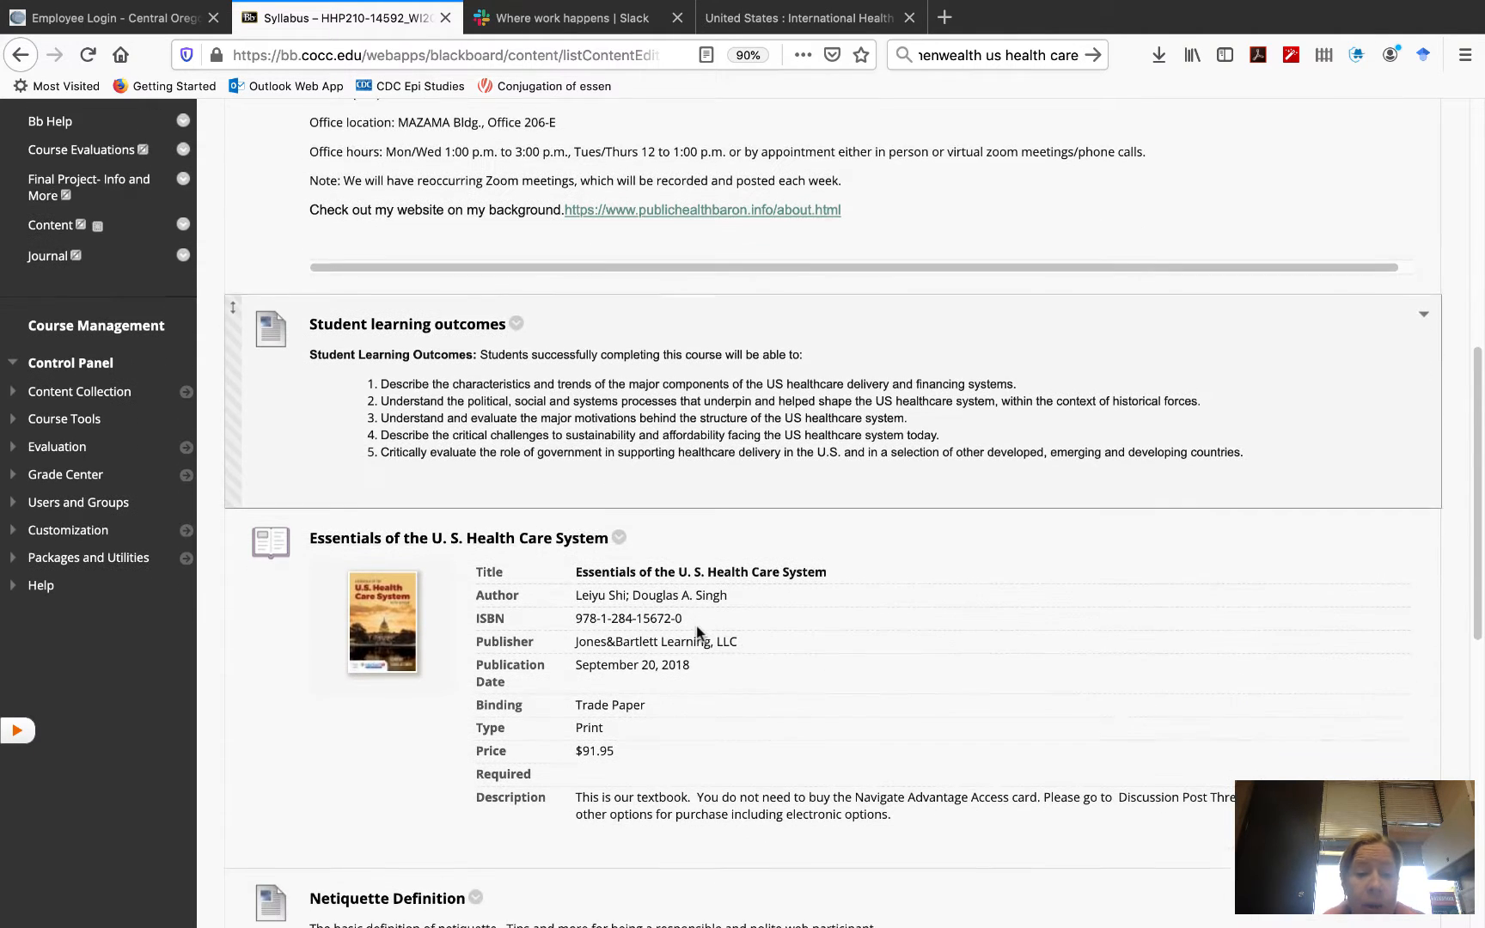
scroll("down", 3)
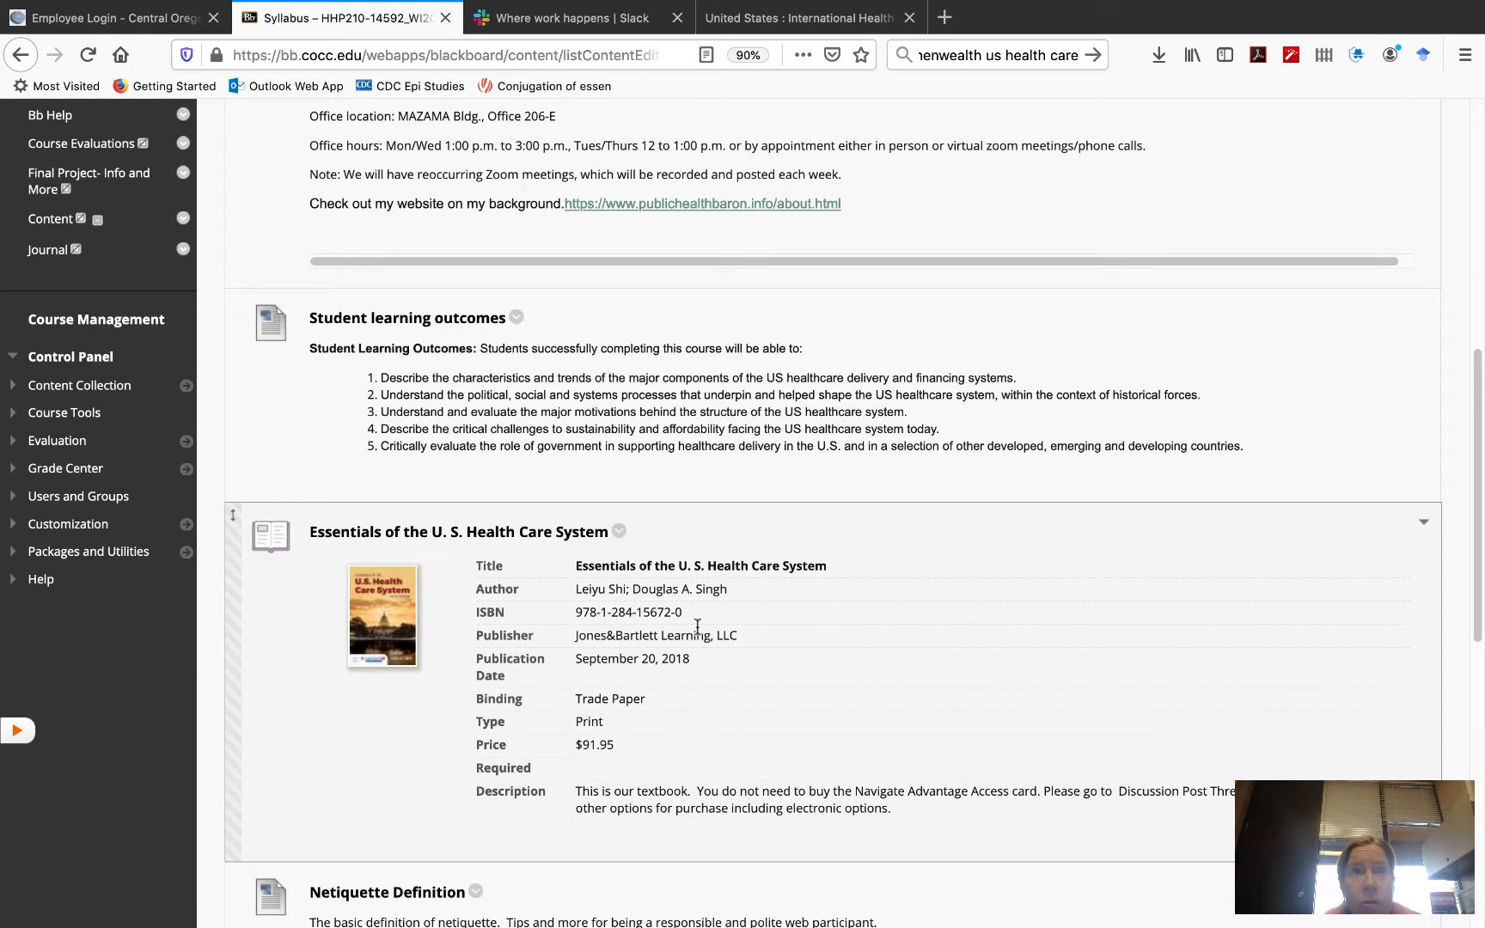
Scroll the syllabus to the Grade Weight table and Materials needed section
scroll("down", 3)
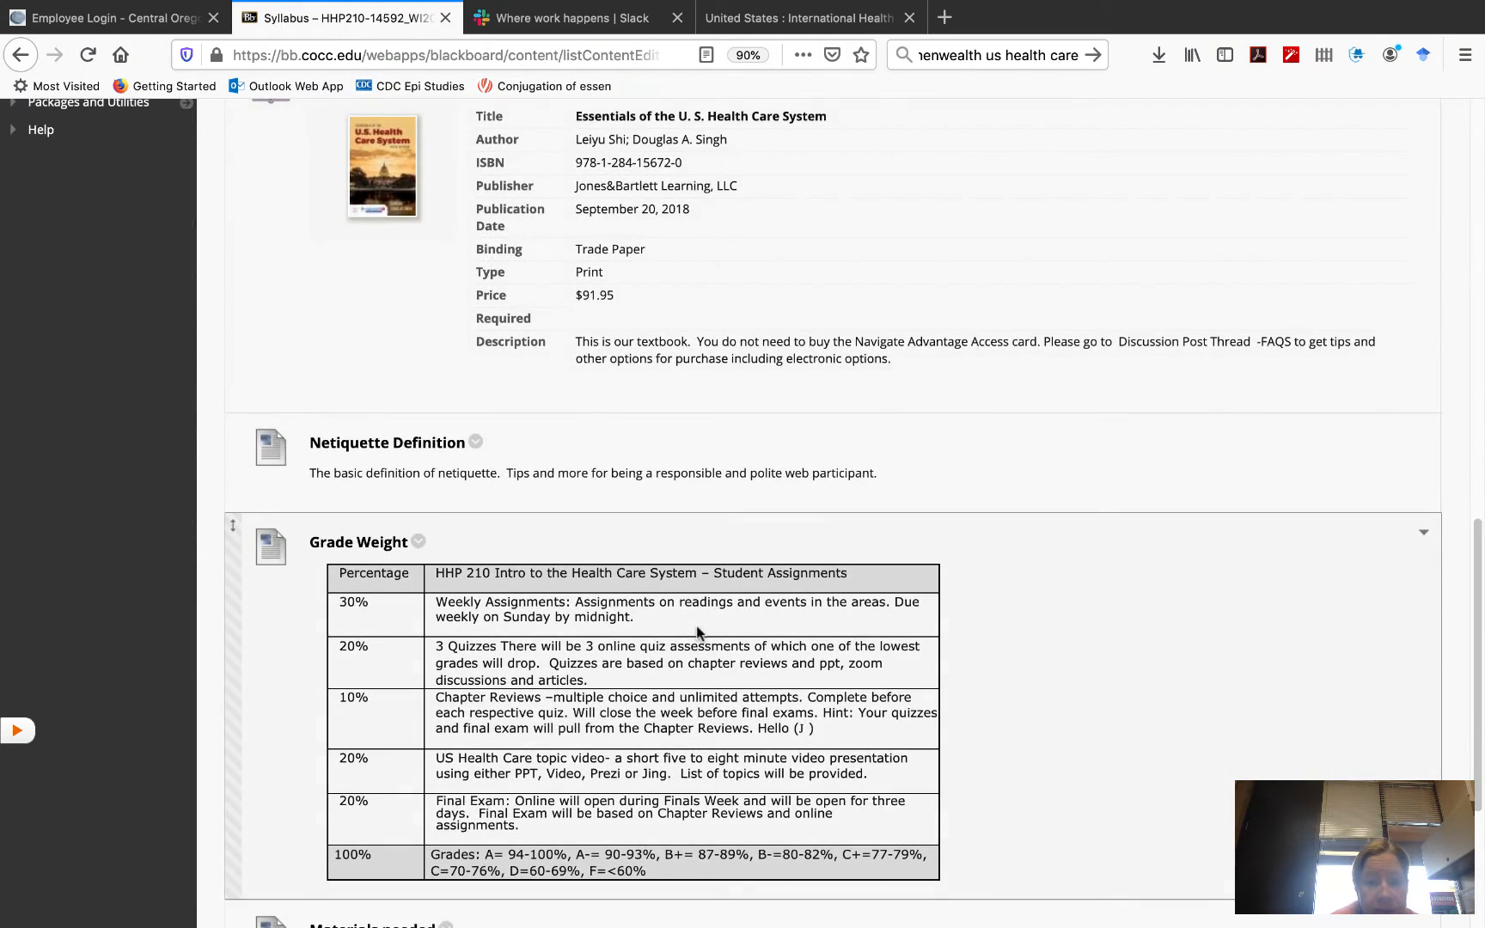
scroll("down", 3)
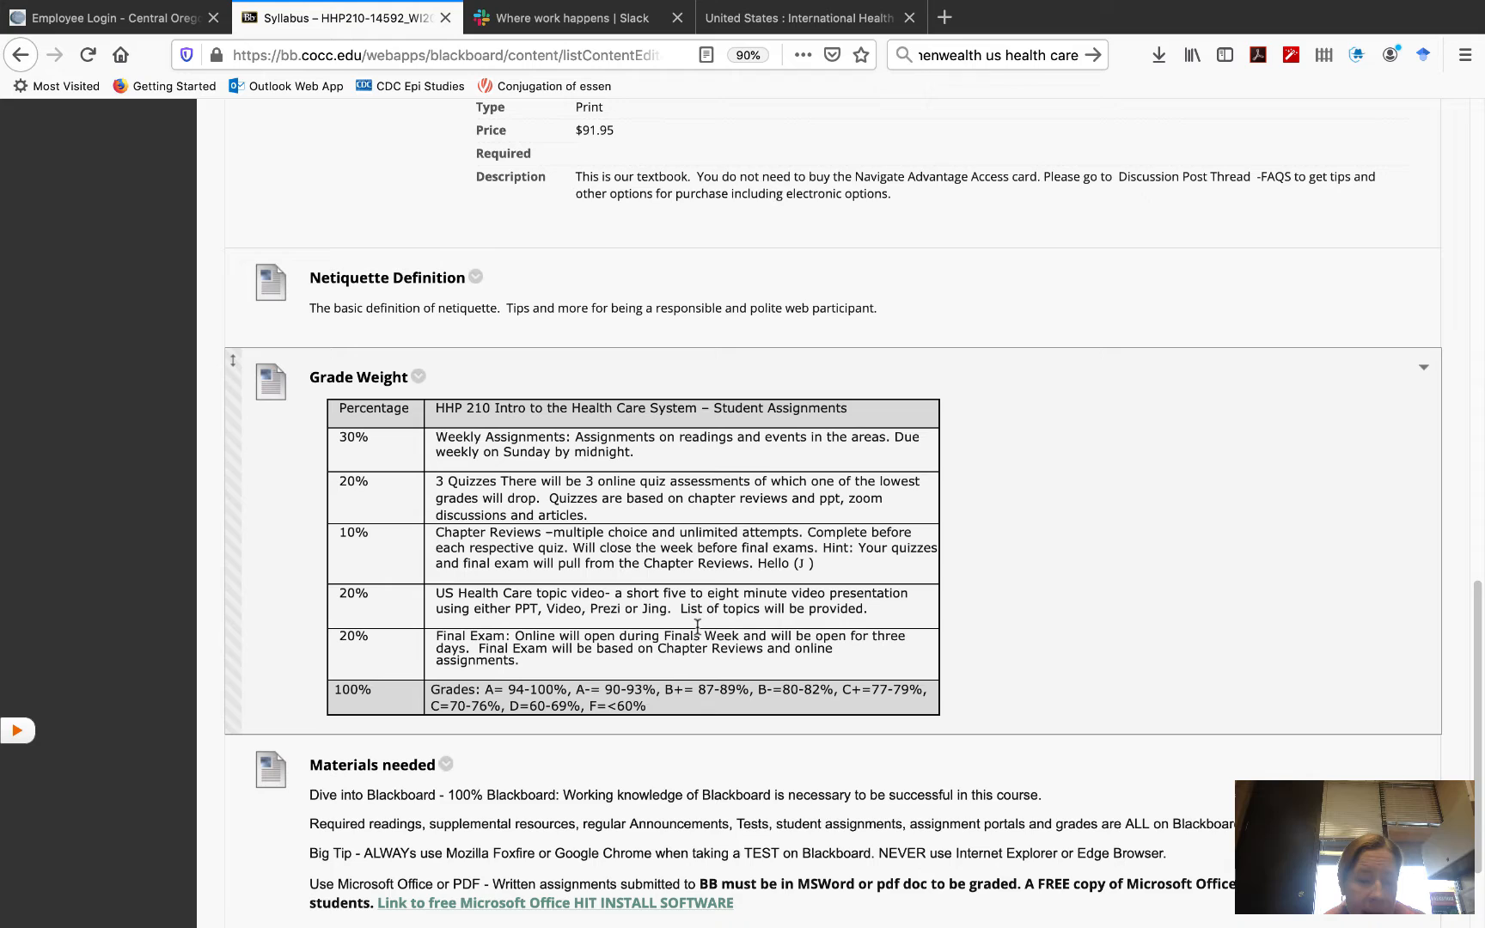
mouse_move(490, 369)
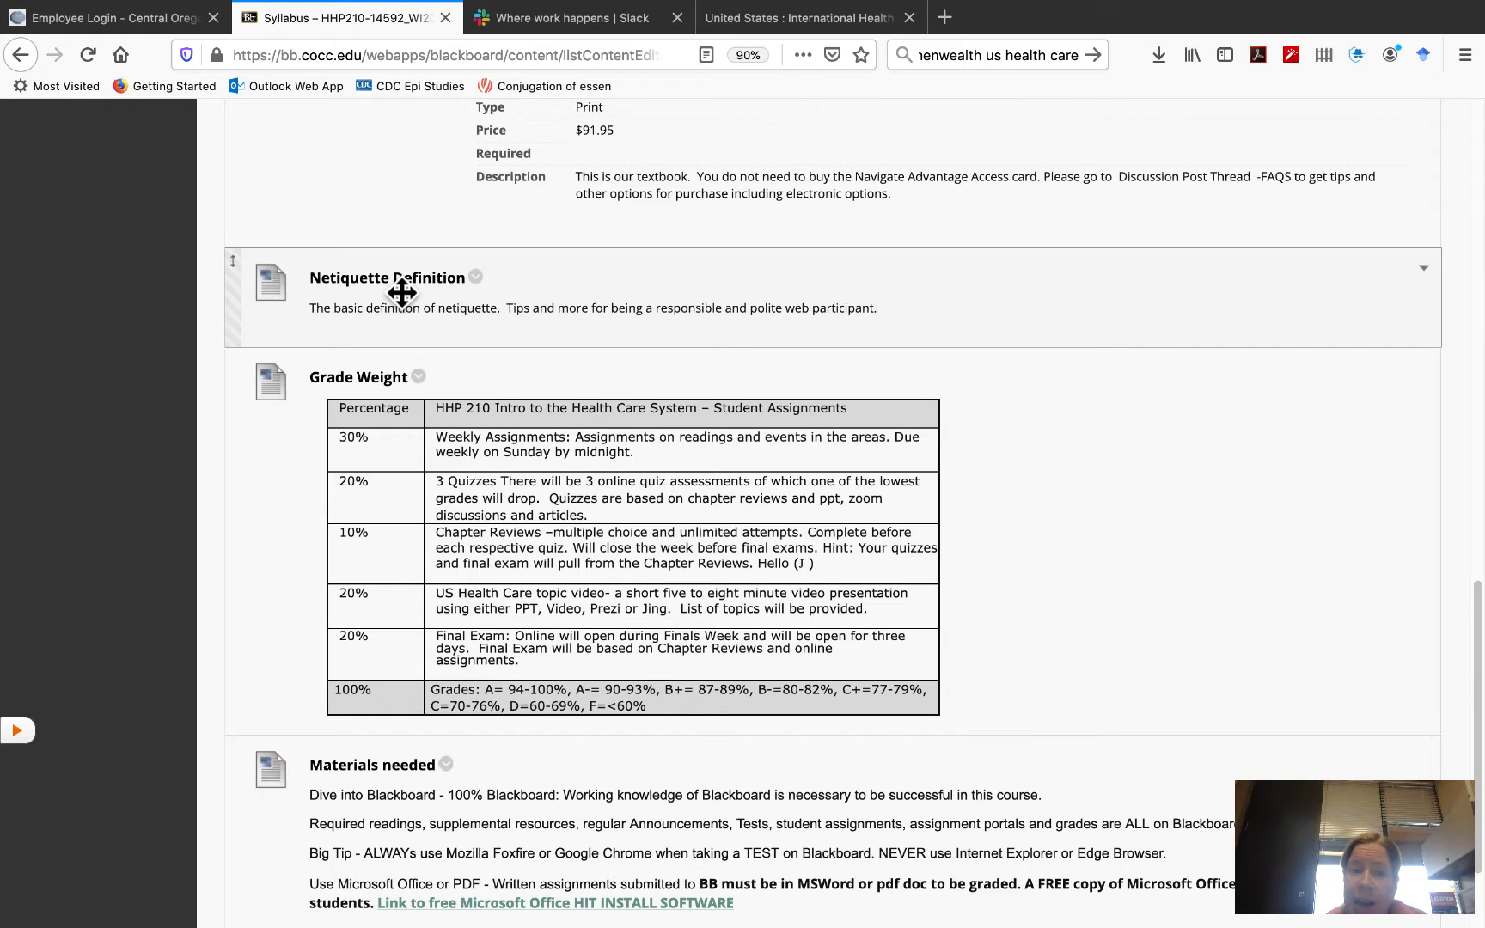
scroll("down", 3)
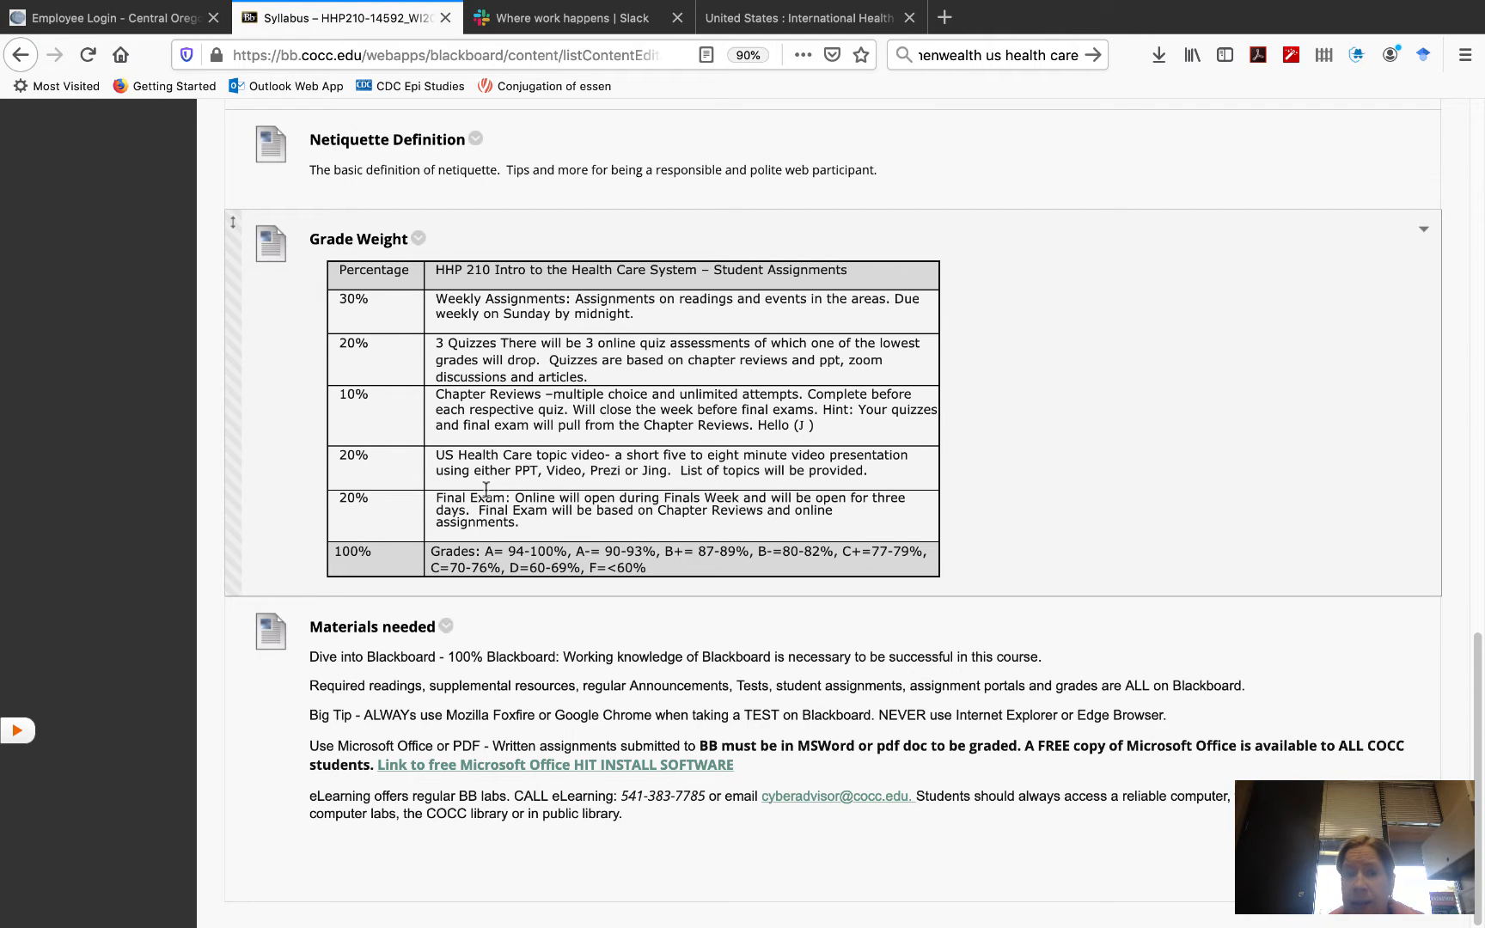
Leave the syllabus and return to the Start Here- Weekly Items page
scroll("down", 3)
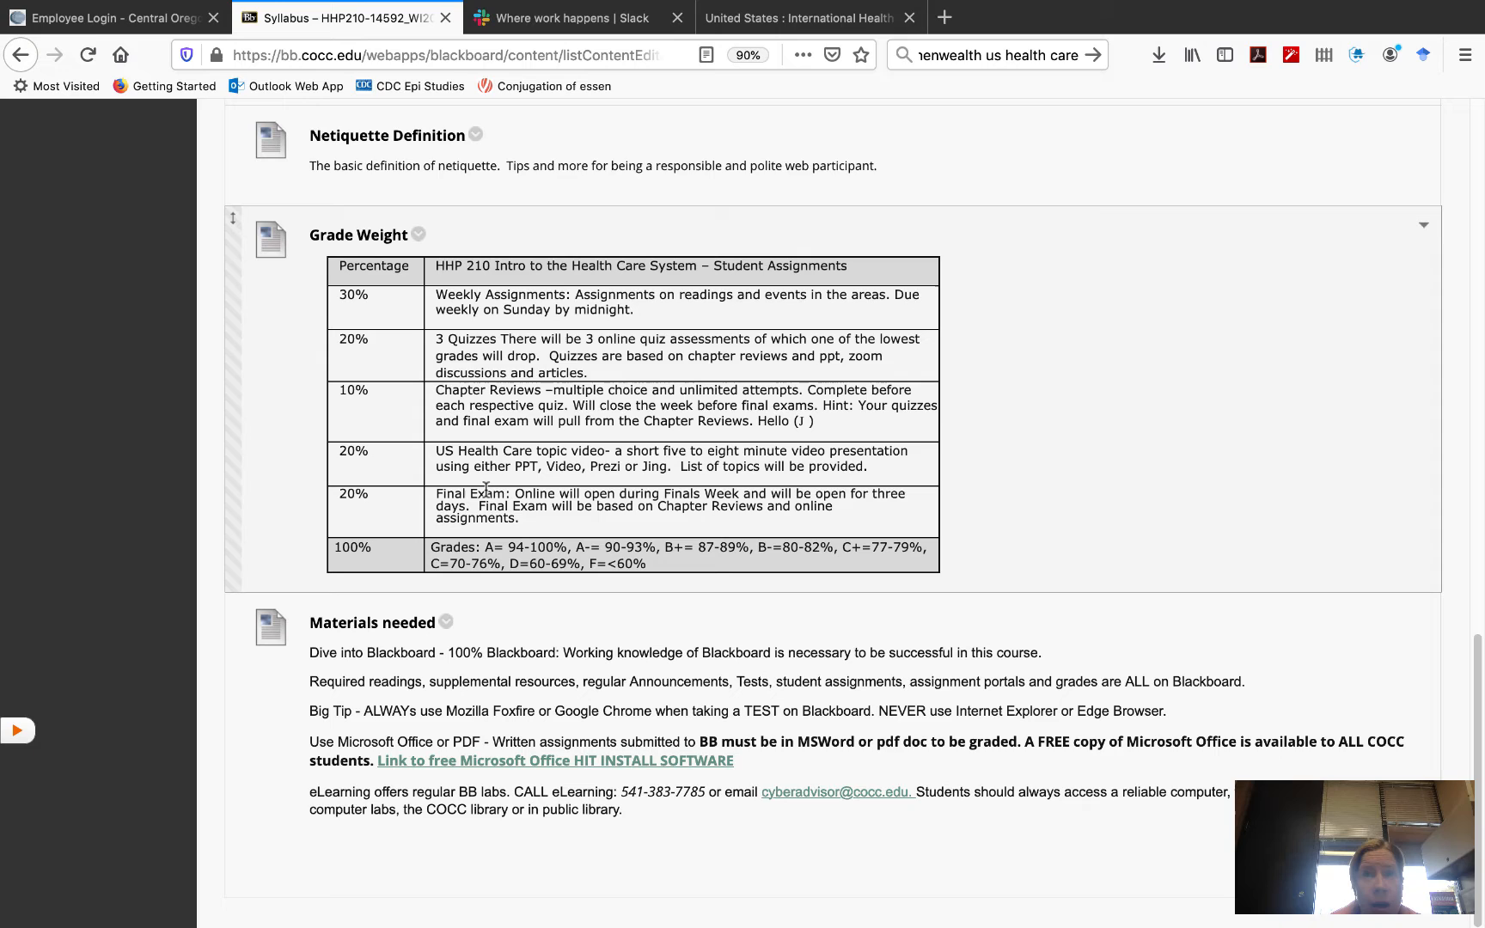
mouse_move(538, 590)
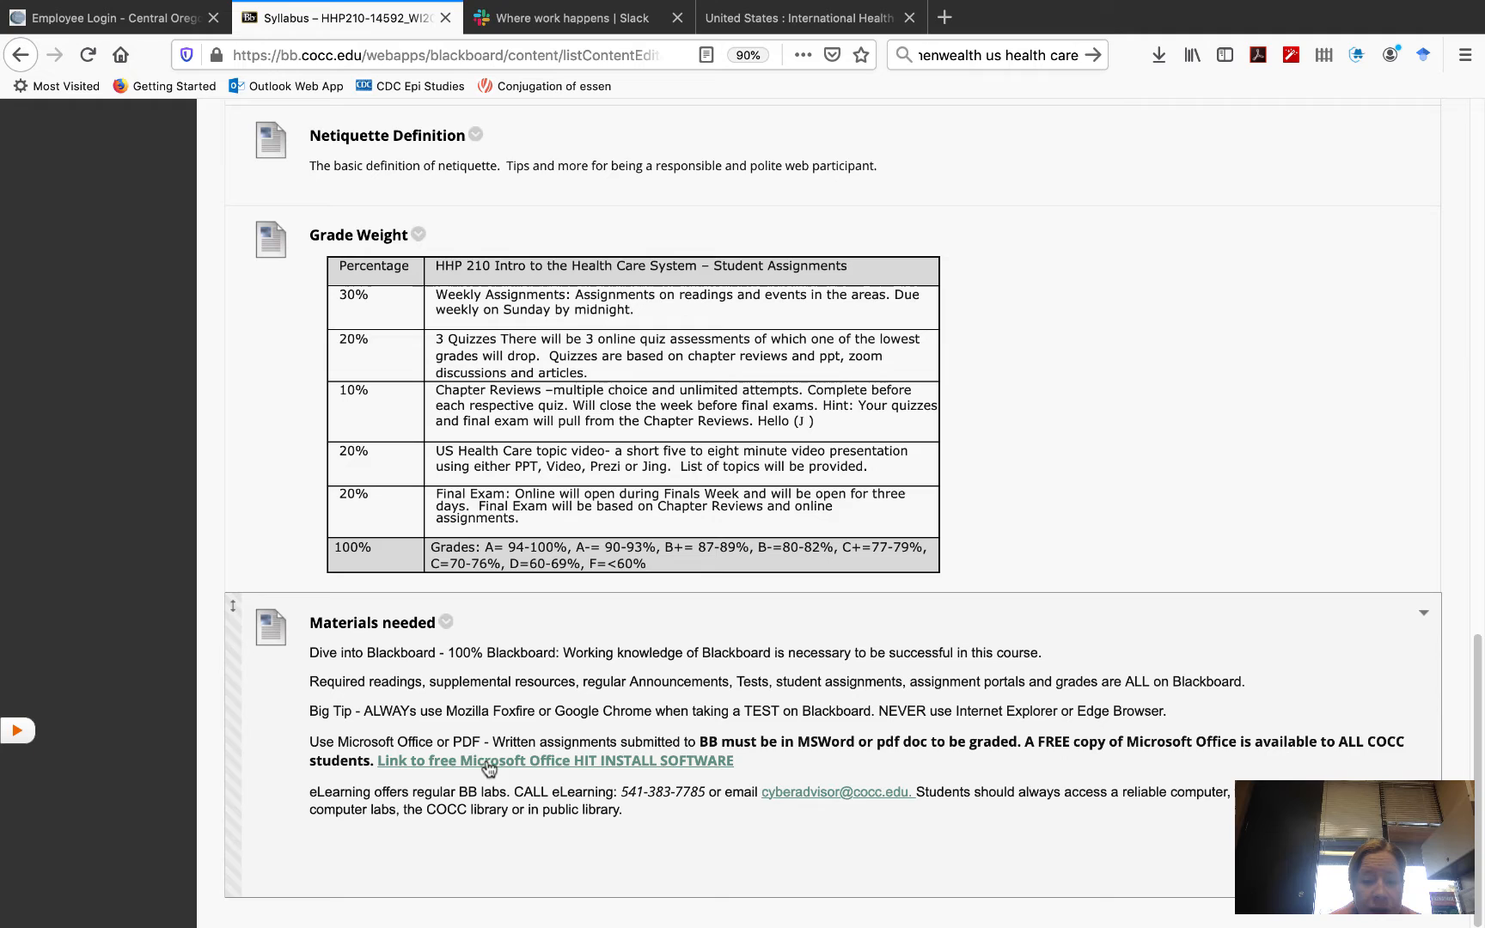
mouse_move(553, 759)
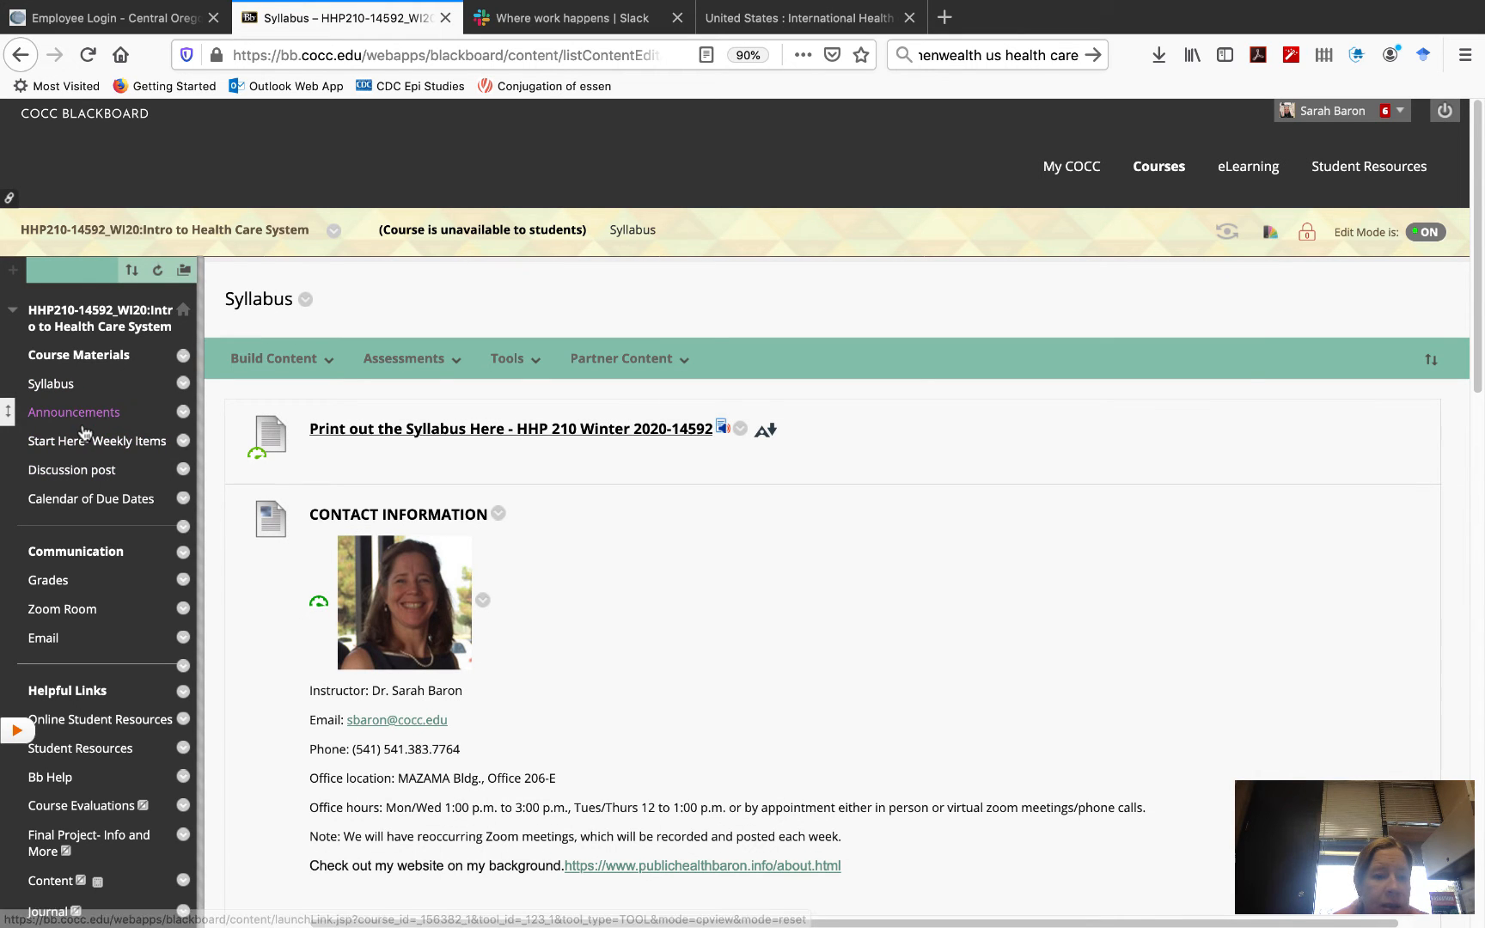
left_click(96, 440)
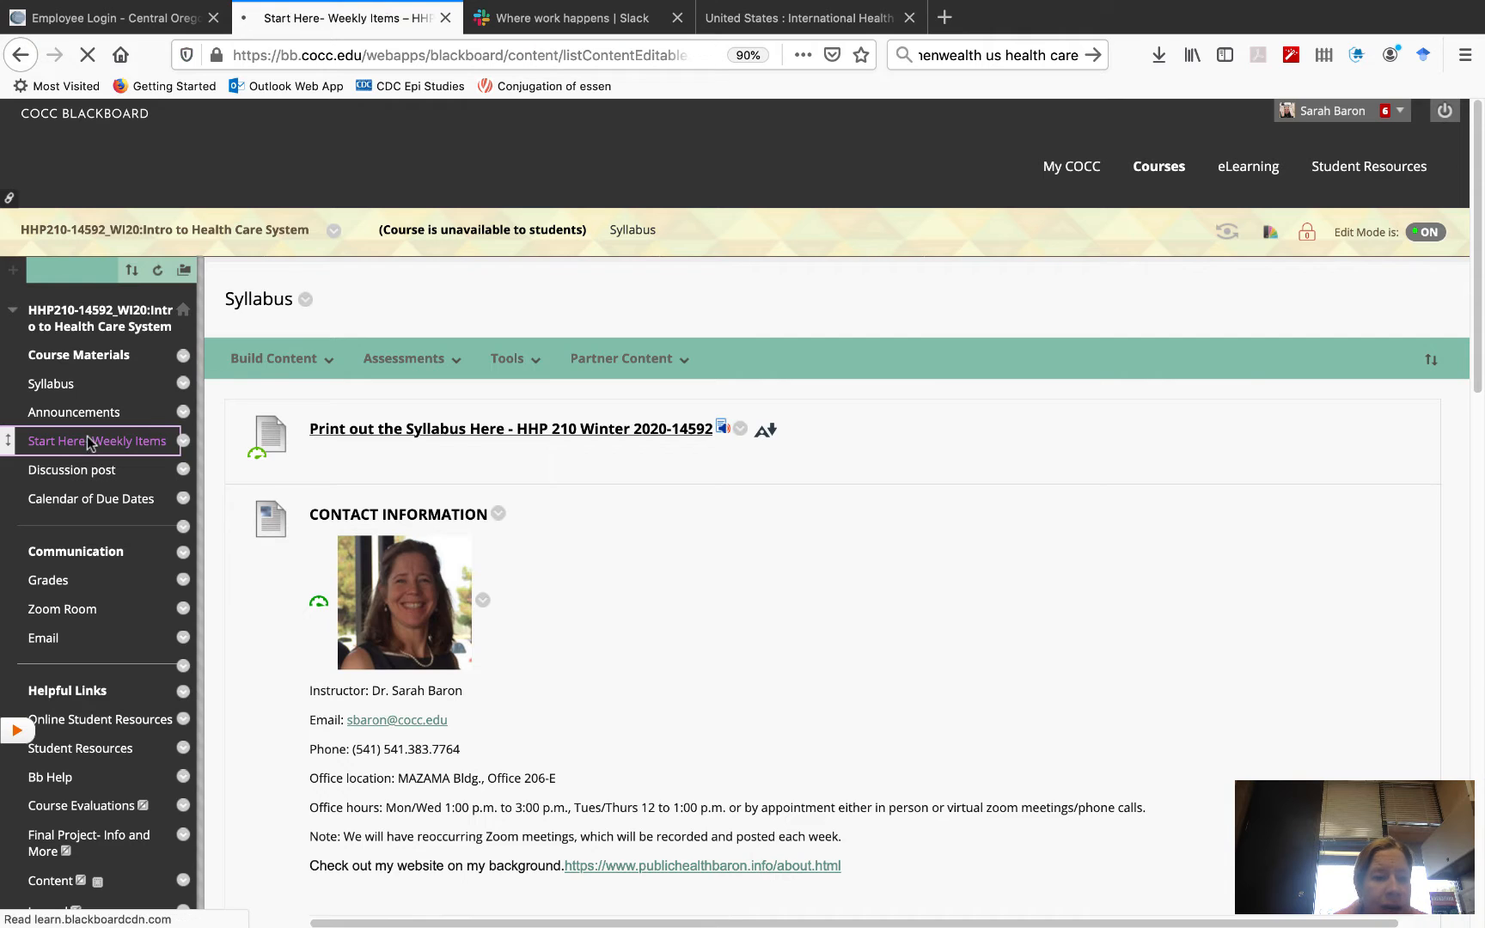
Go into the Getting Started- Required to start Week 1 folder and view its checklist
left_click(96, 440)
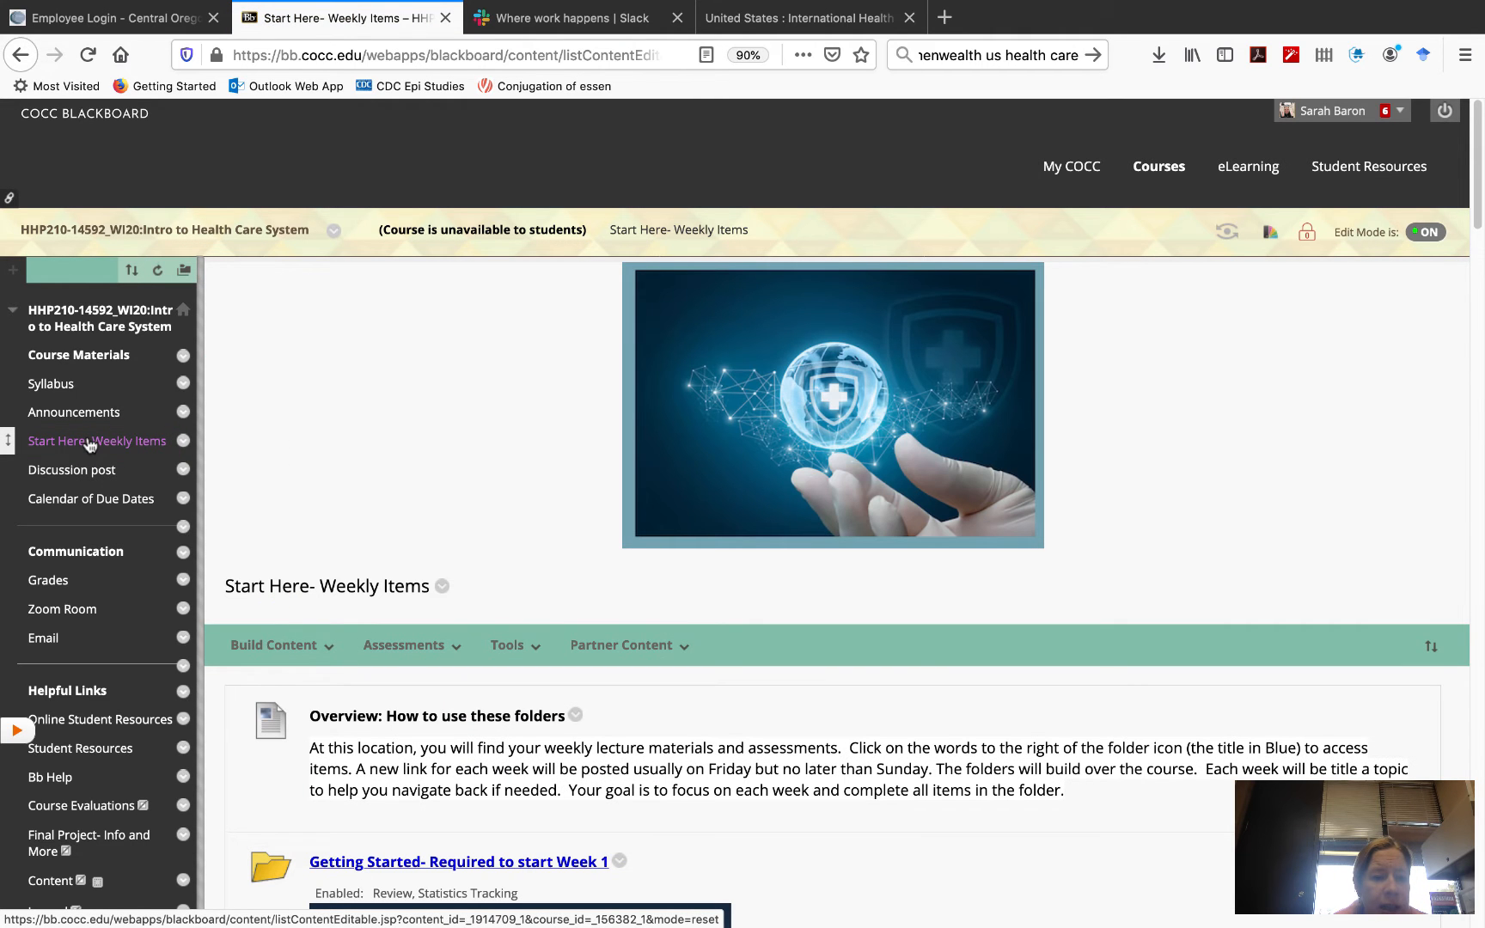
scroll("down", 3)
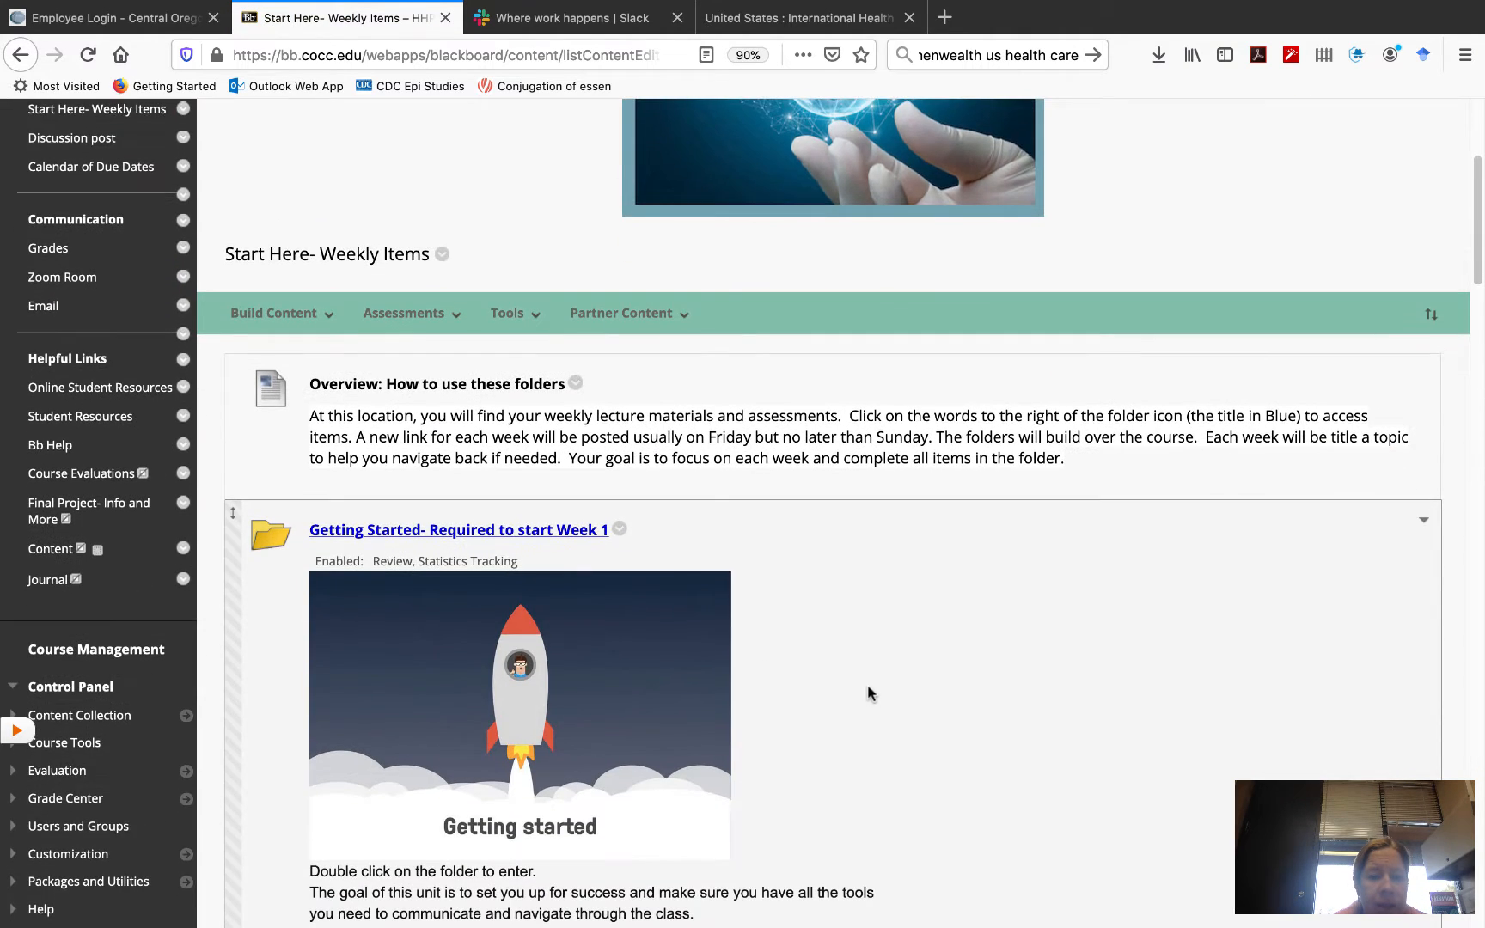
scroll("down", 3)
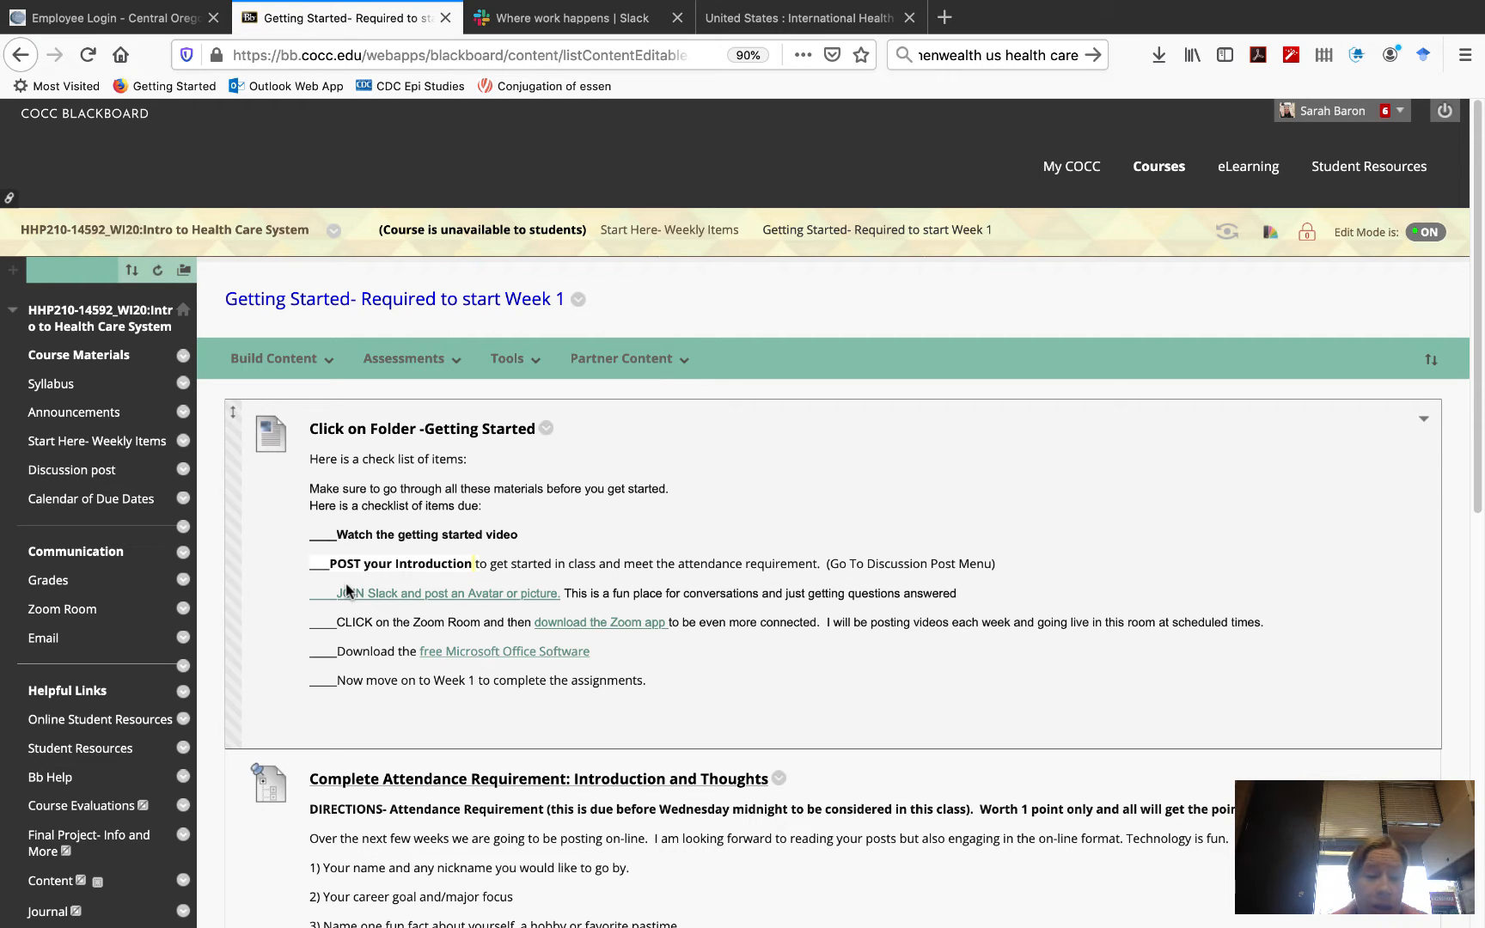
Scroll to and enter the Attendance: Introduction and Thoughts discussion forum
scroll("down", 3)
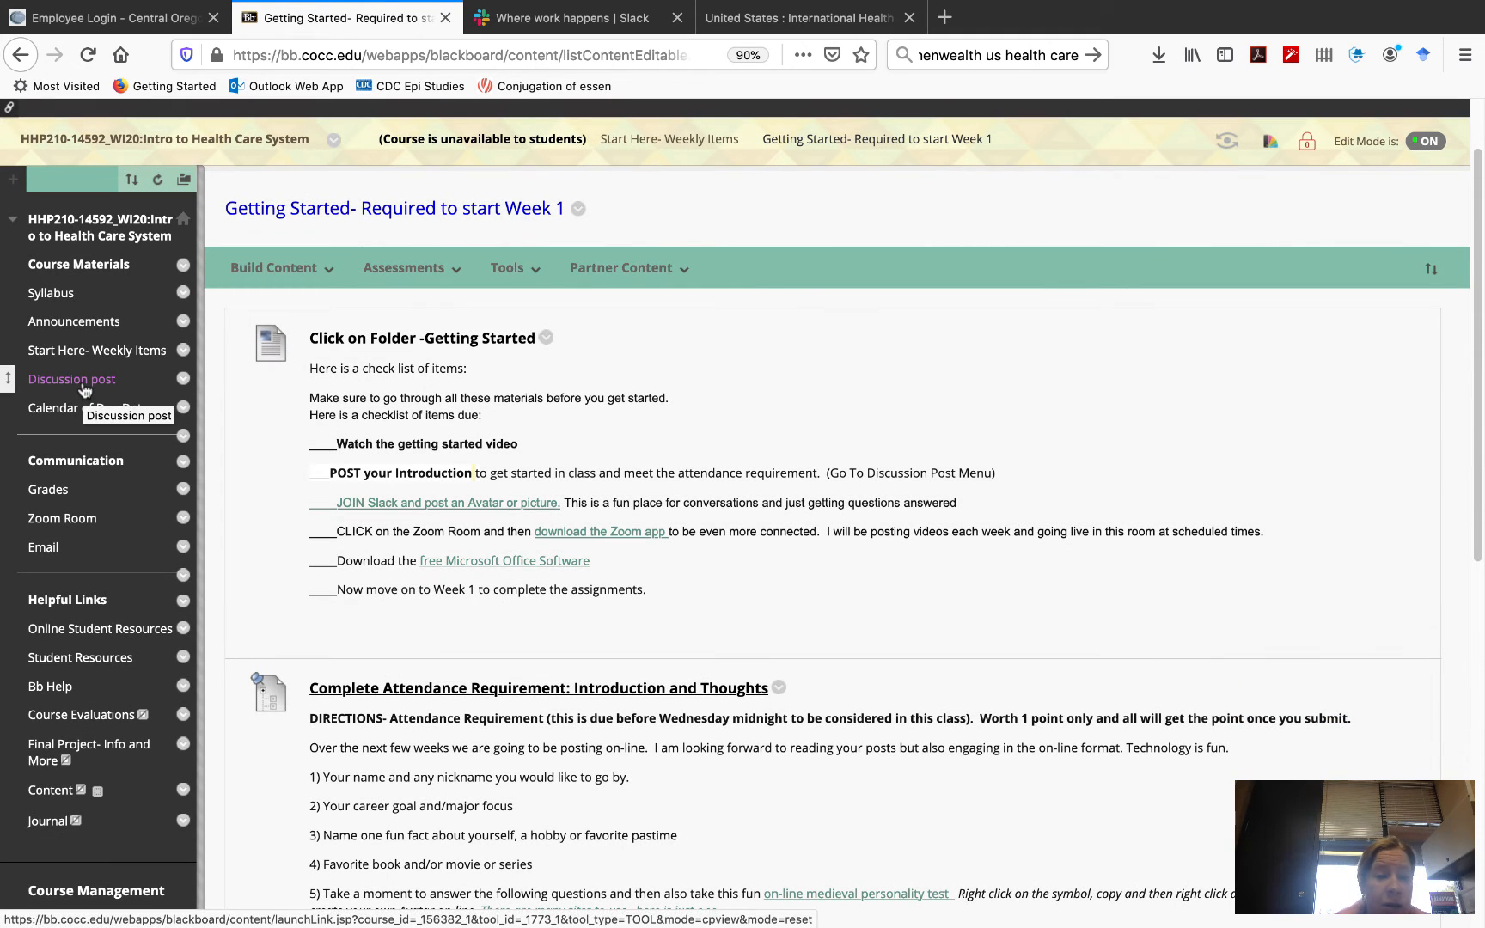
scroll("down", 3)
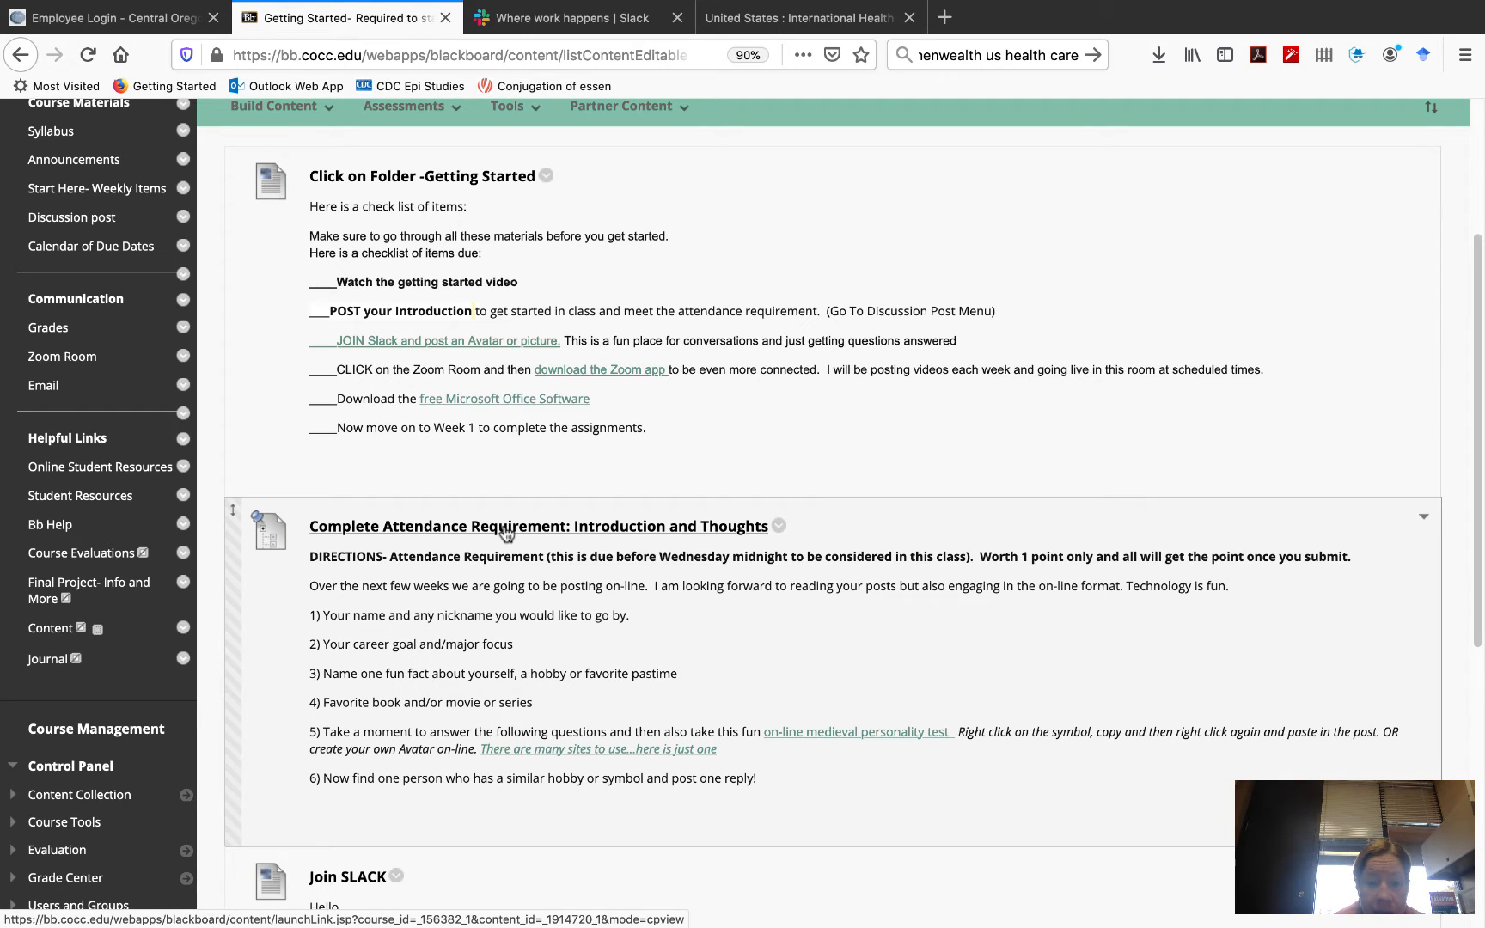
left_click(88, 54)
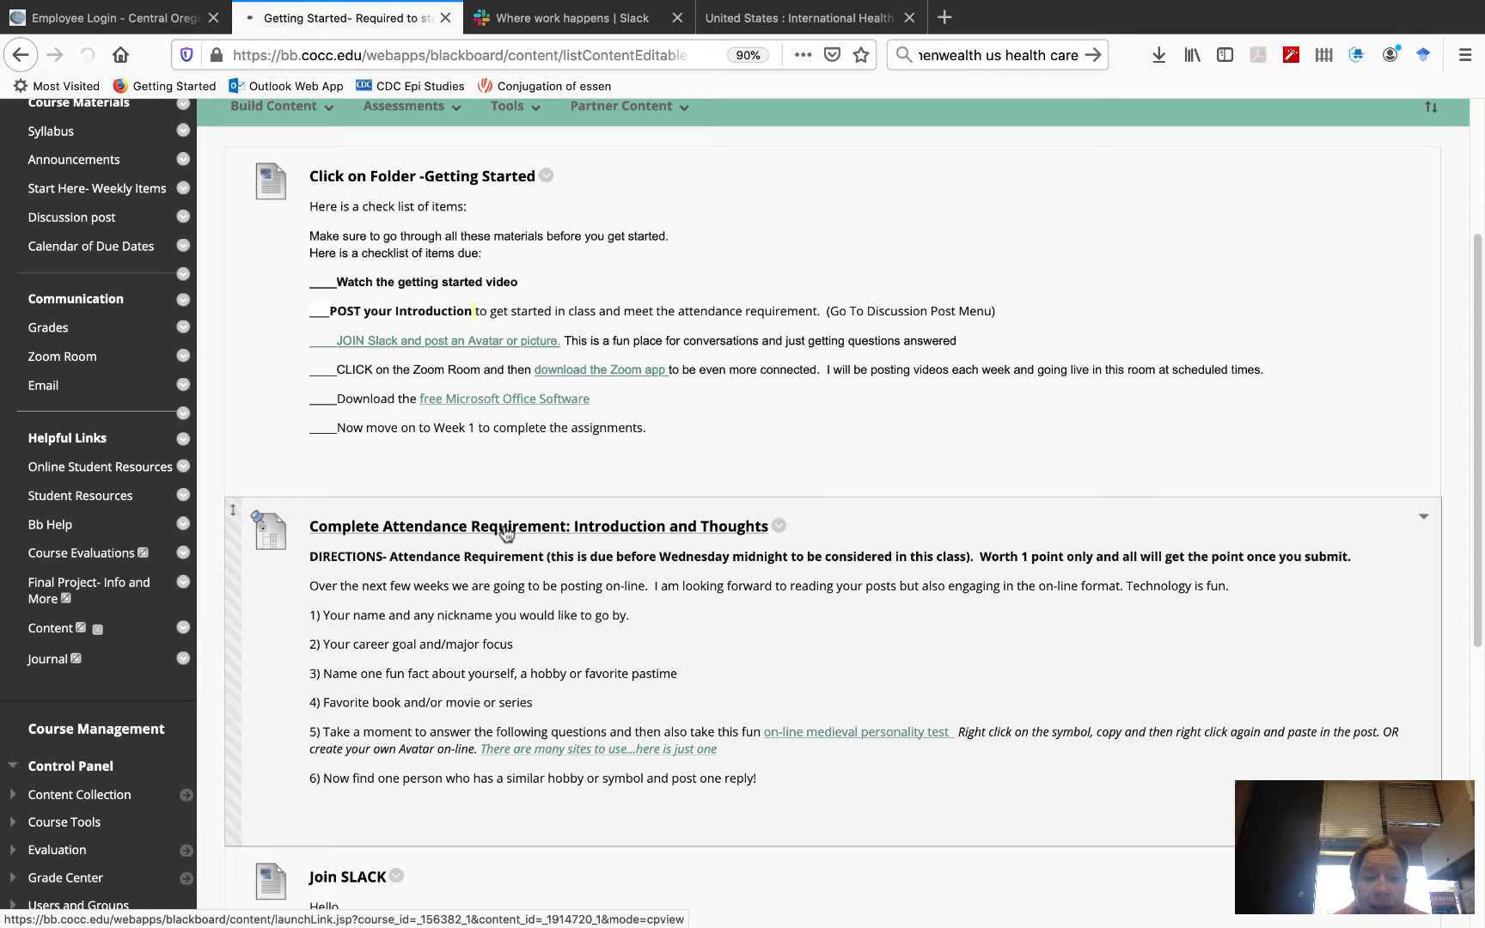
left_click(538, 526)
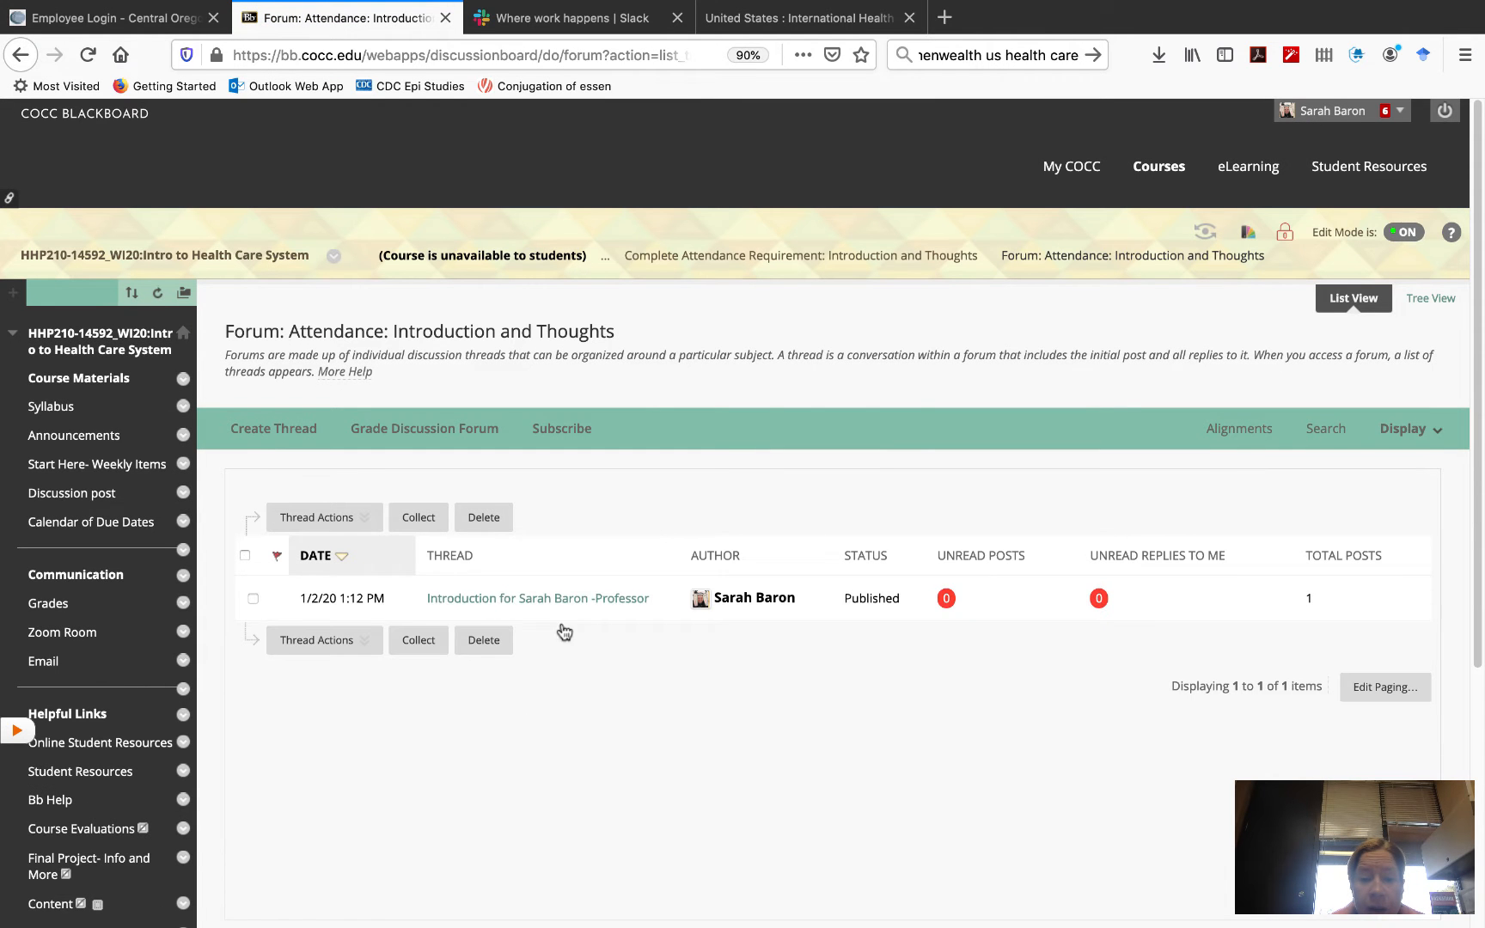
Read the professor's introduction thread down to the Benevolent Ruler symbol image
left_click(536, 598)
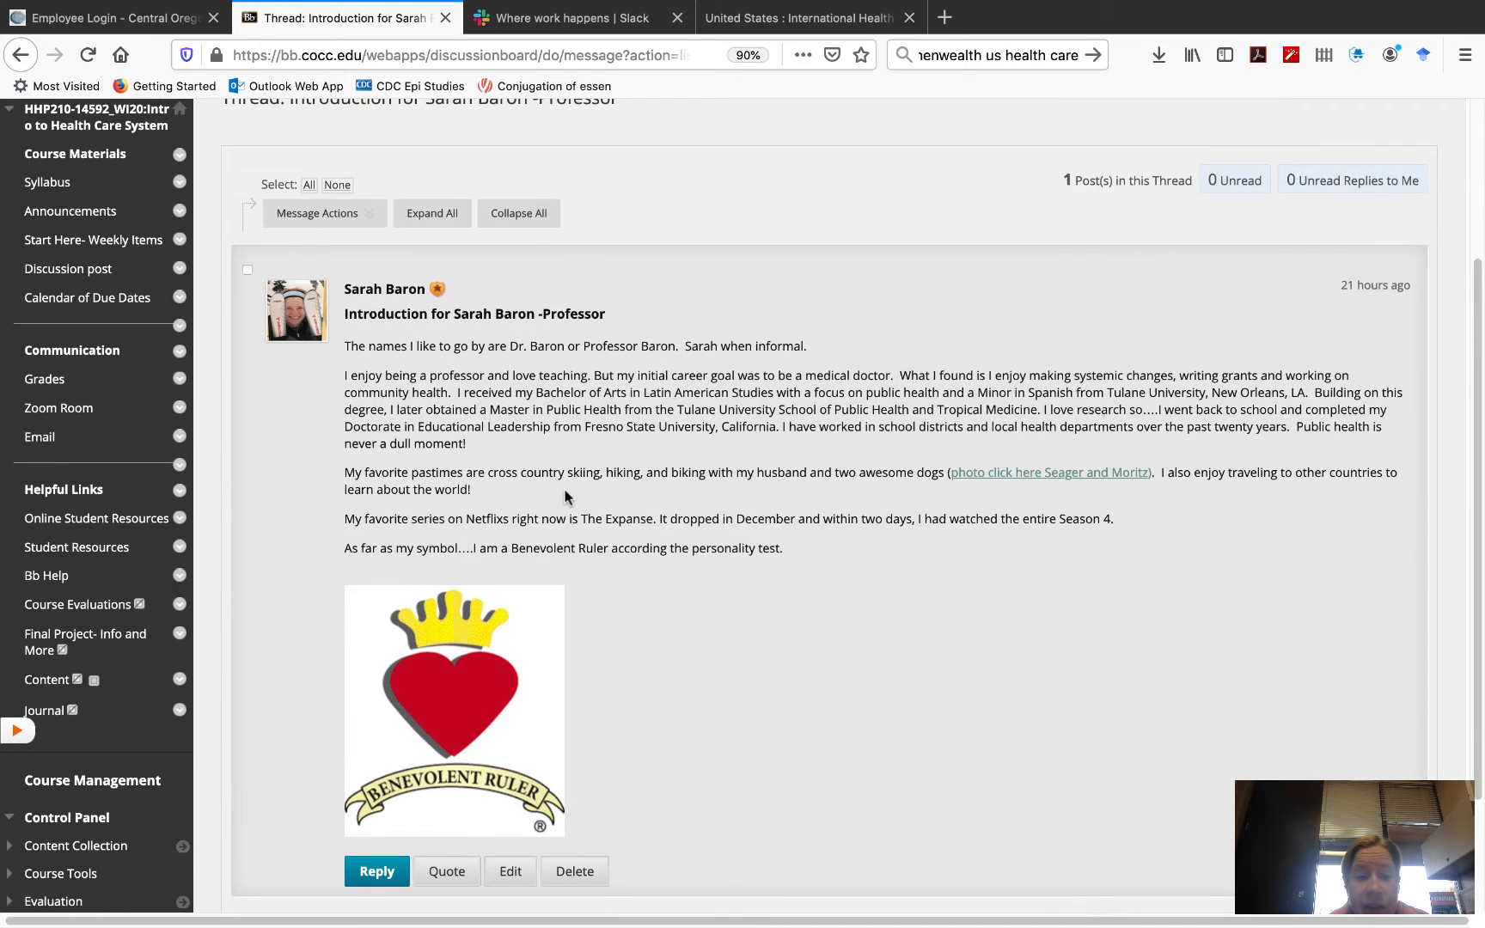
scroll("down", 3)
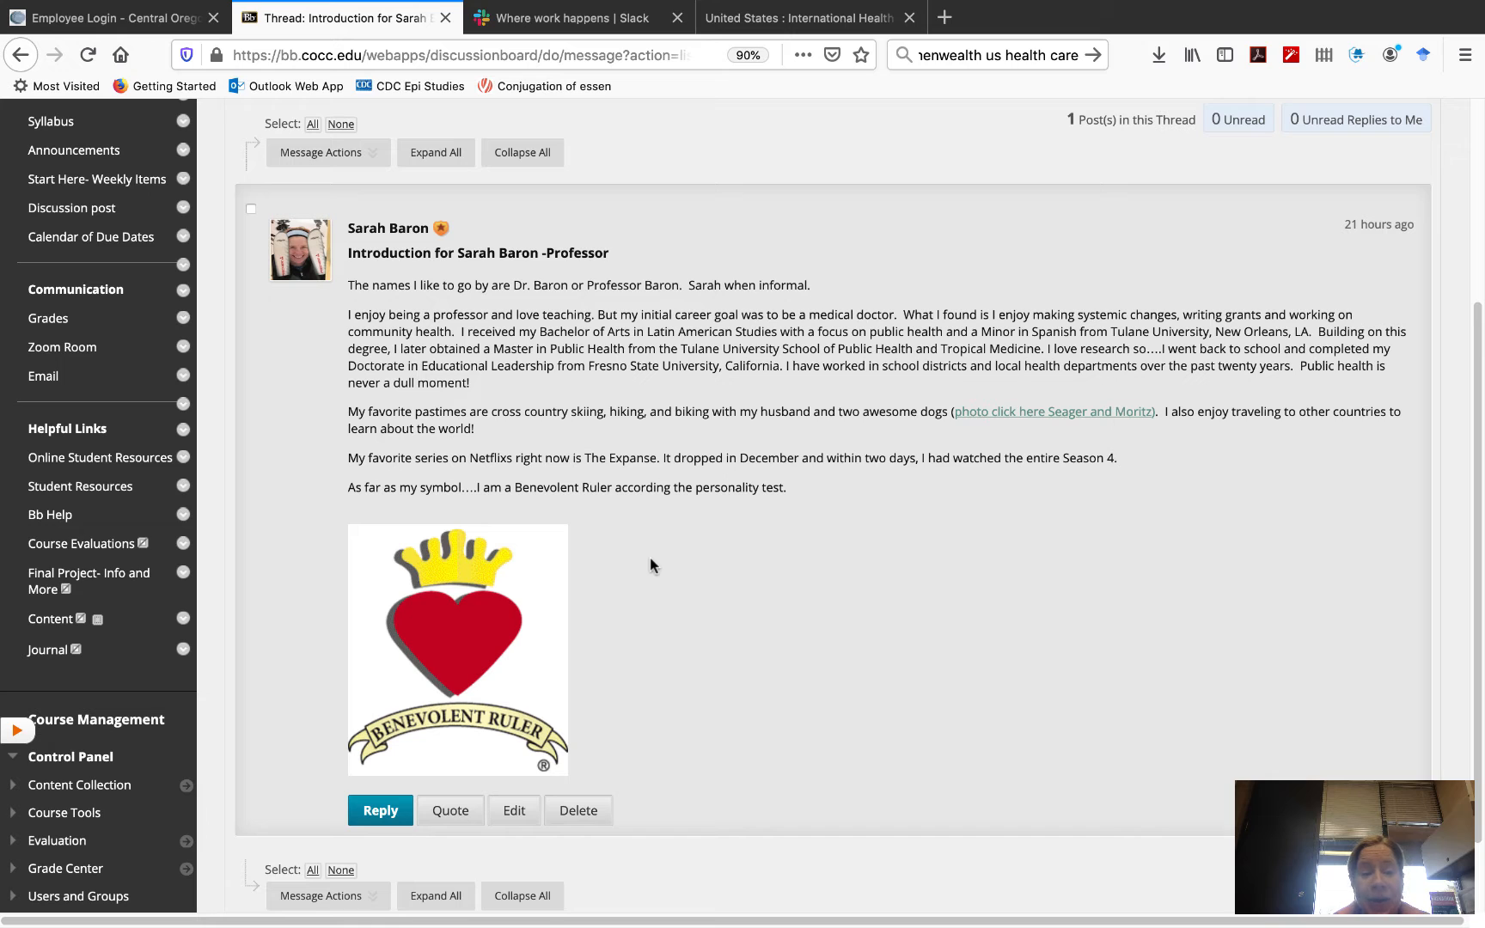
mouse_move(606, 701)
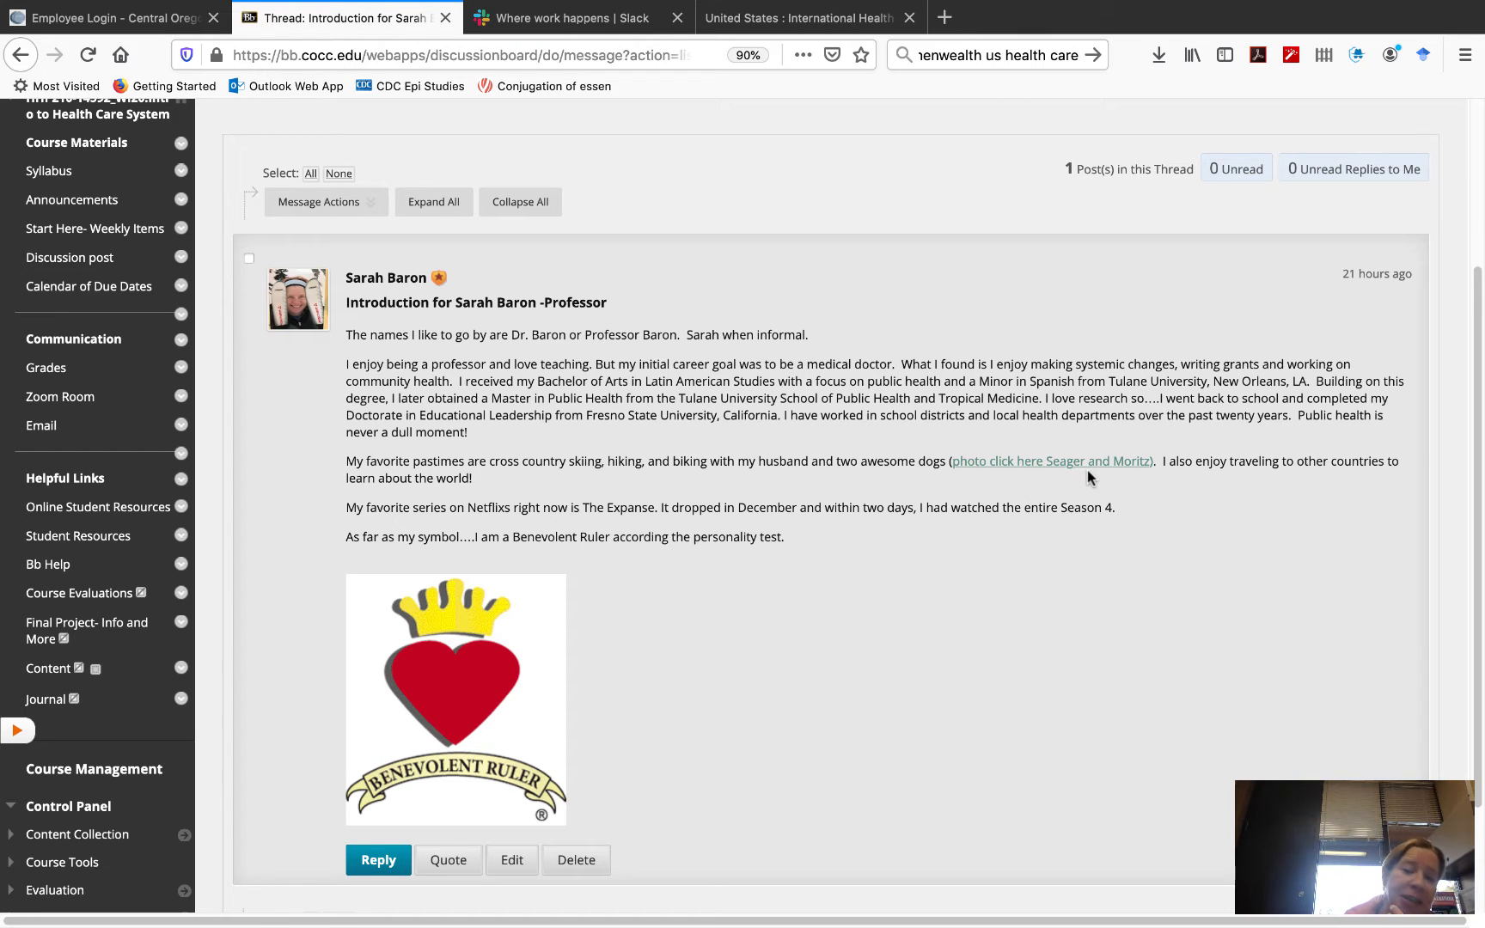
mouse_move(679, 702)
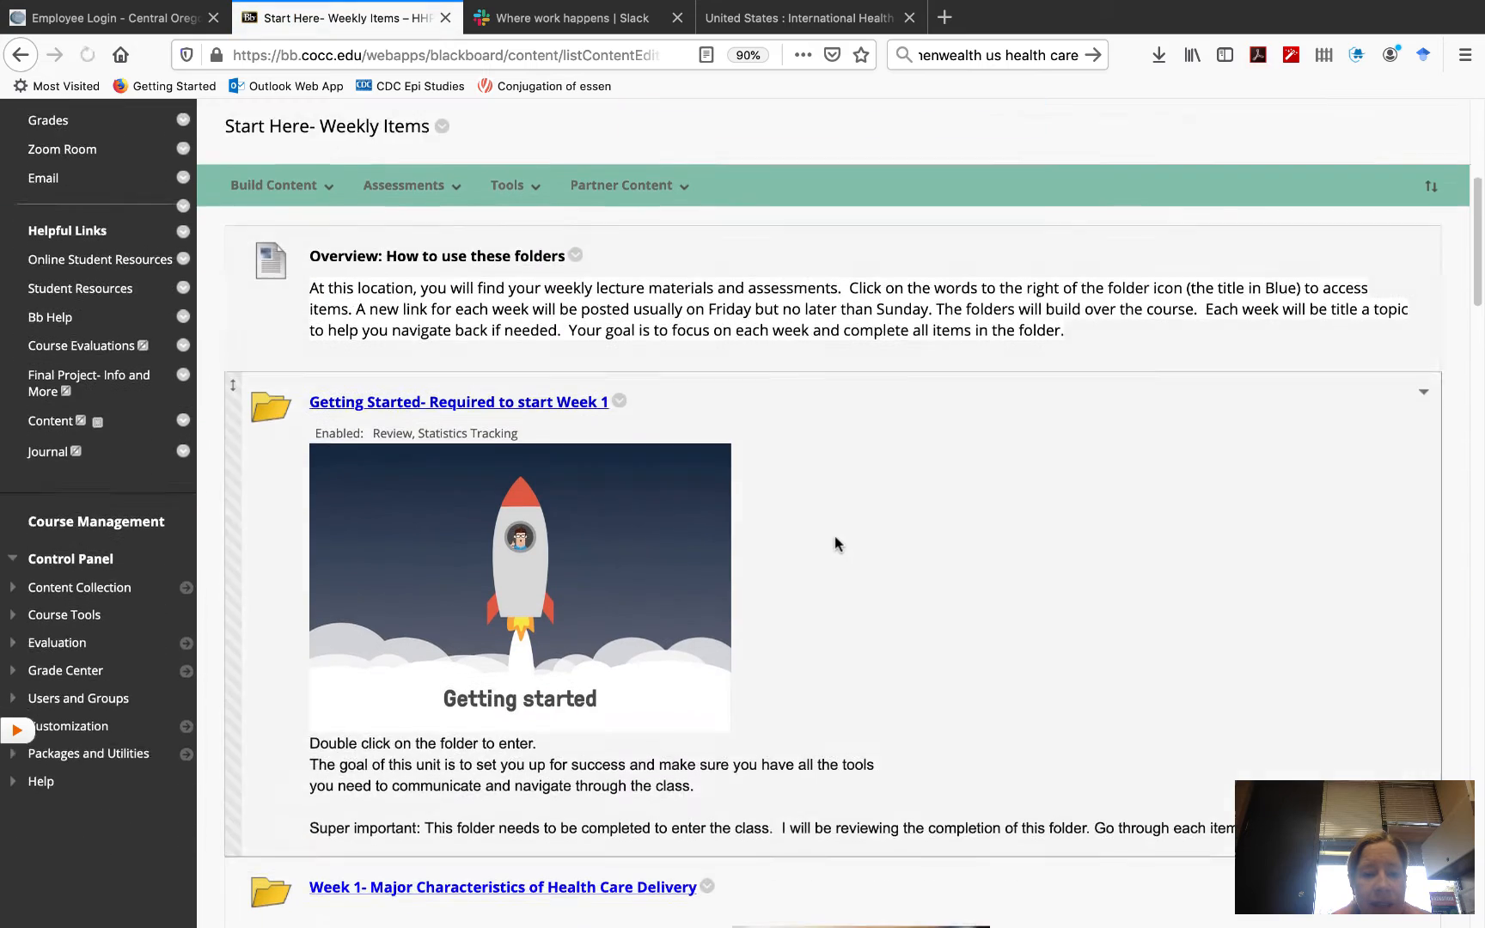
Scroll through the Getting Started- Required to start Week 1 checklist again
scroll("down", 3)
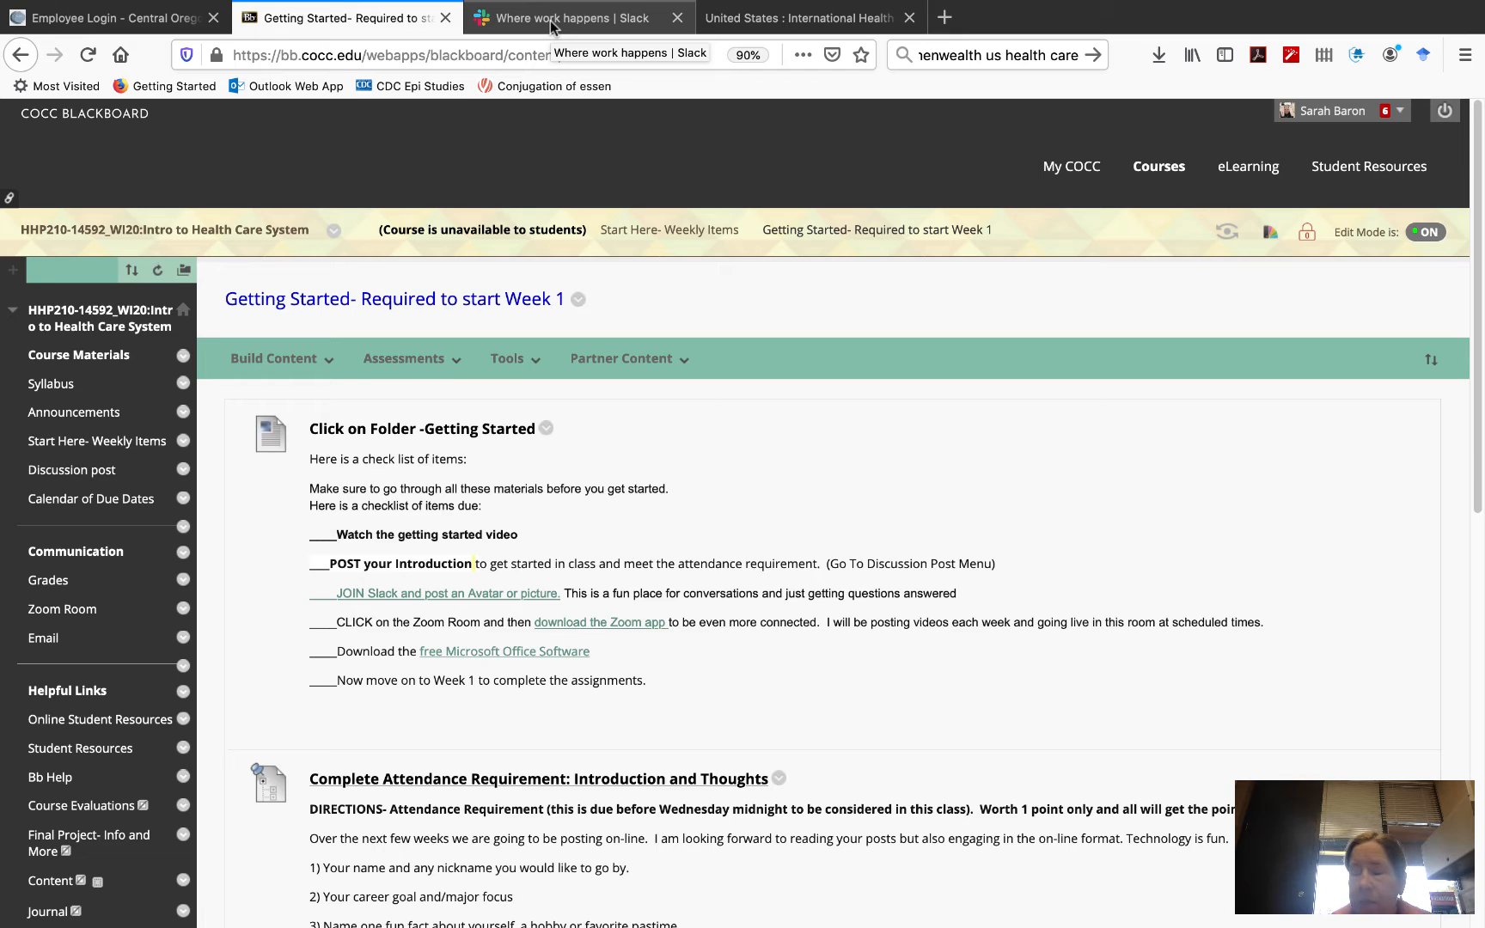
In Slack, switch to the COCC Public Health workspace's hhp210-winter2020 channel and view its posts
left_click(564, 17)
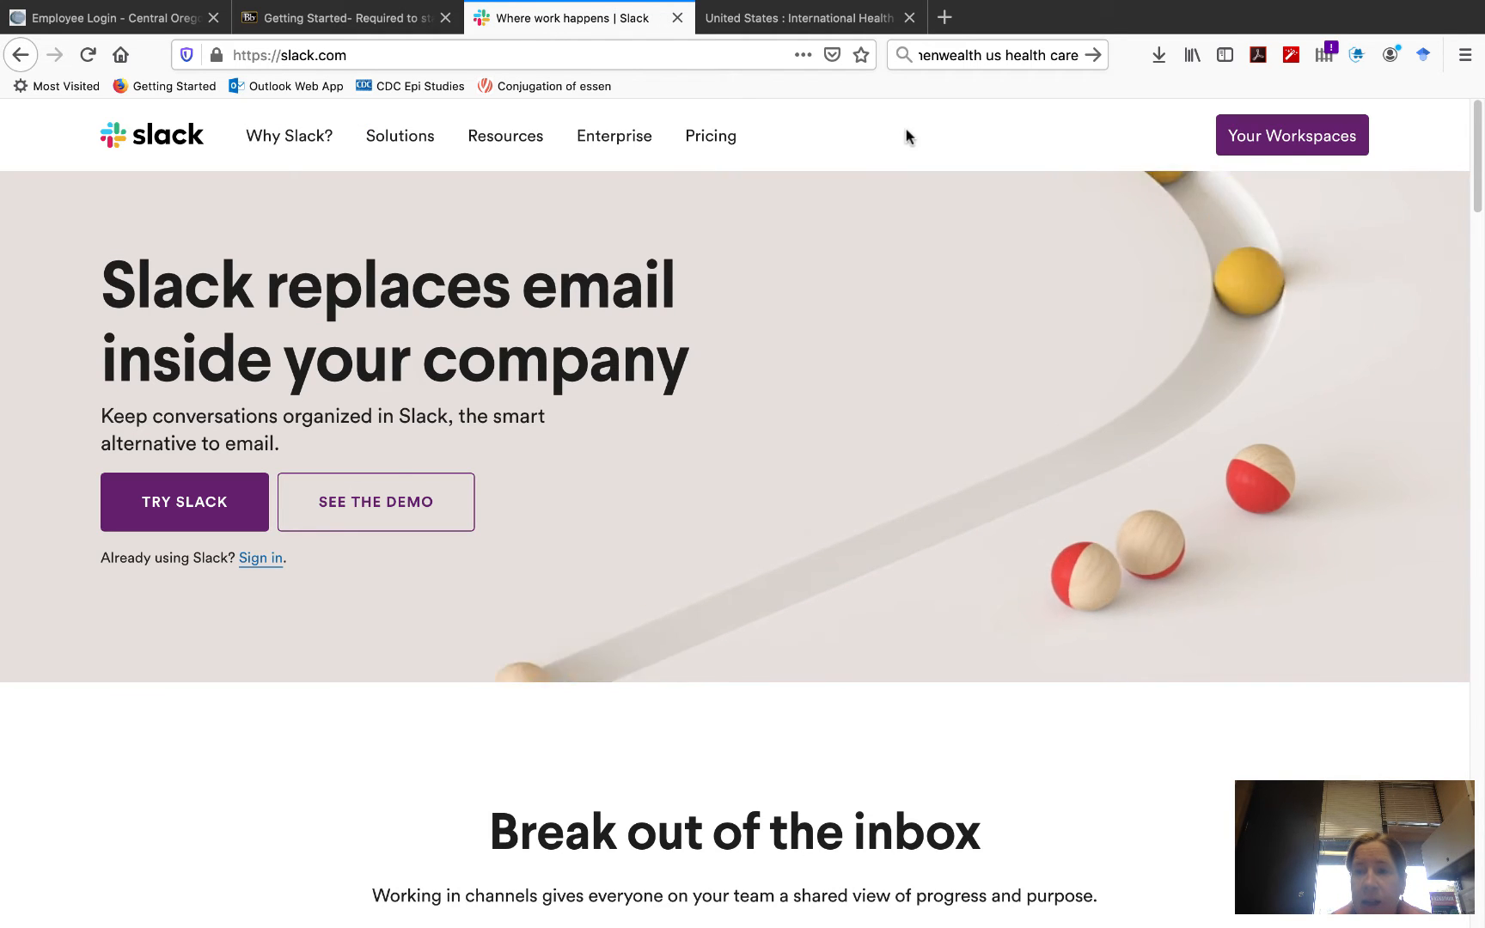
left_click(1289, 134)
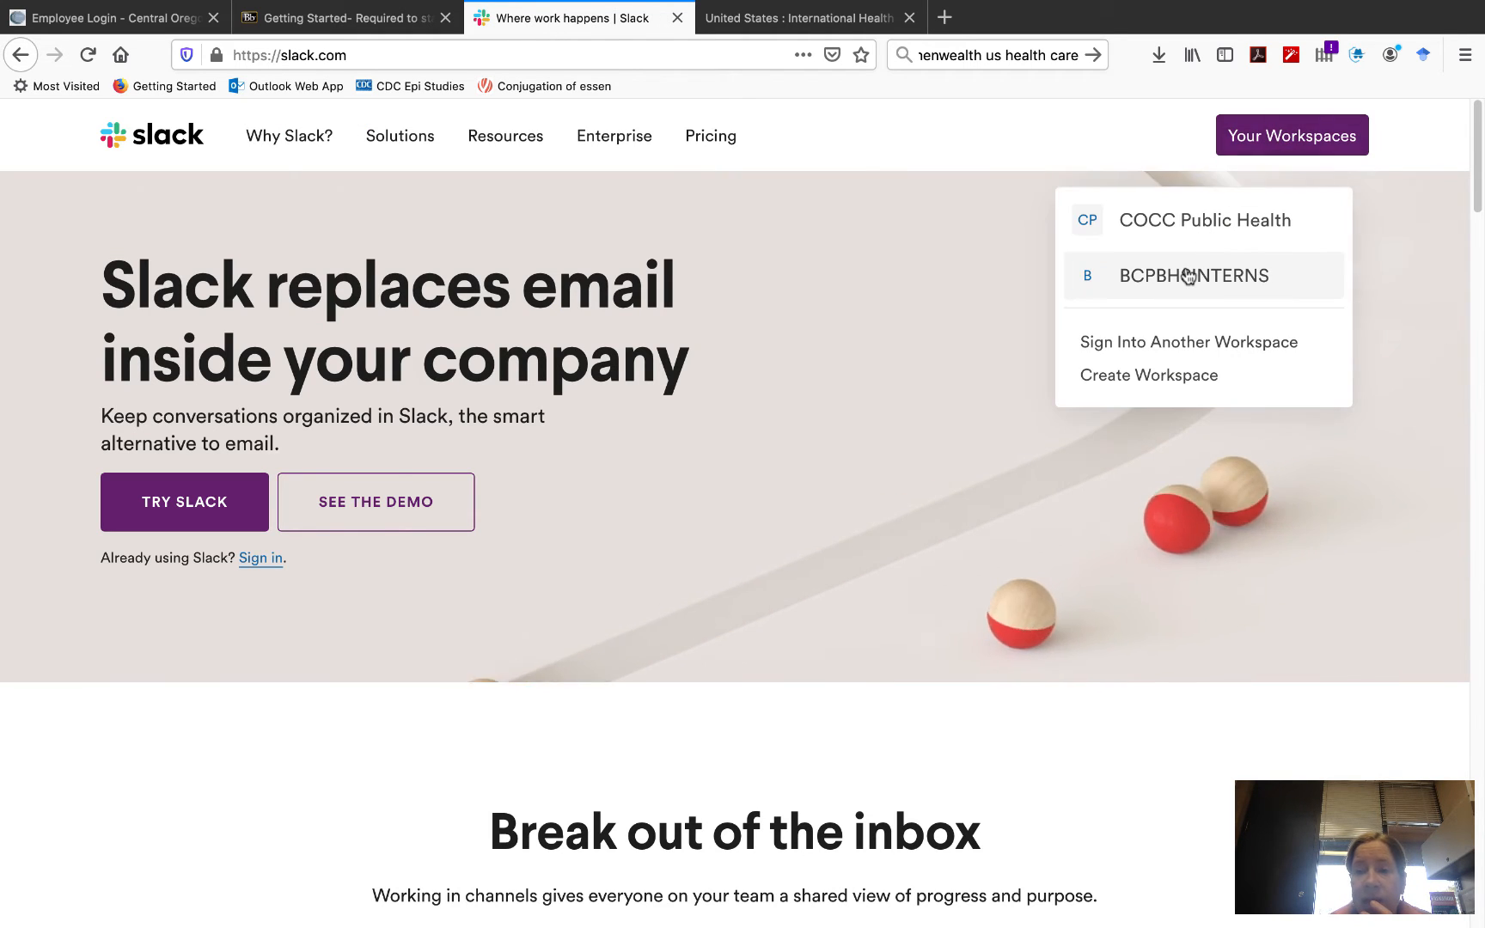
left_click(1205, 220)
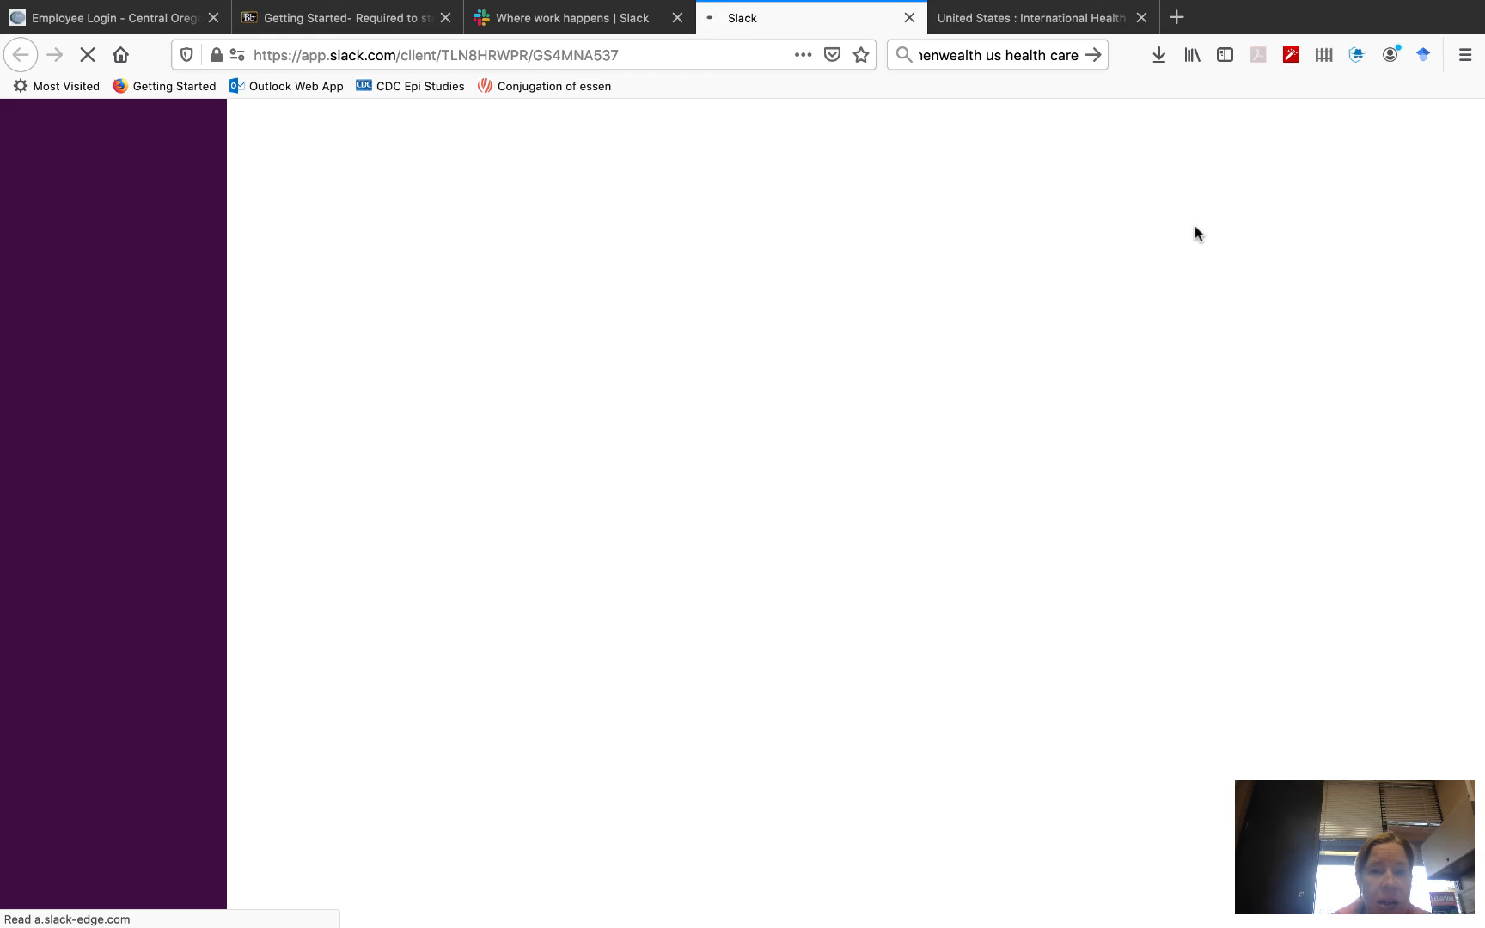
left_click(1032, 18)
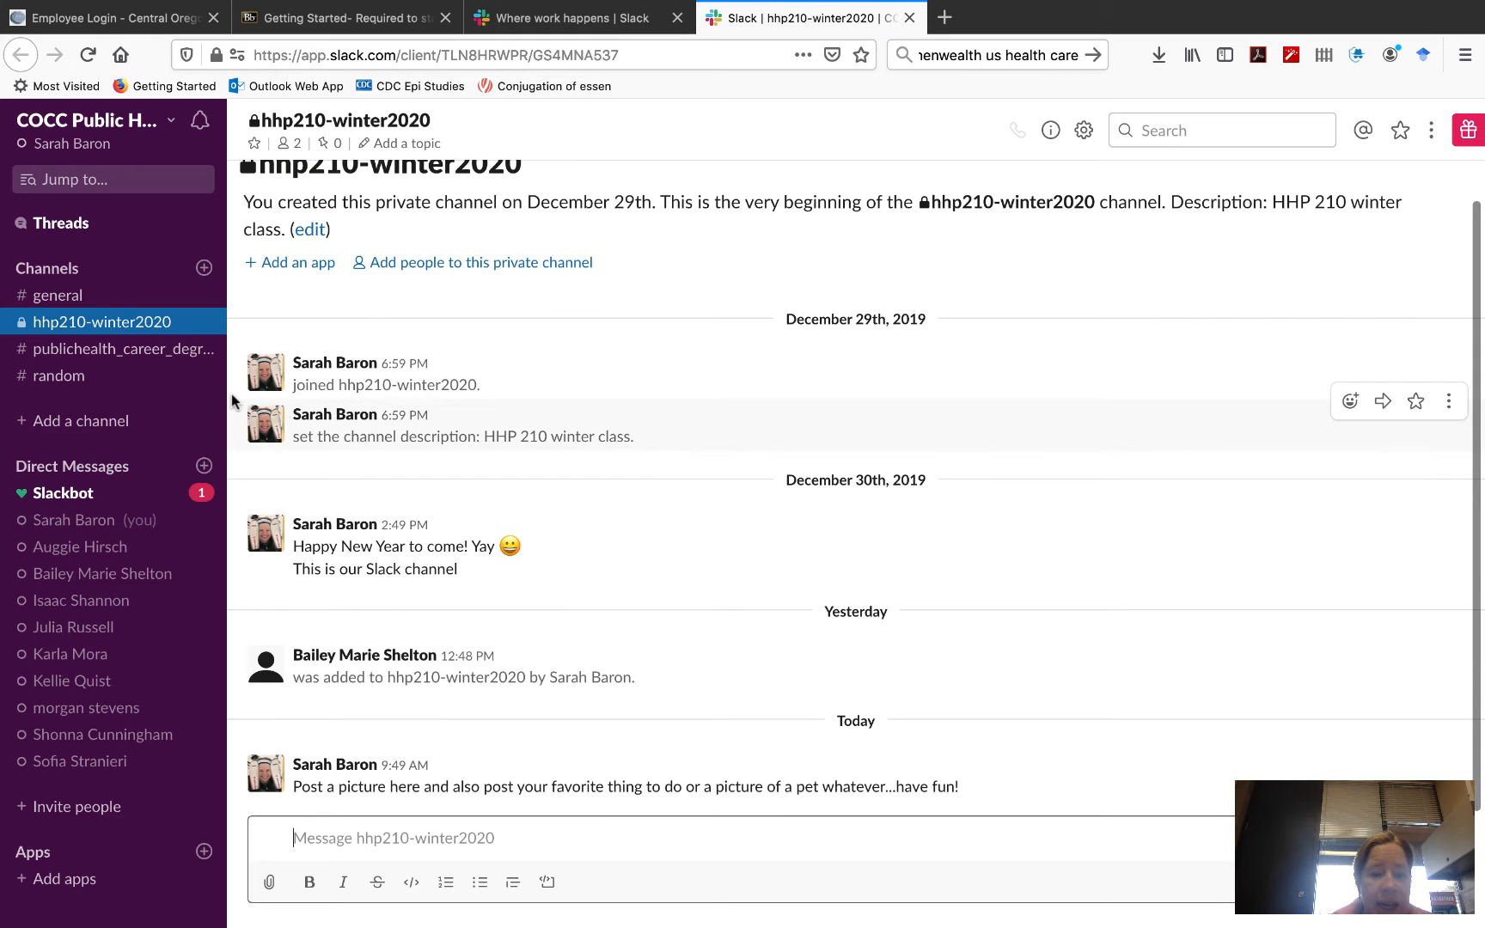
scroll("down", 3)
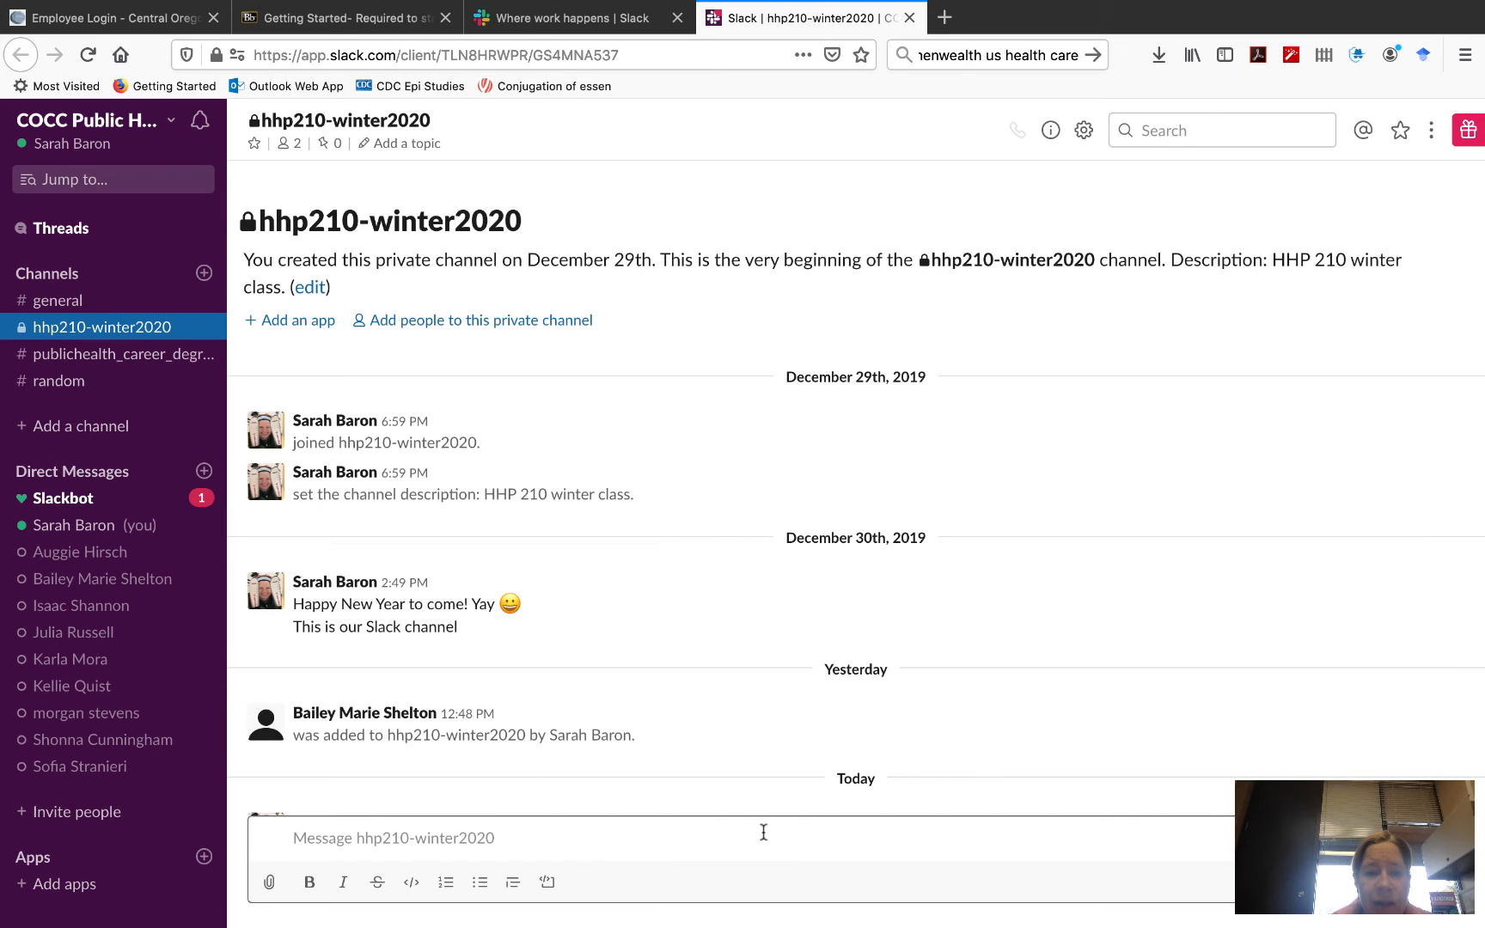
mouse_move(582, 350)
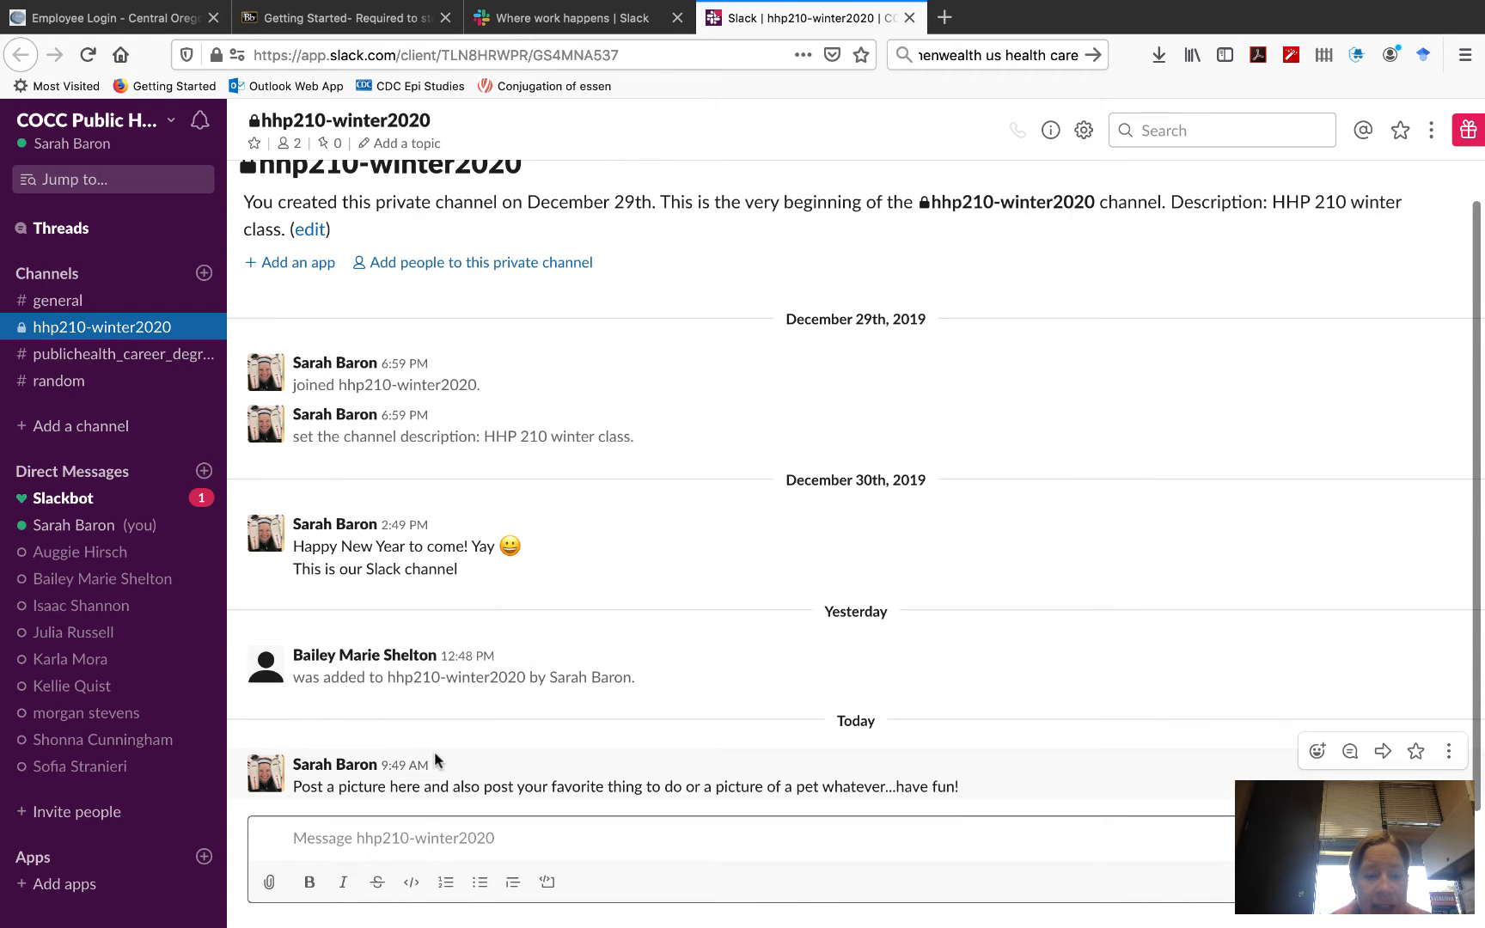
left_click(564, 17)
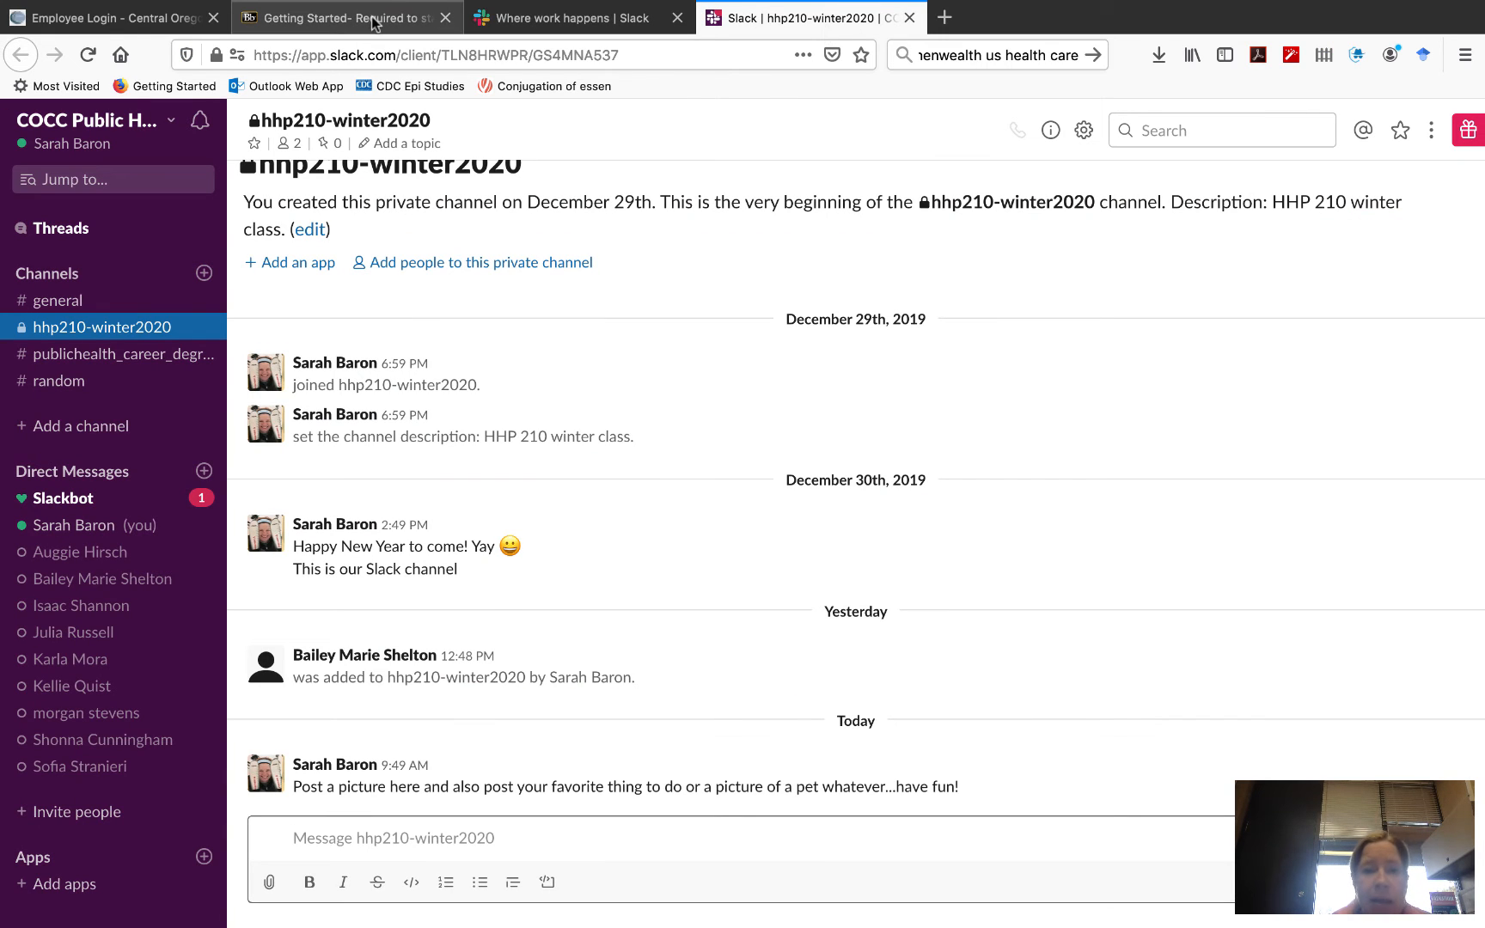
Return to the Blackboard tab and scroll through the Getting Started items toward Start Here- Weekly Items
left_click(346, 18)
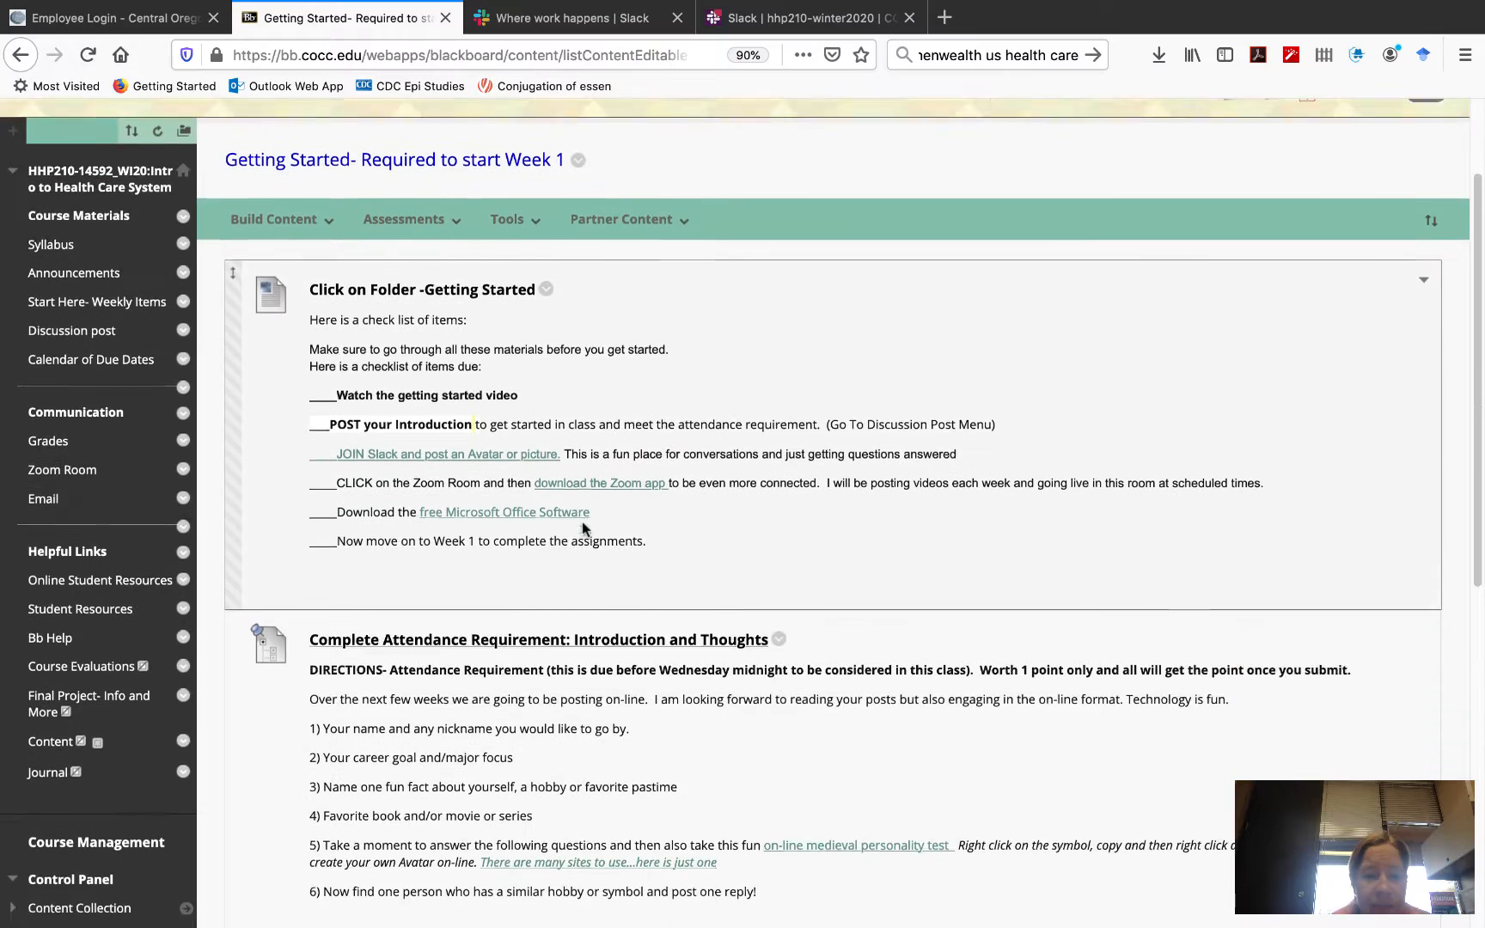
scroll("down", 3)
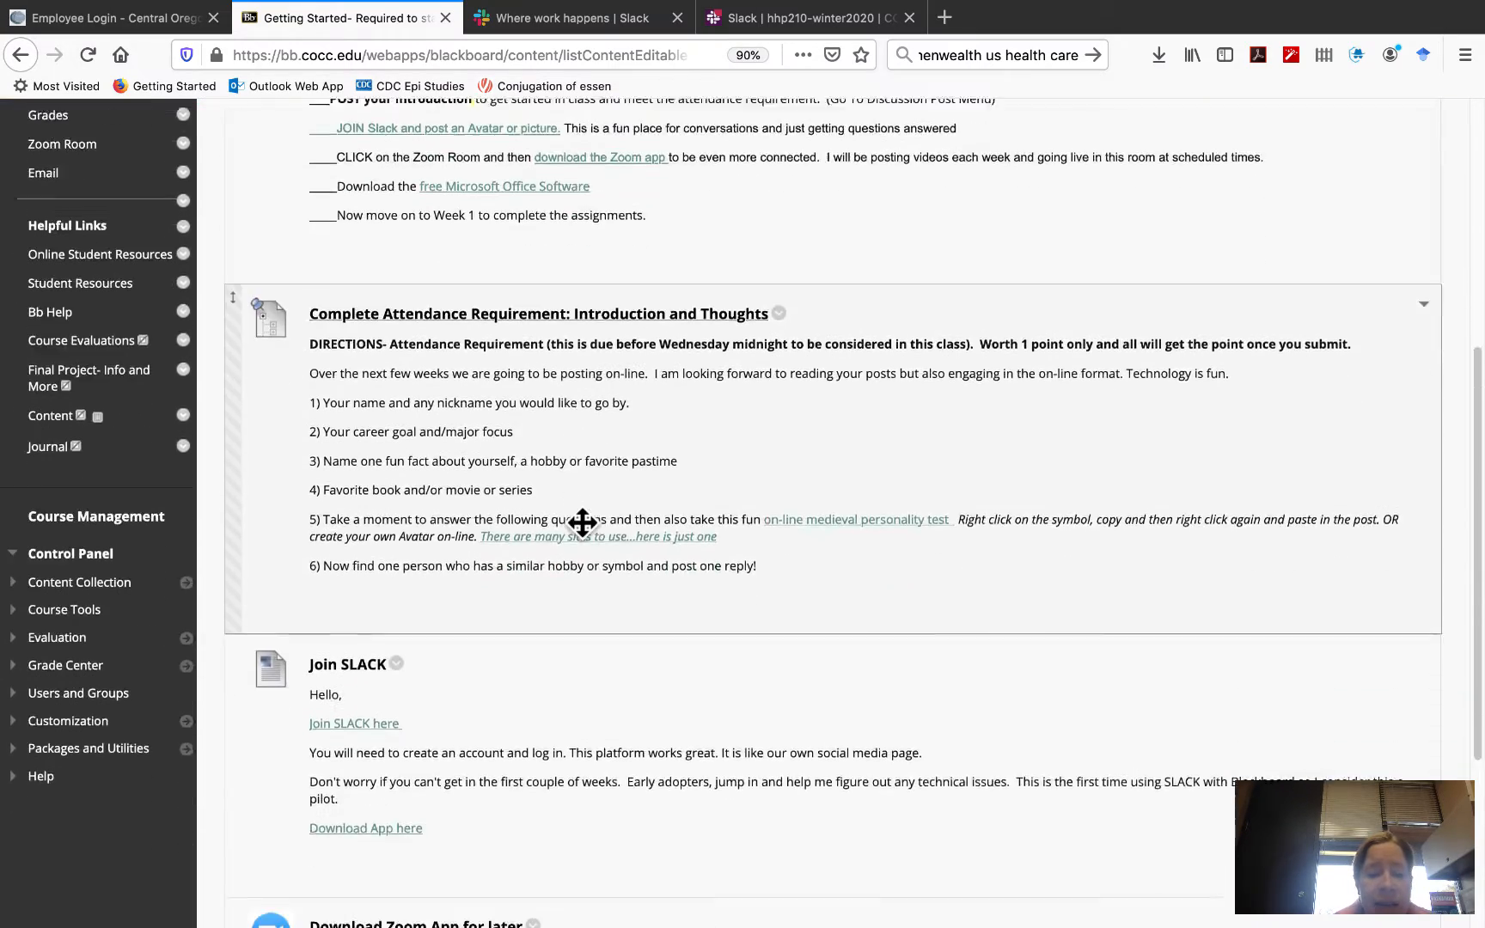
scroll("down", 3)
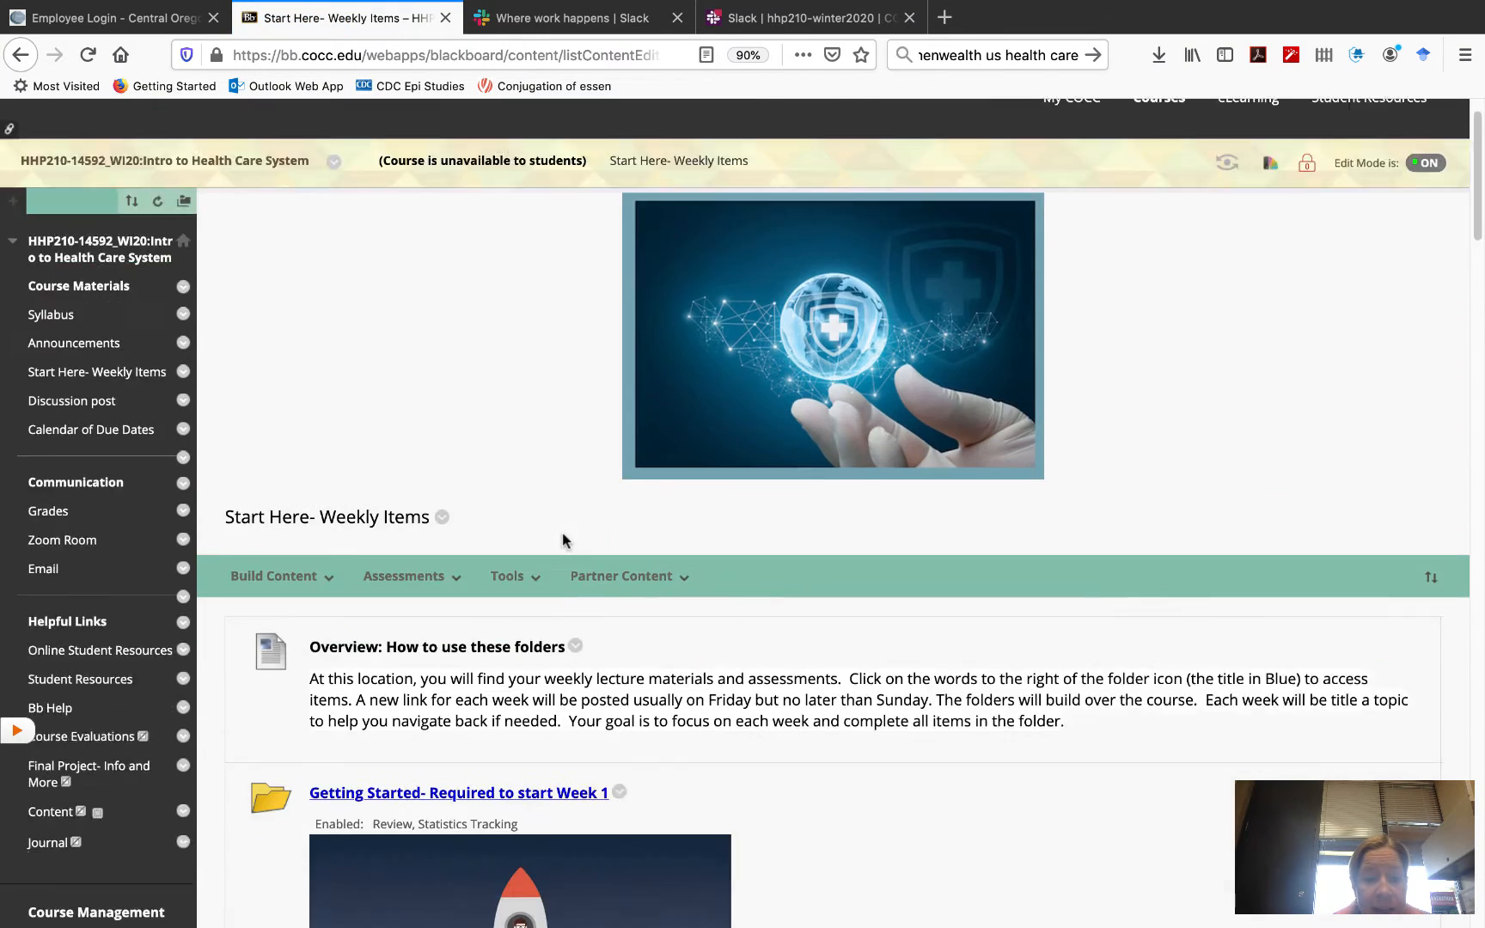
left_click(459, 792)
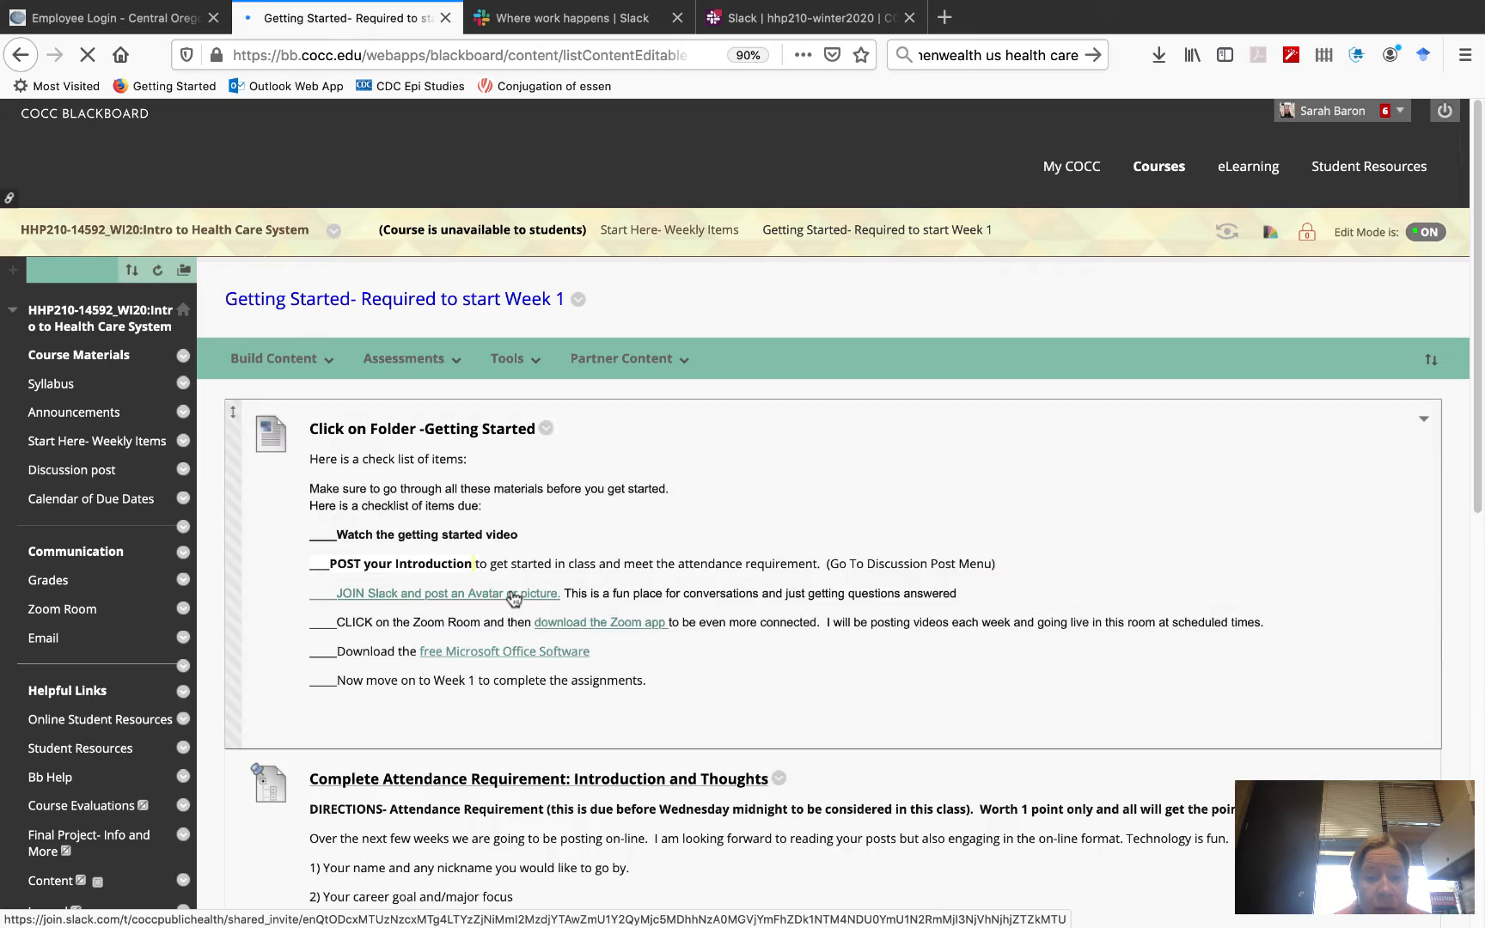
scroll("down", 3)
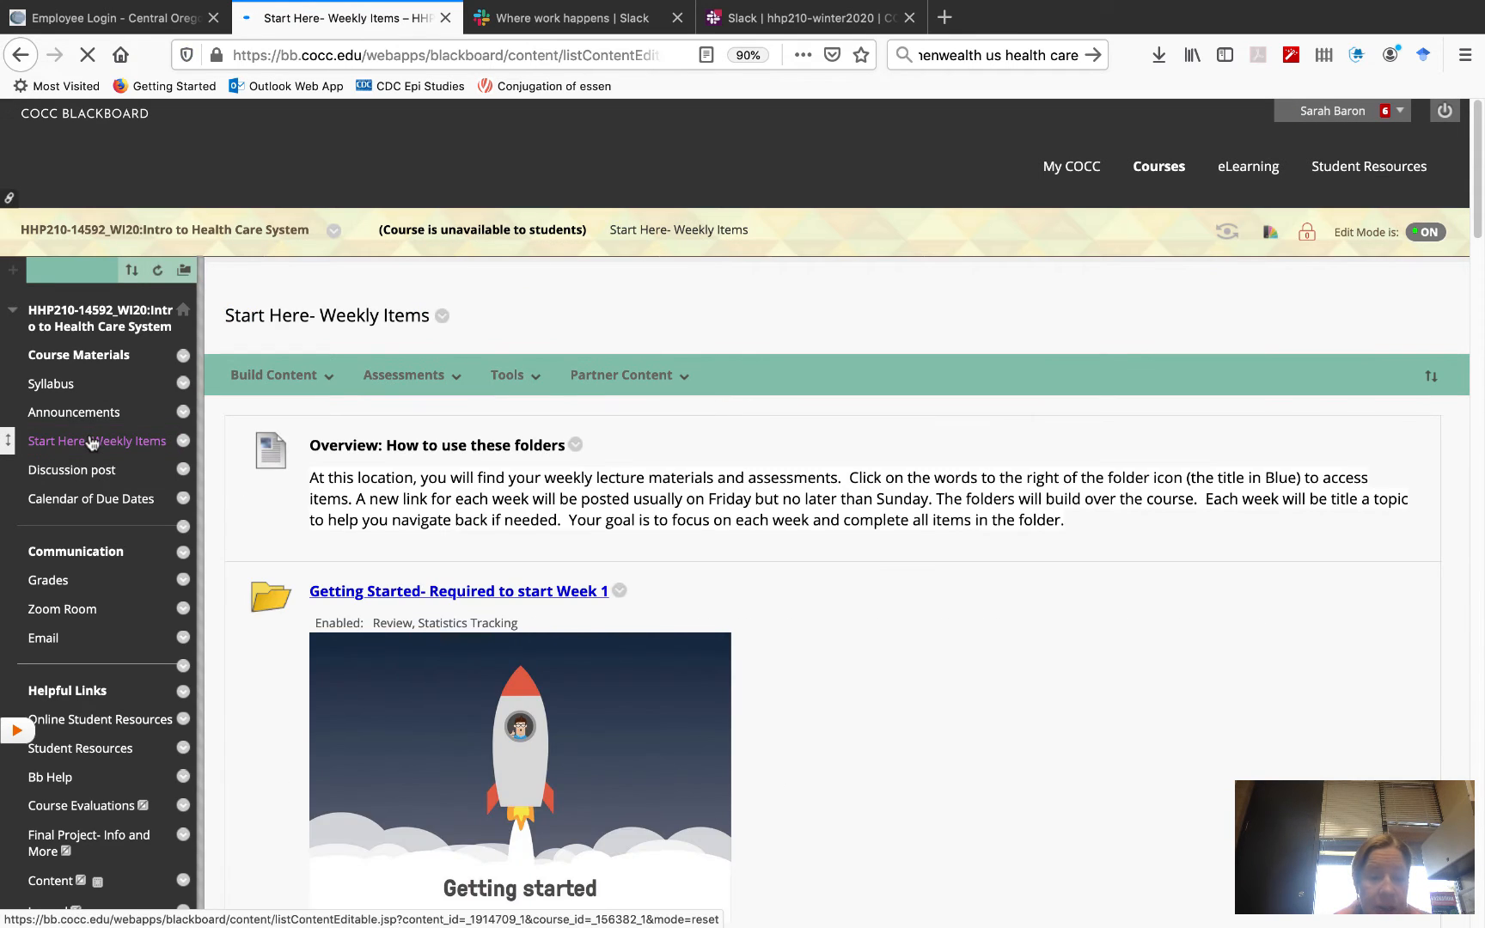
scroll("down", 3)
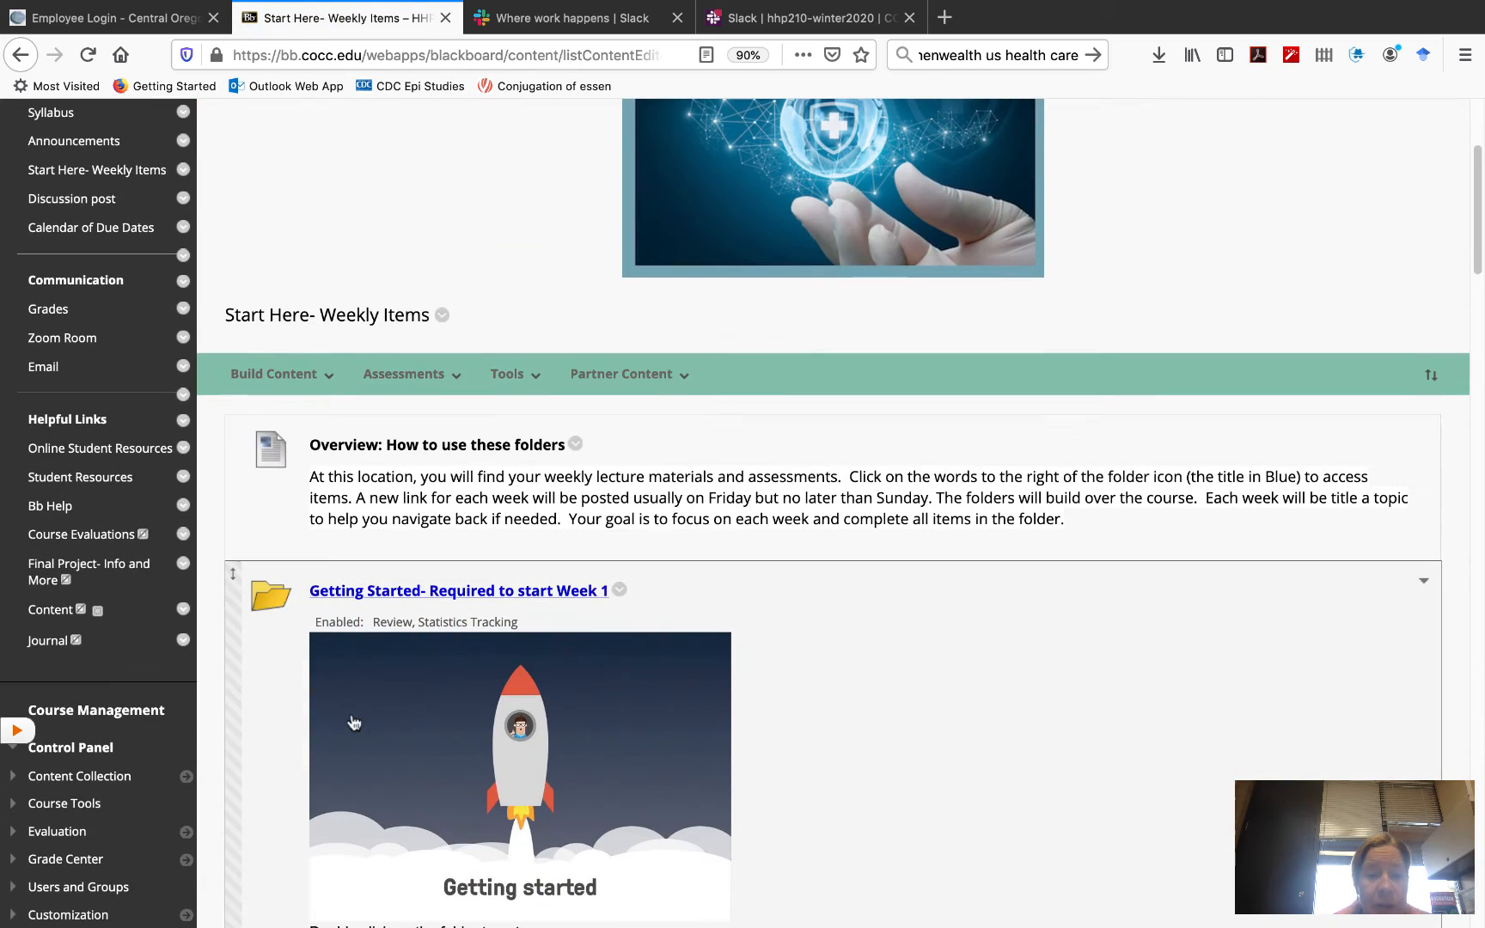
scroll("down", 3)
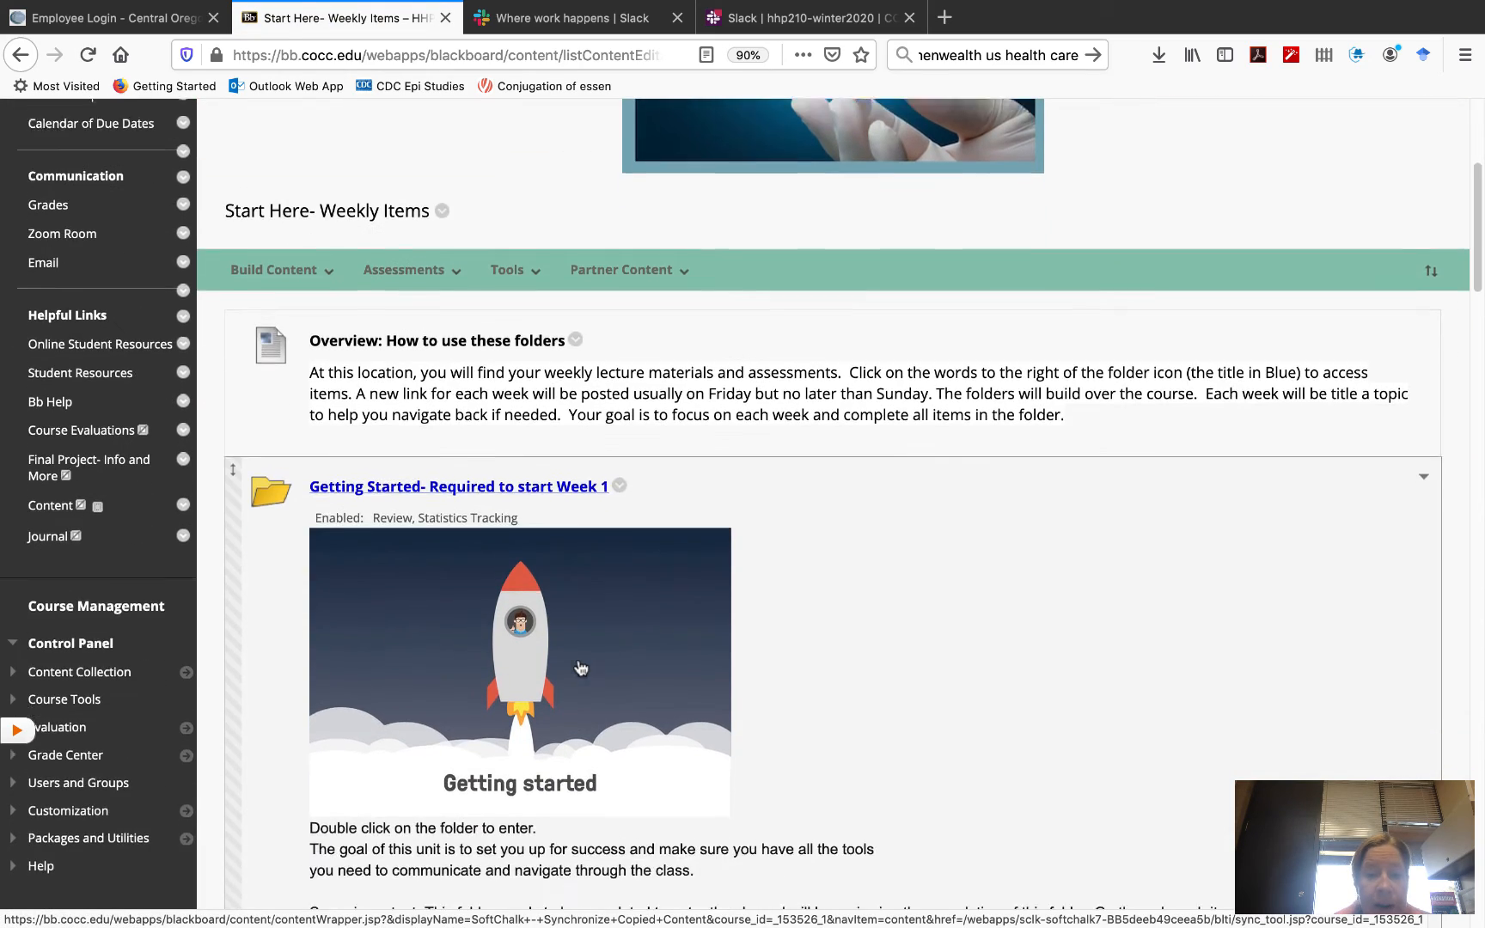
scroll("down", 3)
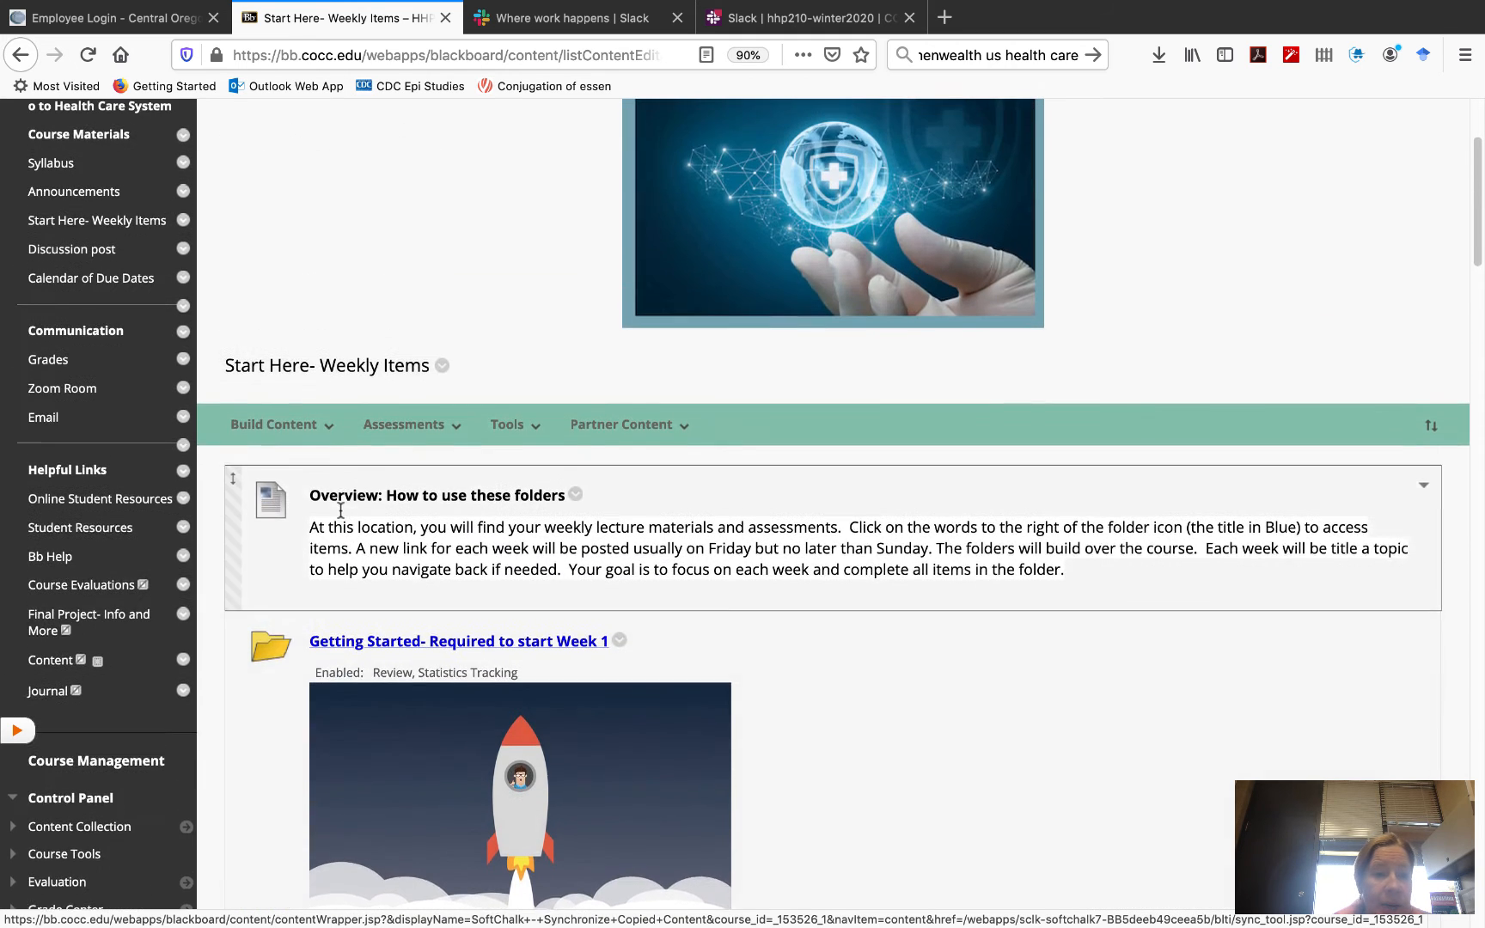
left_click(91, 277)
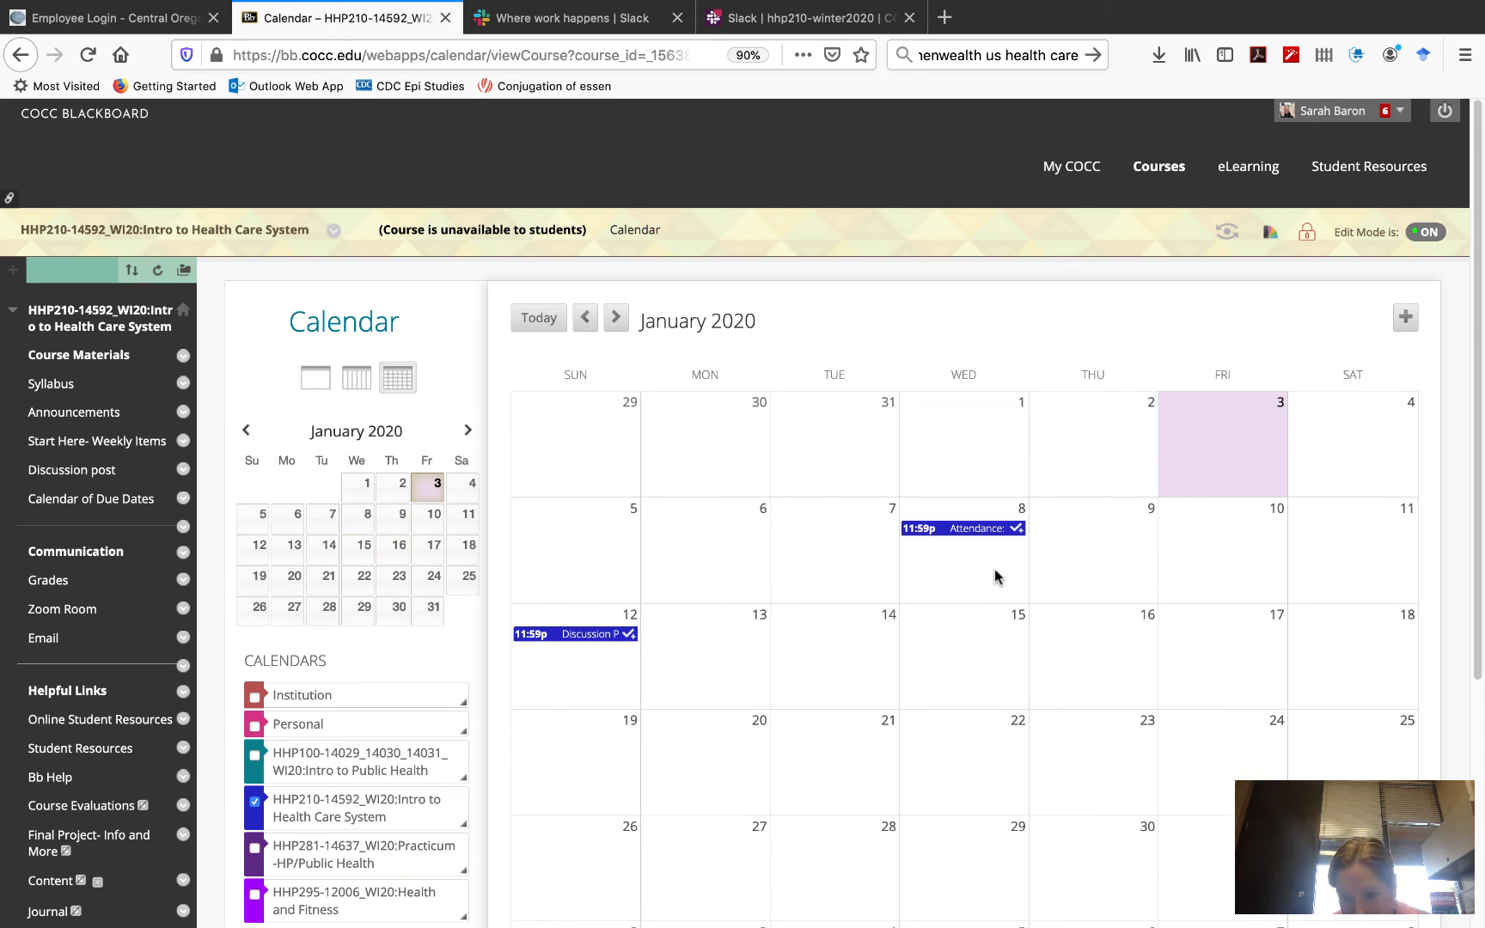
mouse_move(978, 603)
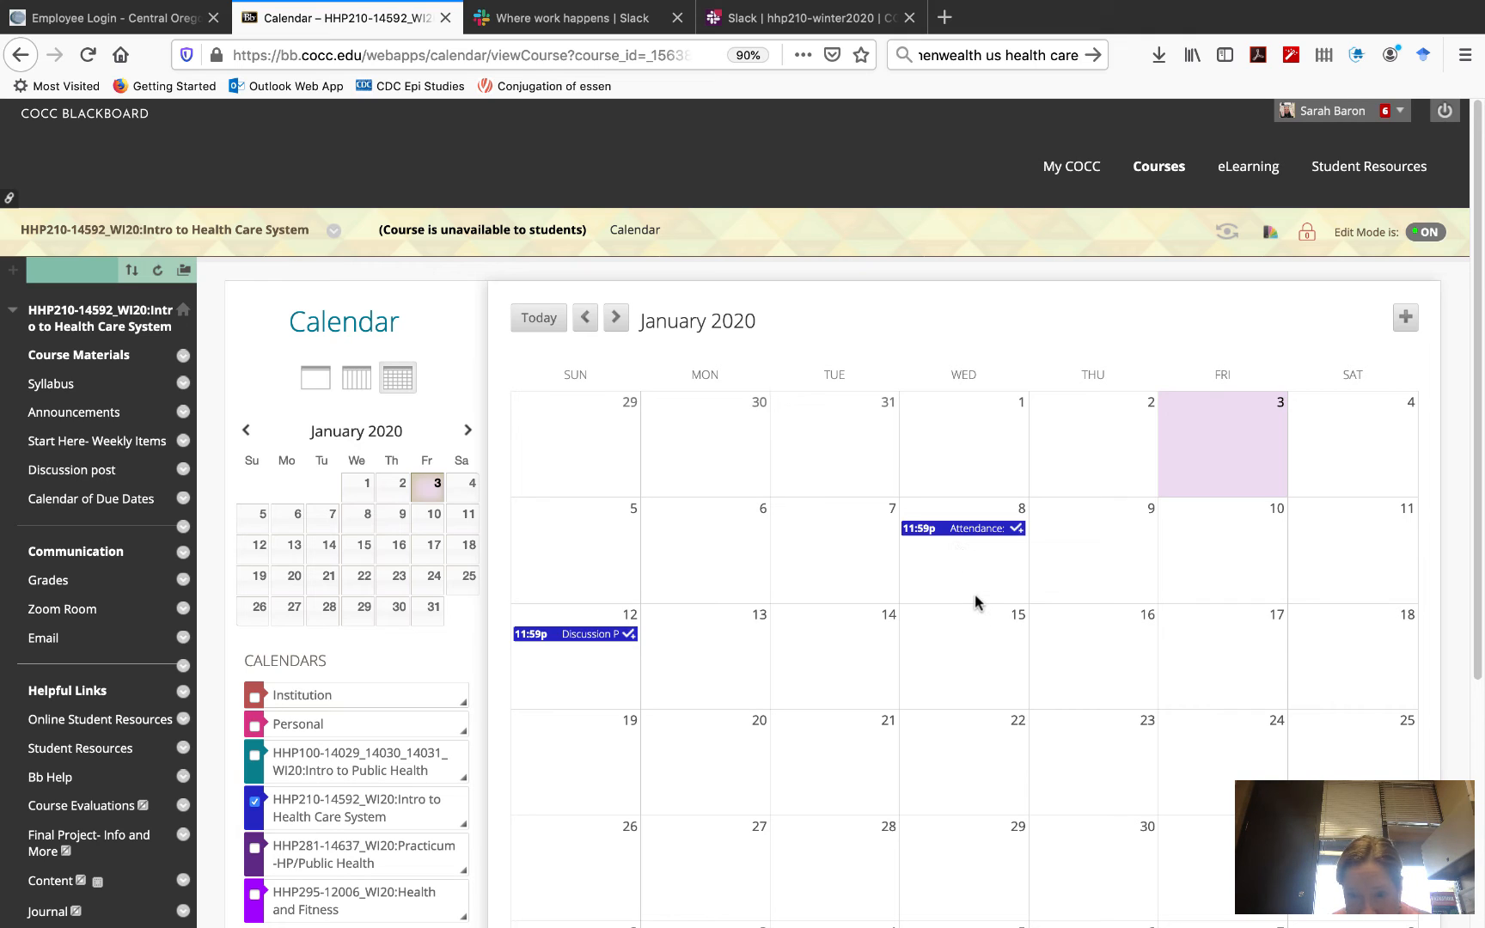
mouse_move(982, 582)
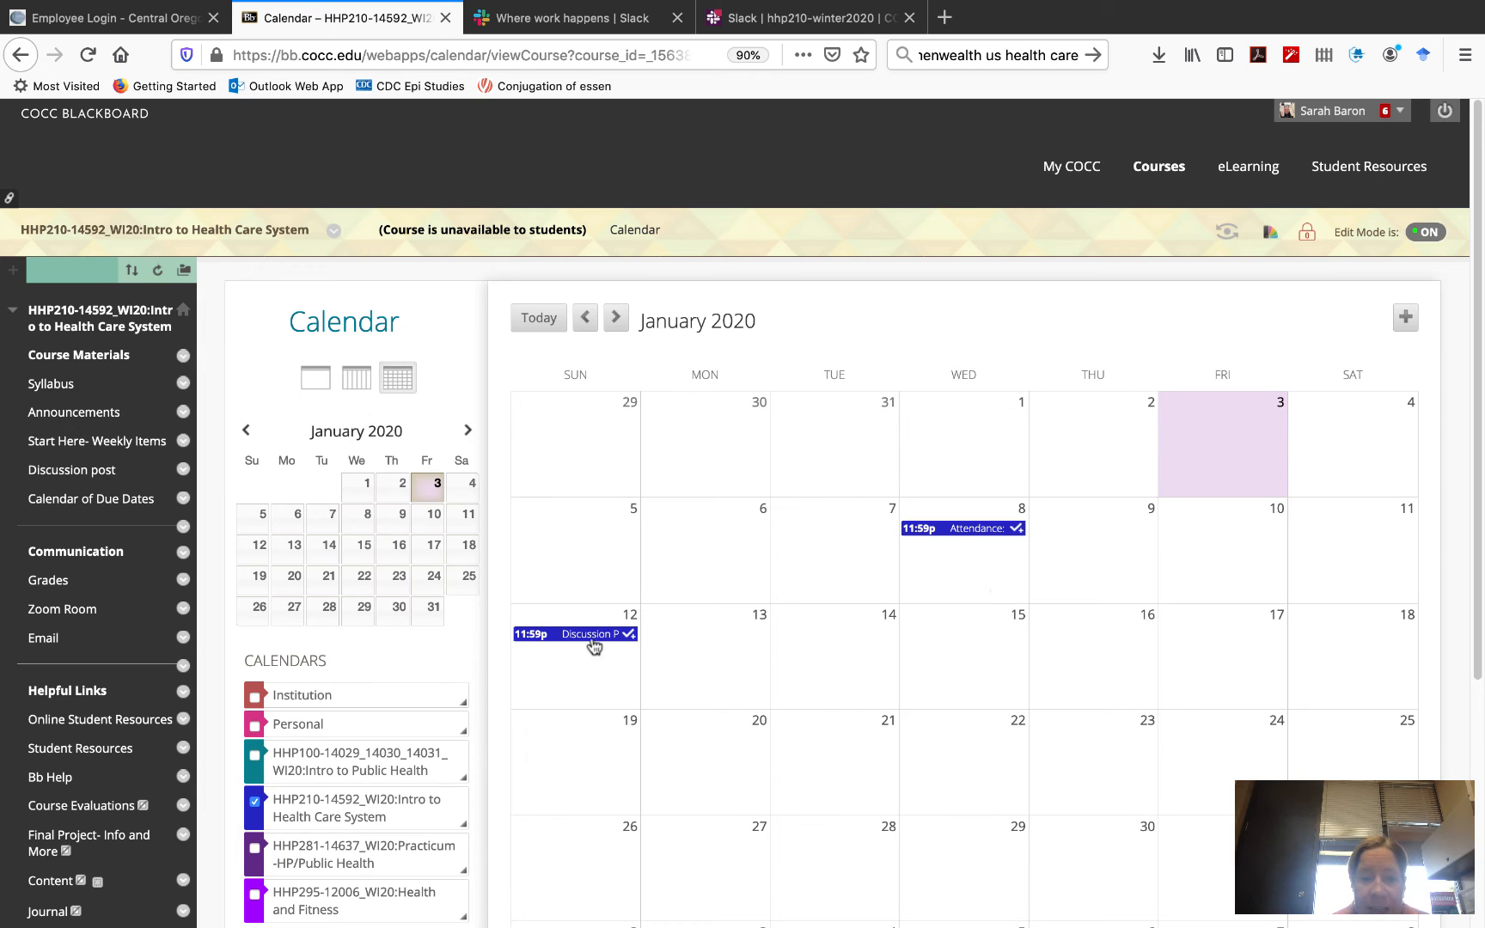
mouse_move(589, 677)
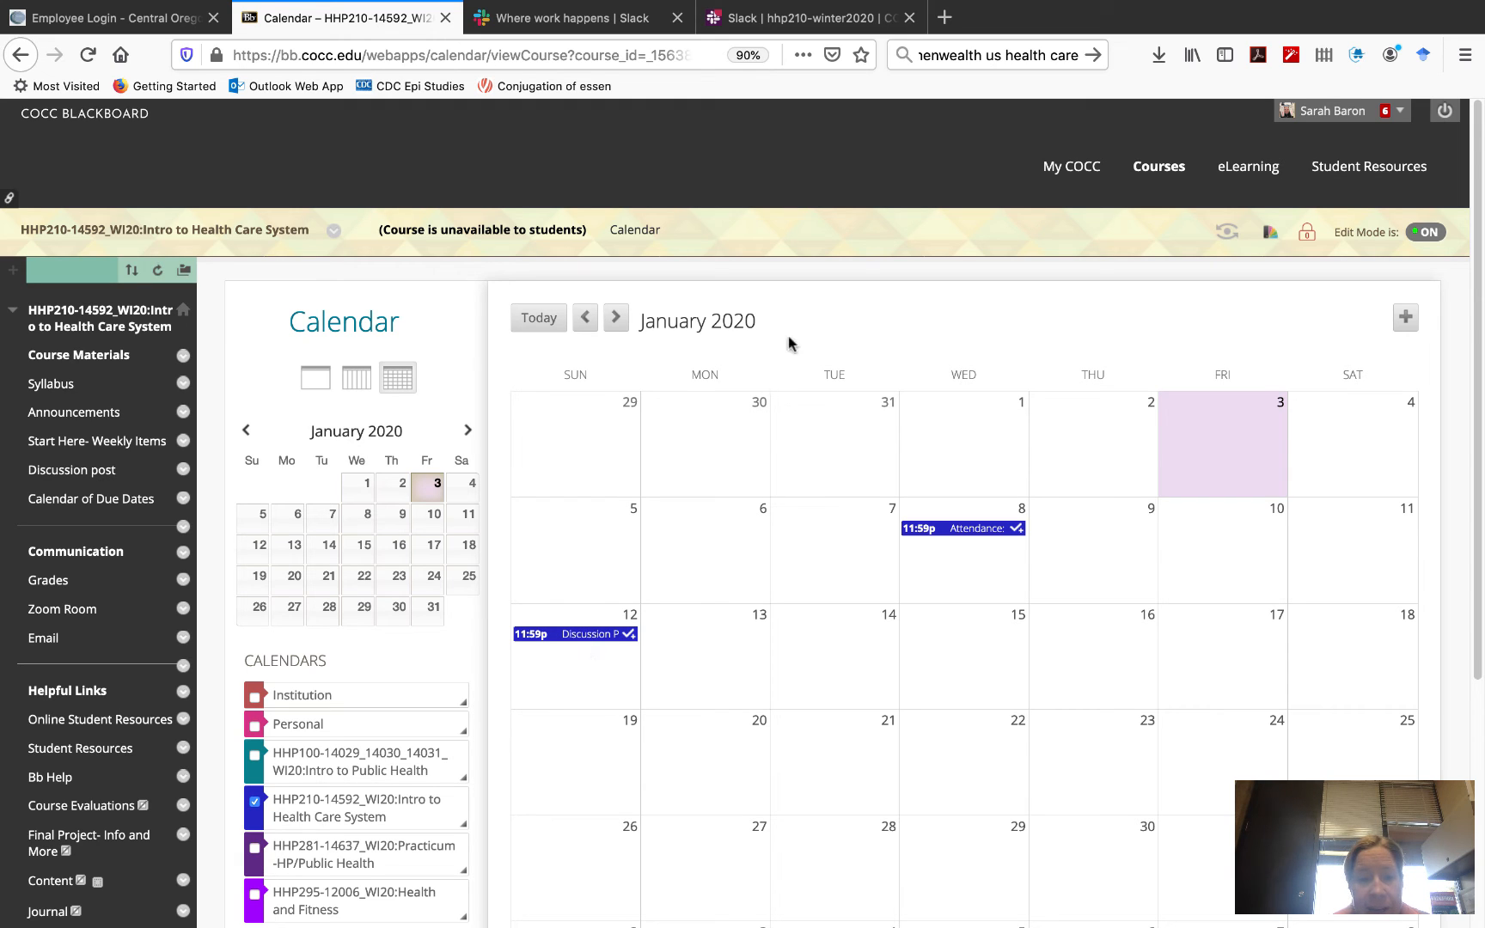
View the January 2020 course calendar with attendance due Jan 8 and discussion due Jan 12
left_click(91, 499)
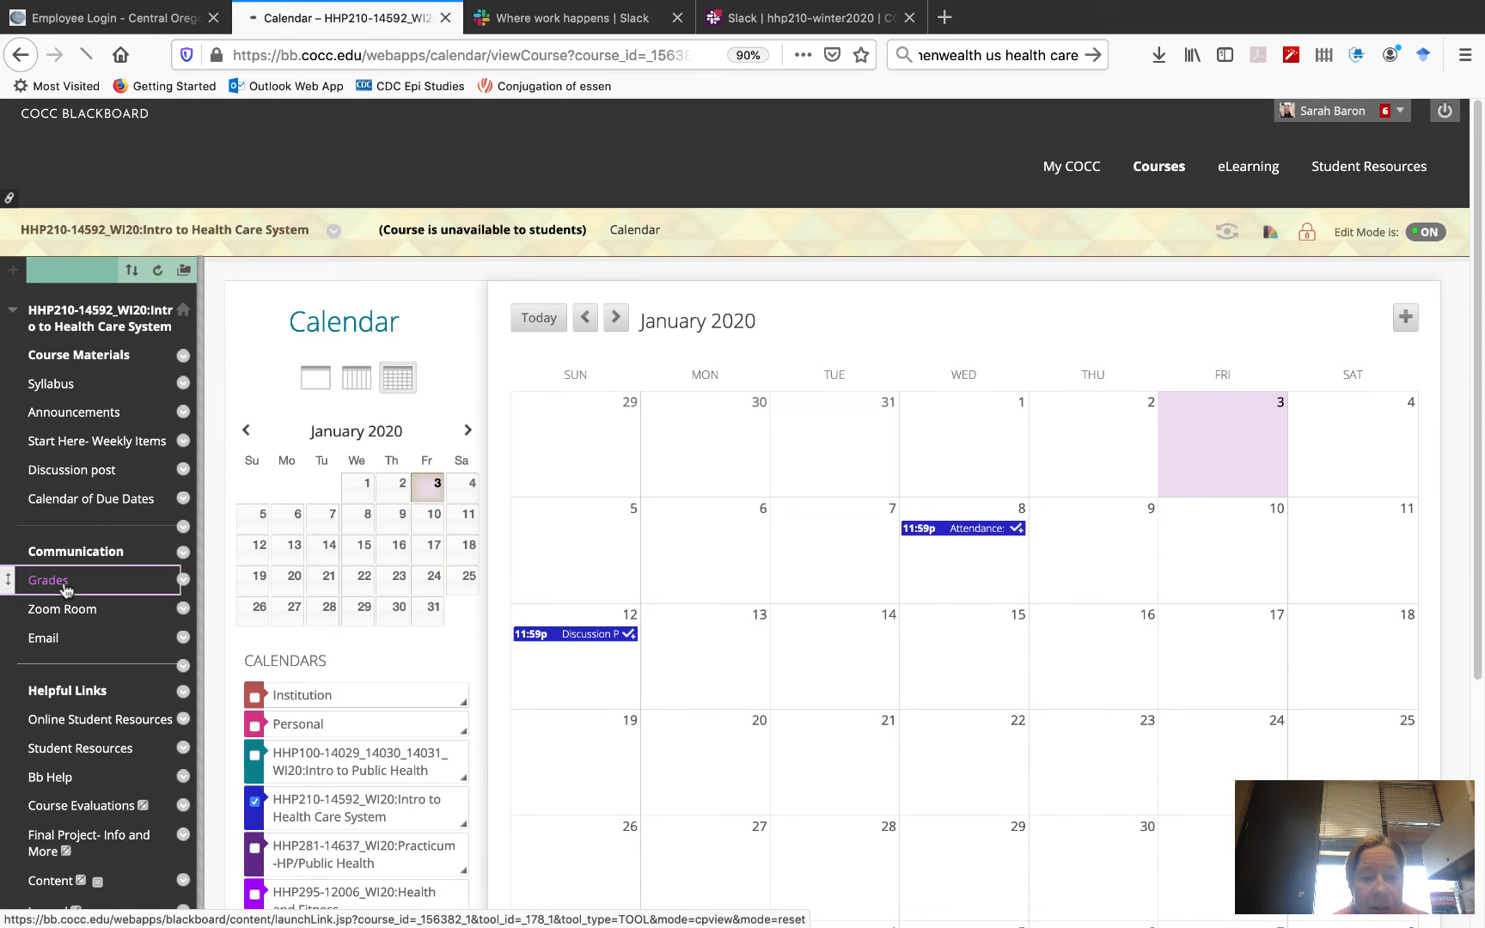
Go to My Grades listing Attendance: Introduction and Thoughts and Discussion Post Week 1
left_click(48, 579)
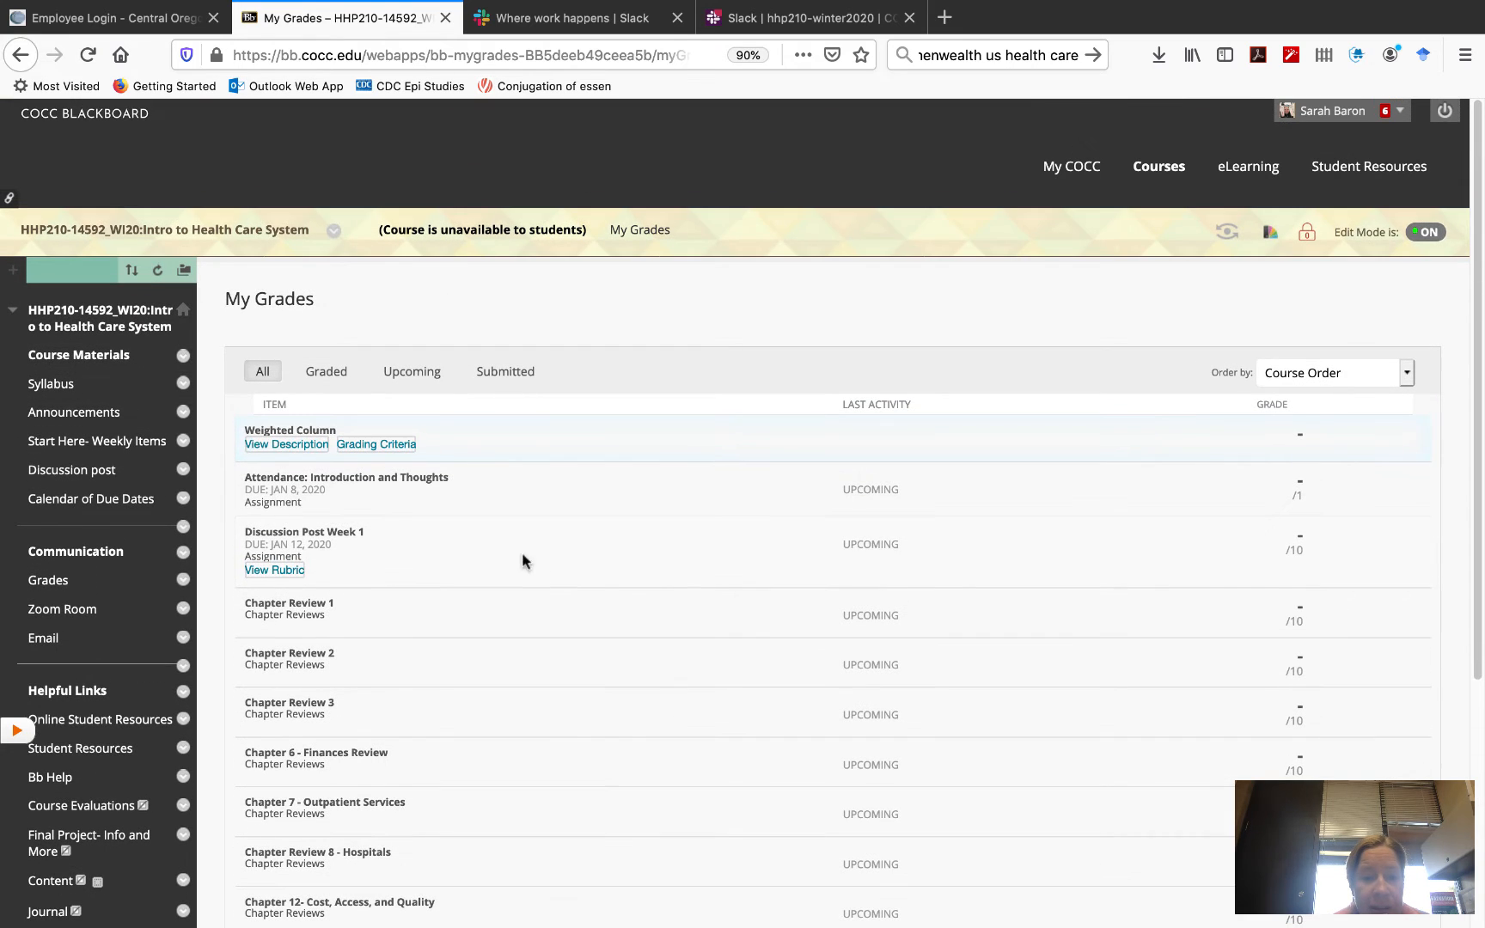
mouse_move(314, 579)
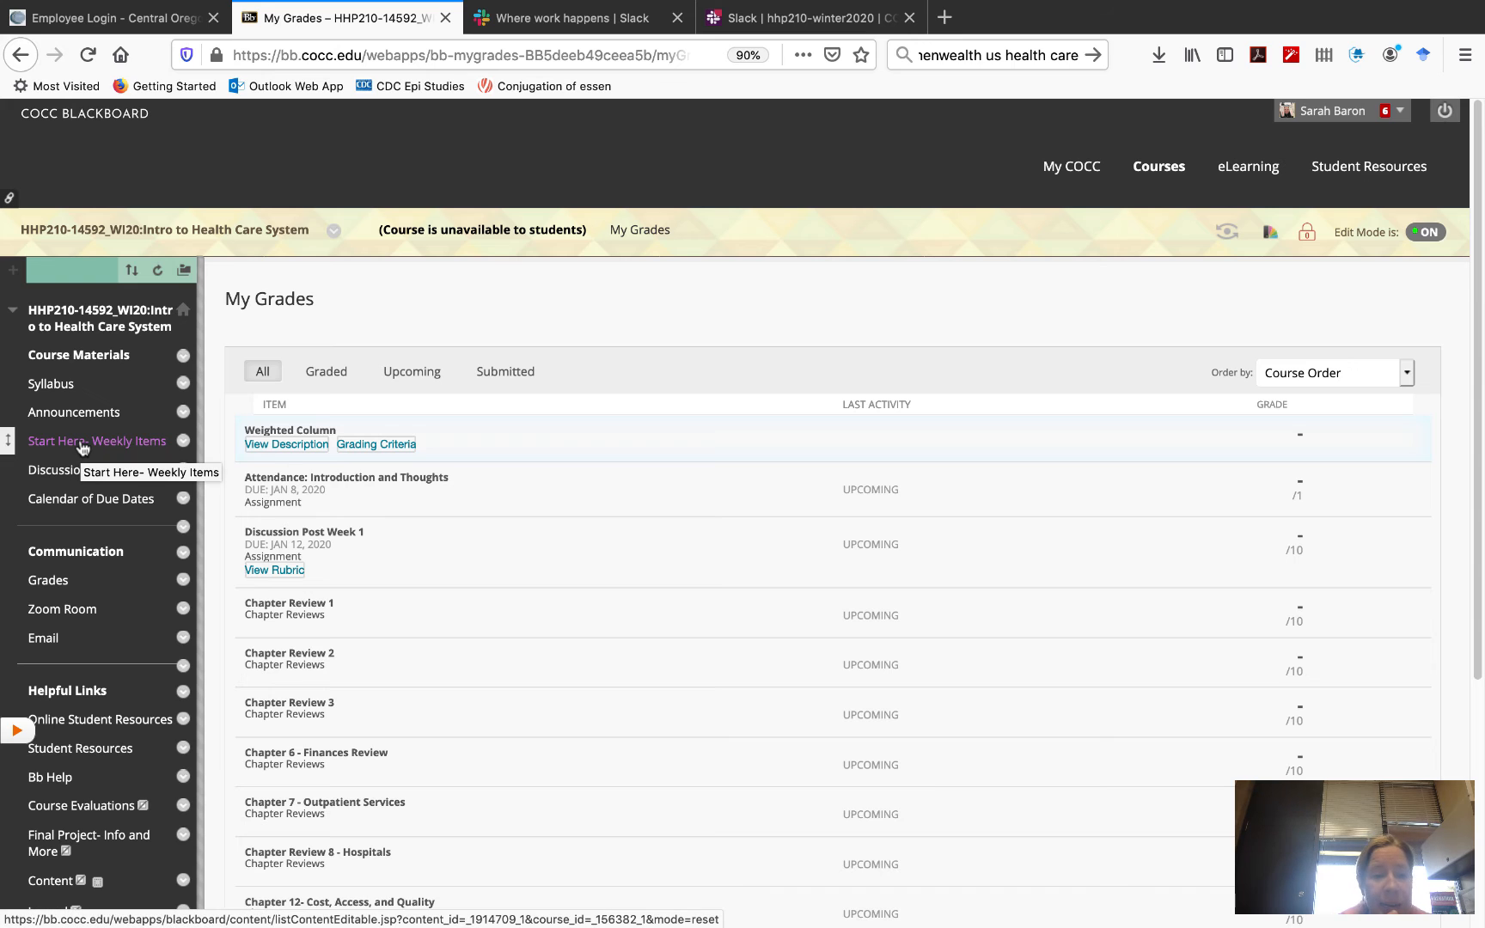
Return to Start Here- Weekly Items and view the Week 1 folder overview and objectives
left_click(97, 440)
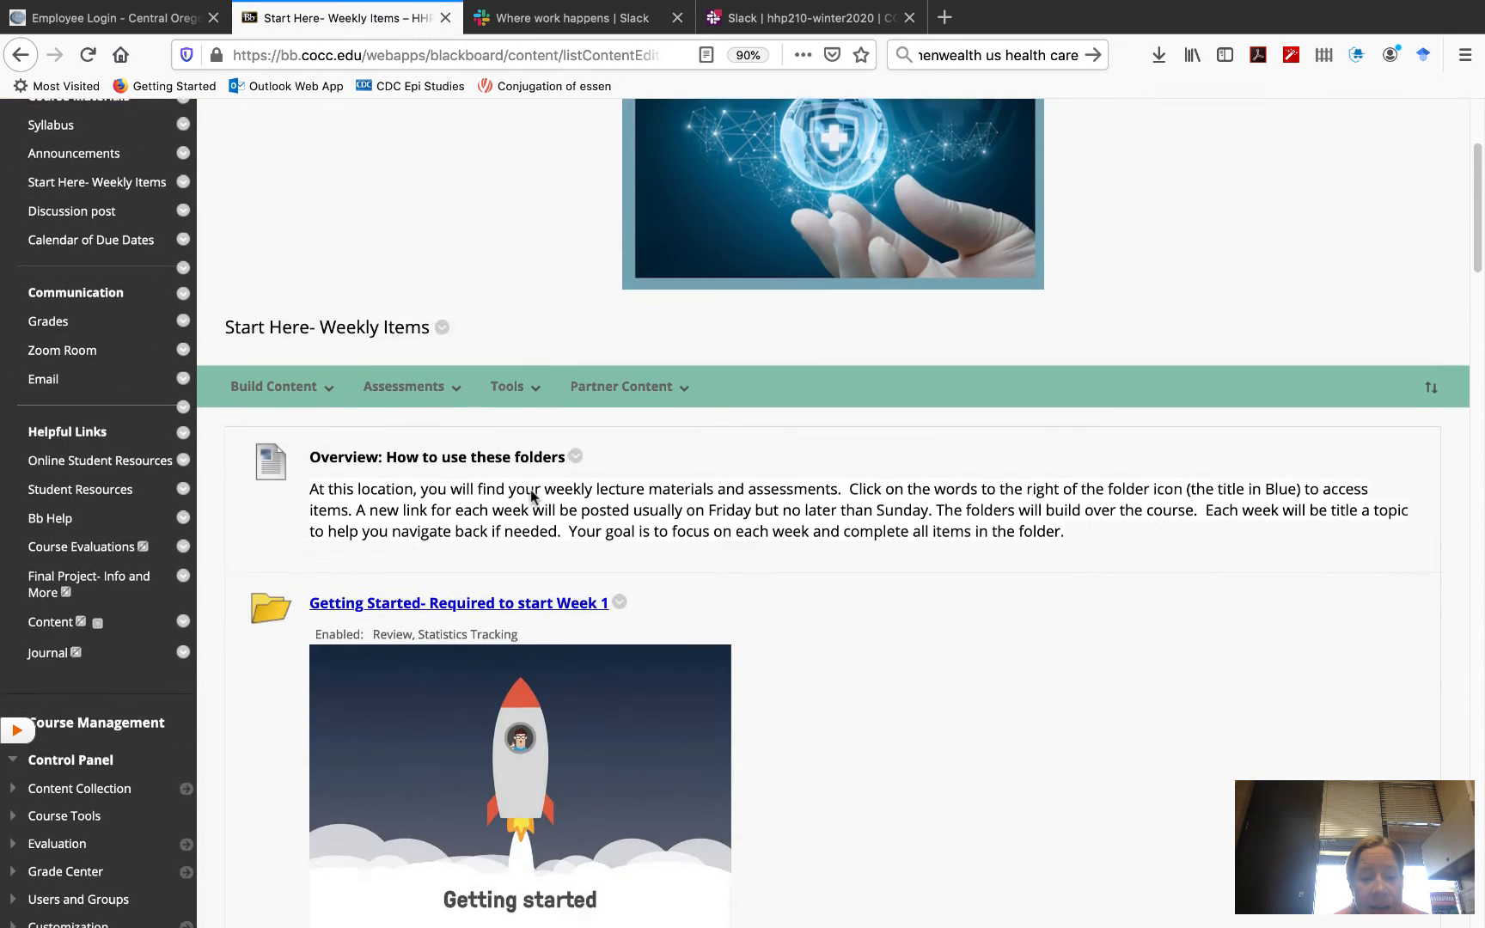
scroll("down", 3)
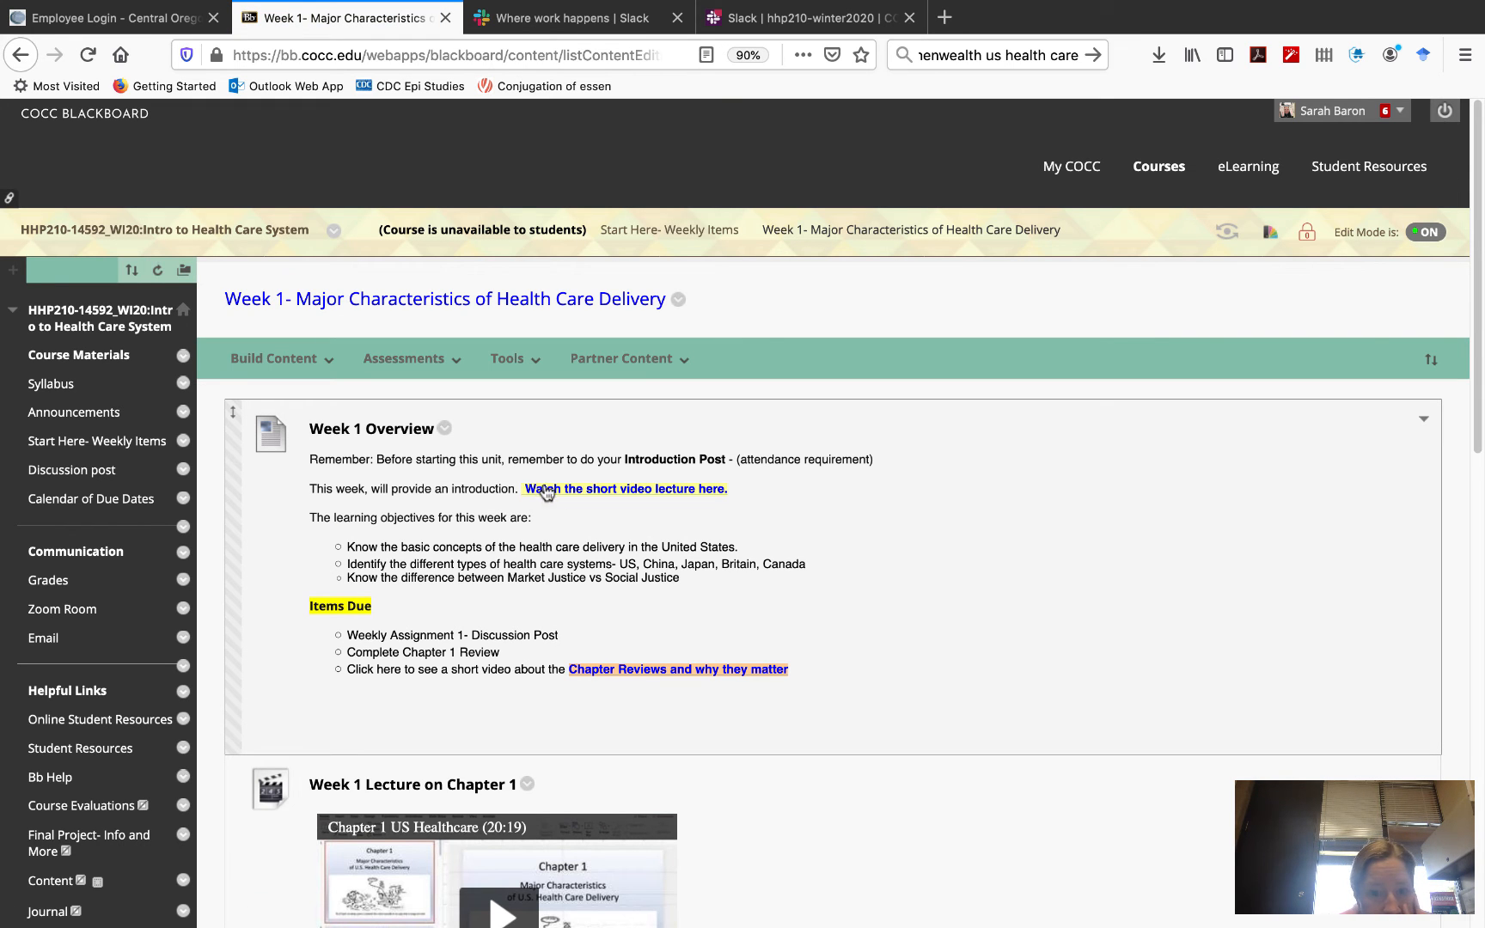
scroll("down", 3)
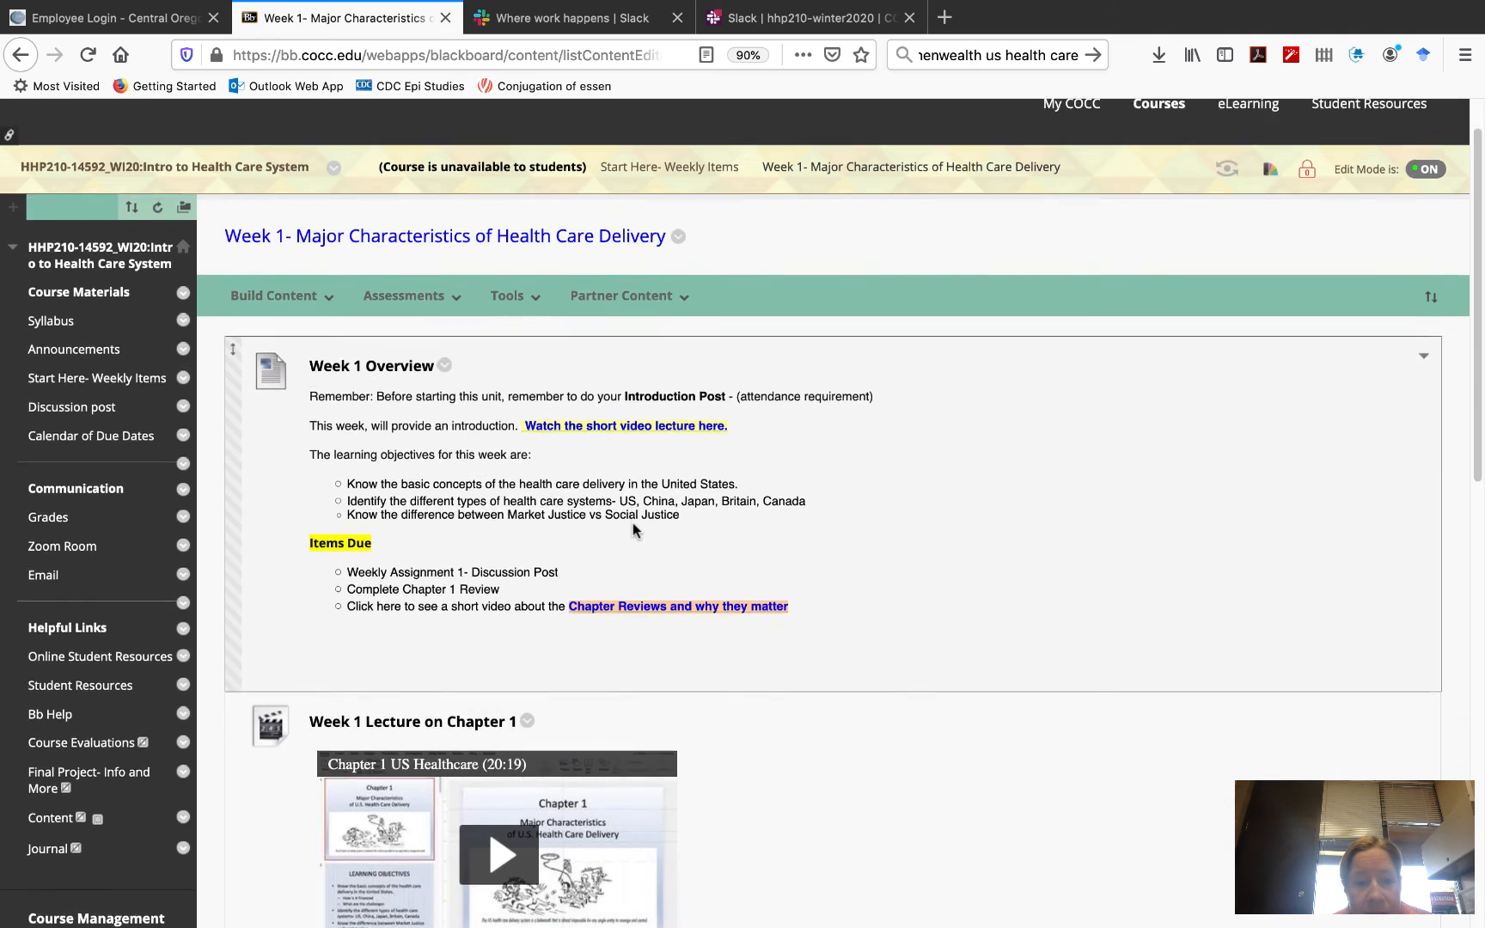
scroll("down", 3)
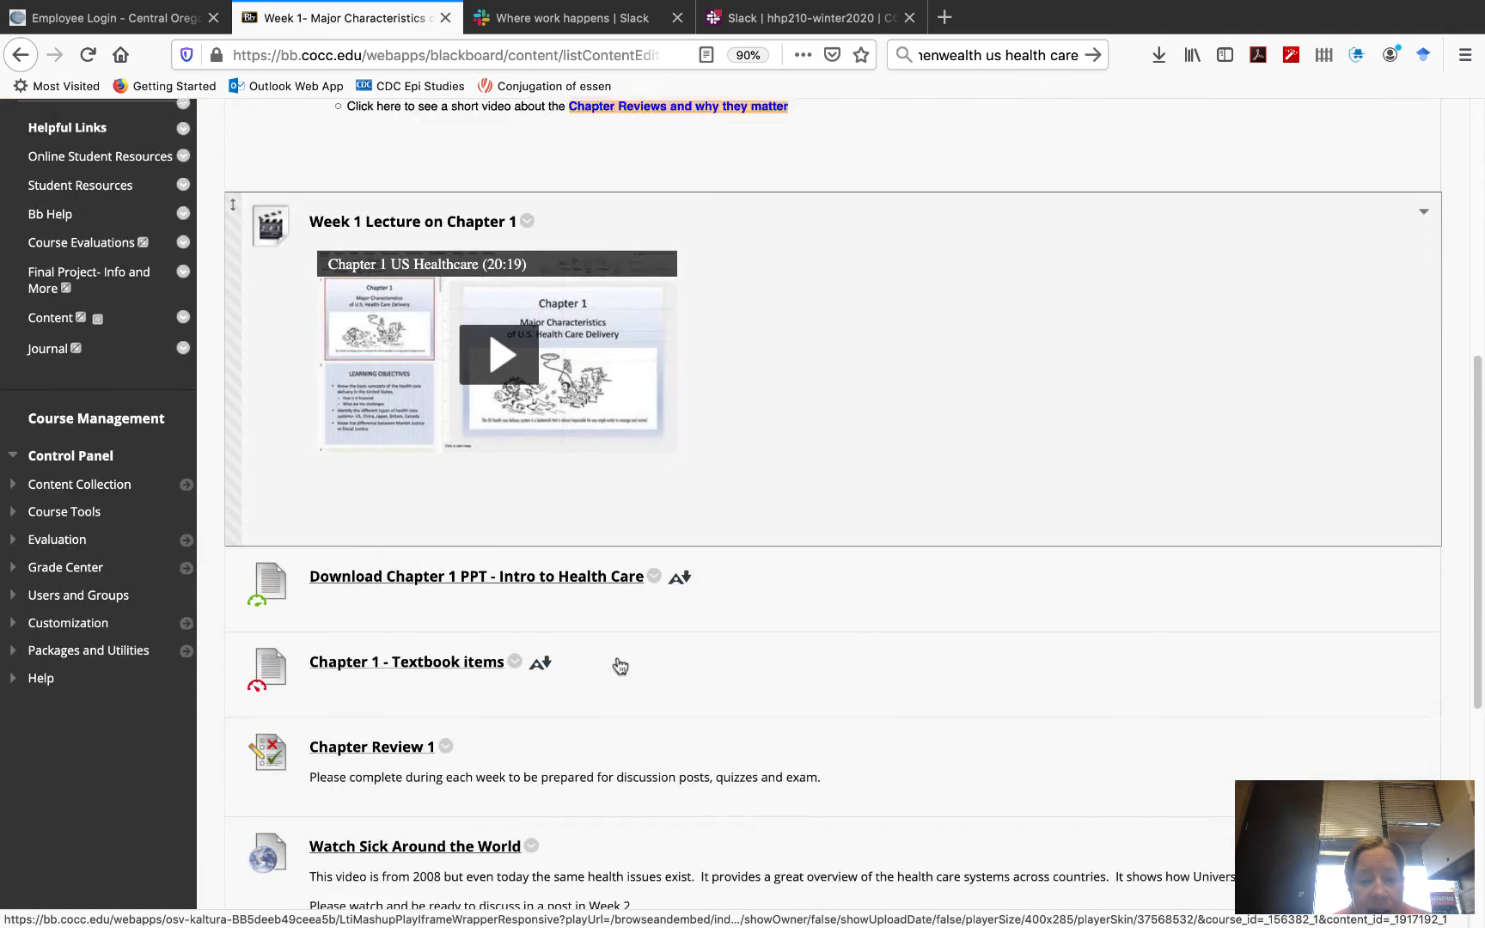
scroll("down", 3)
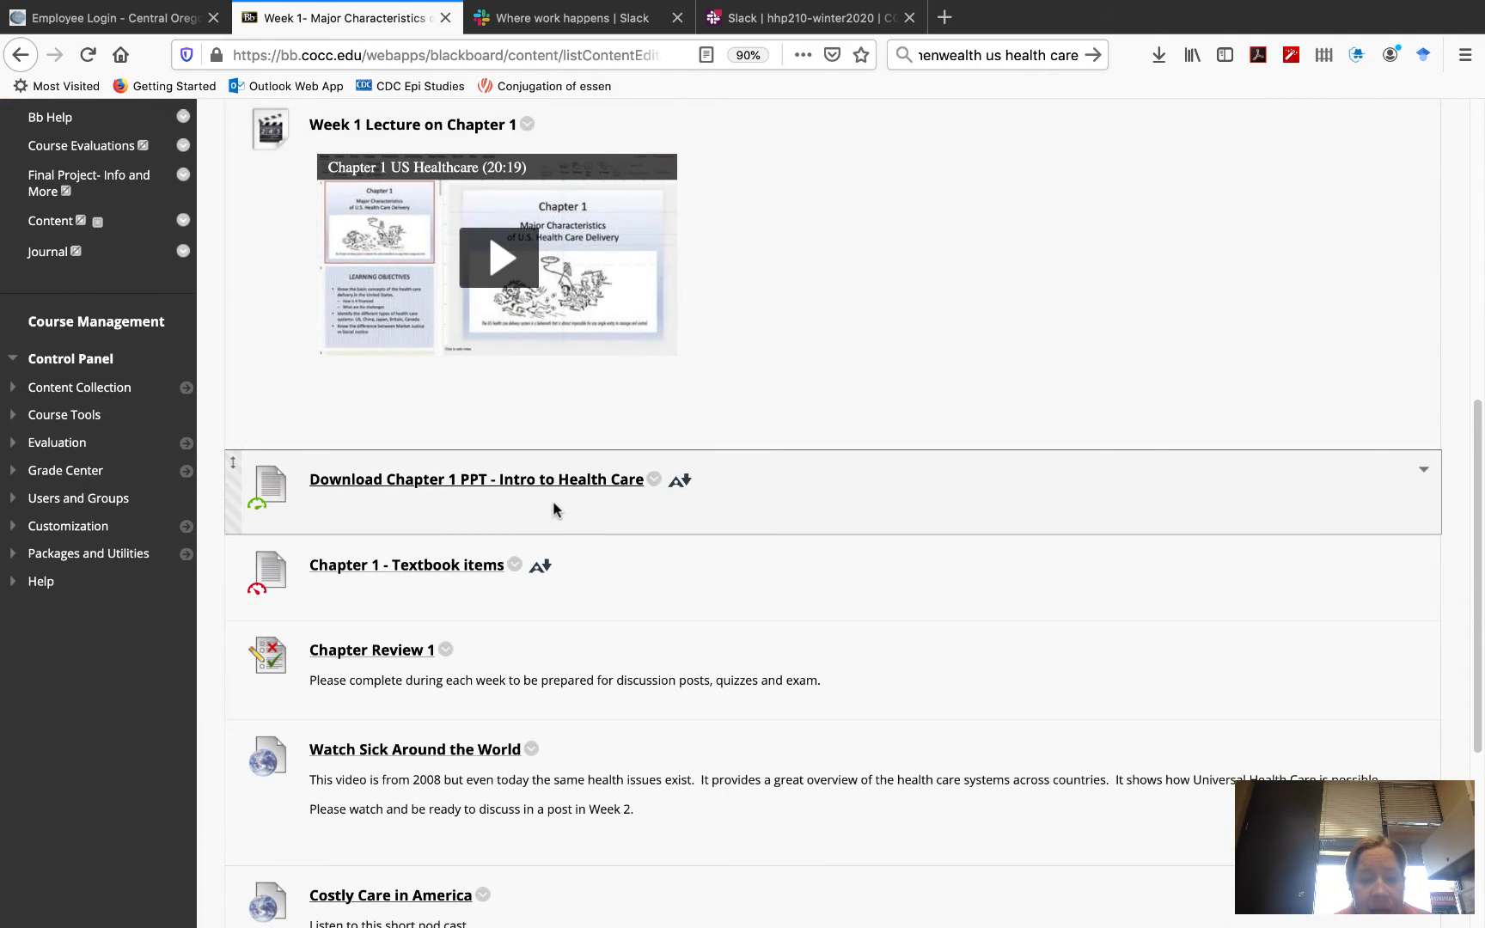
scroll("down", 3)
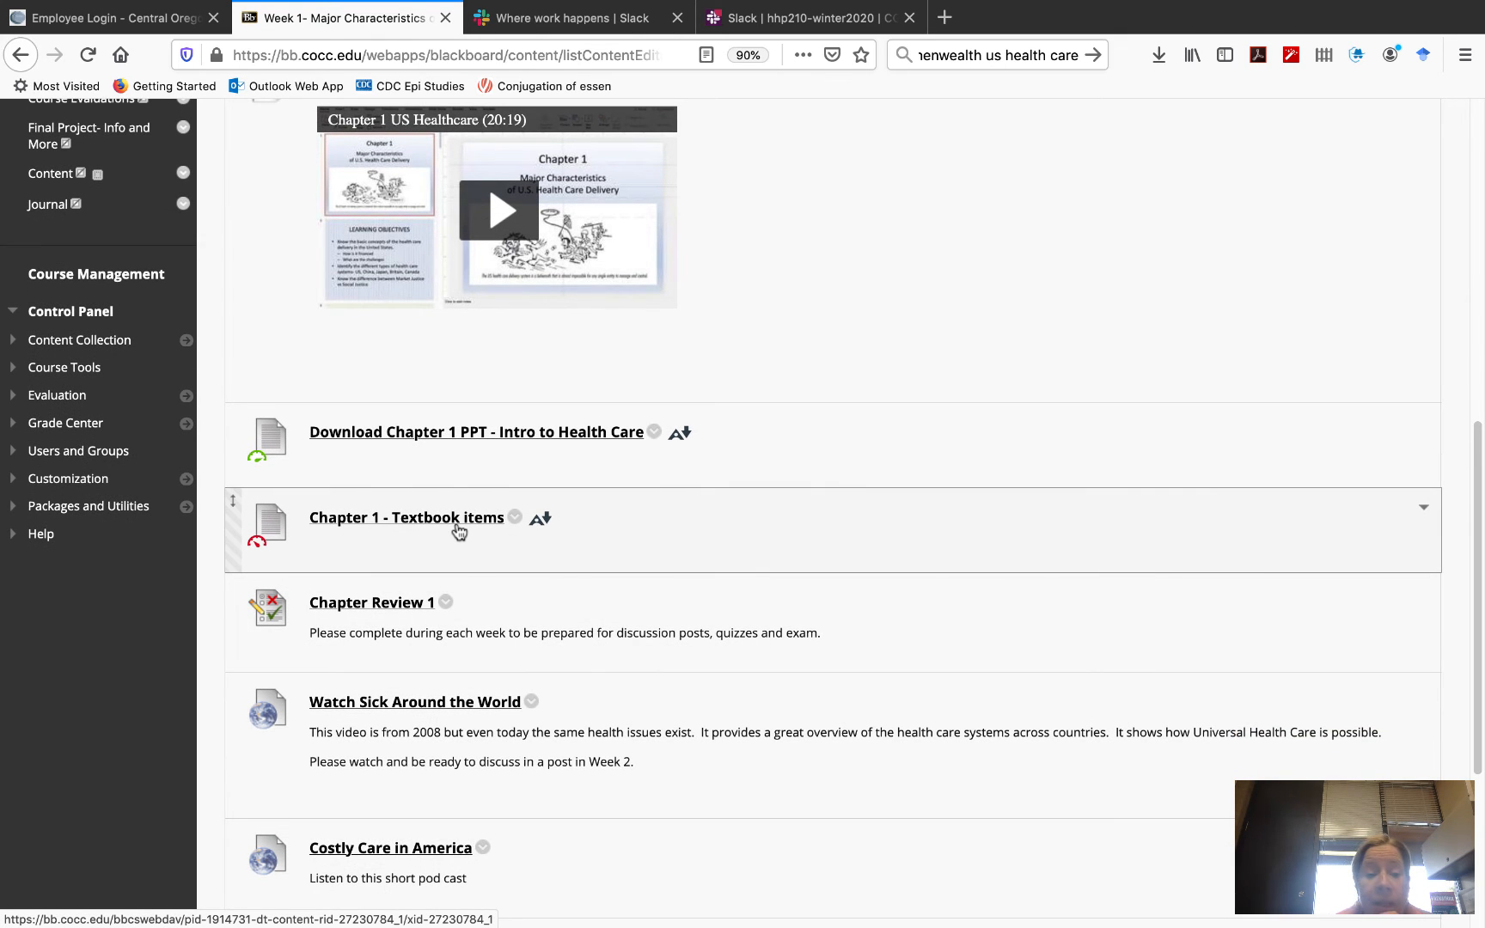
View the Chapter 1 textbook PDF, Essentials of the U.S. Health Care System Fifth Edition
left_click(406, 517)
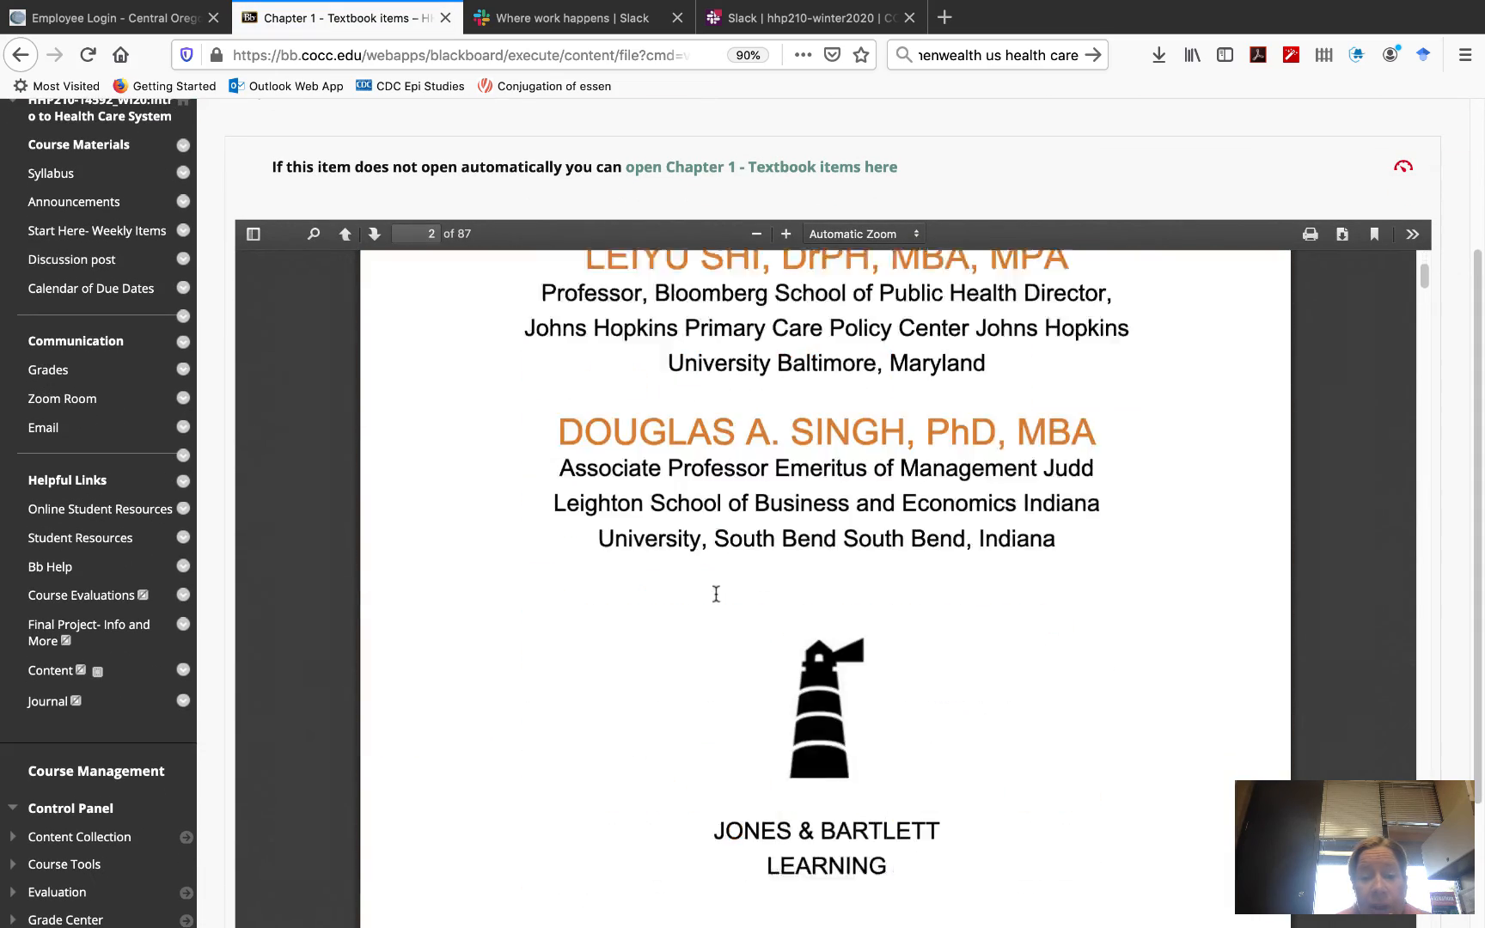
scroll("down", 3)
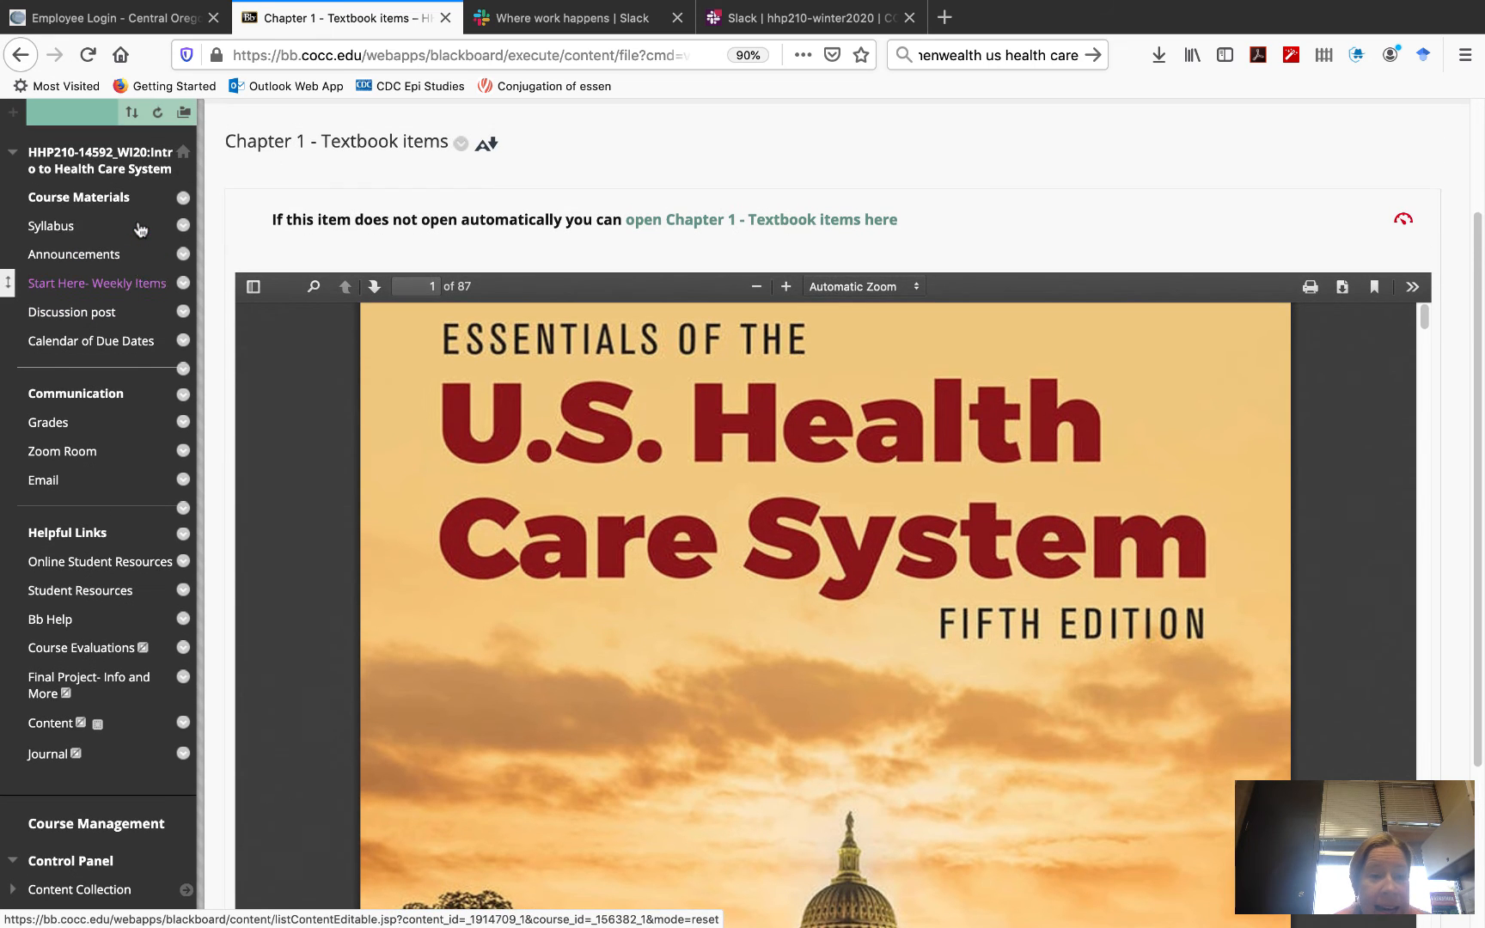
left_click(96, 284)
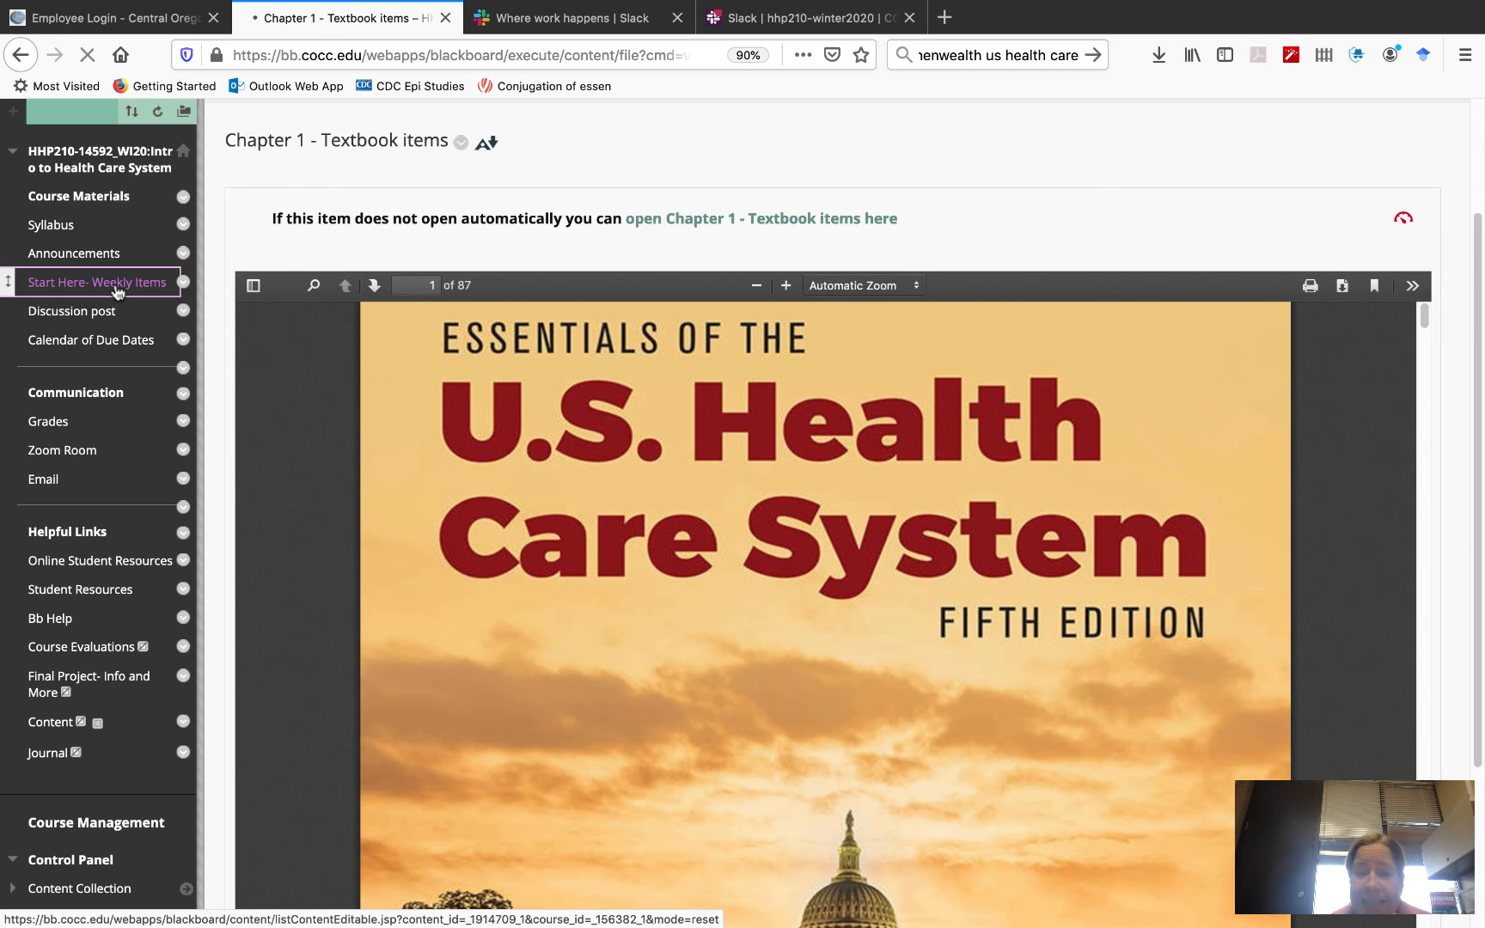
Reopen the Week 1 folder and review its items down to the Week 1 Assignment discussion
left_click(96, 282)
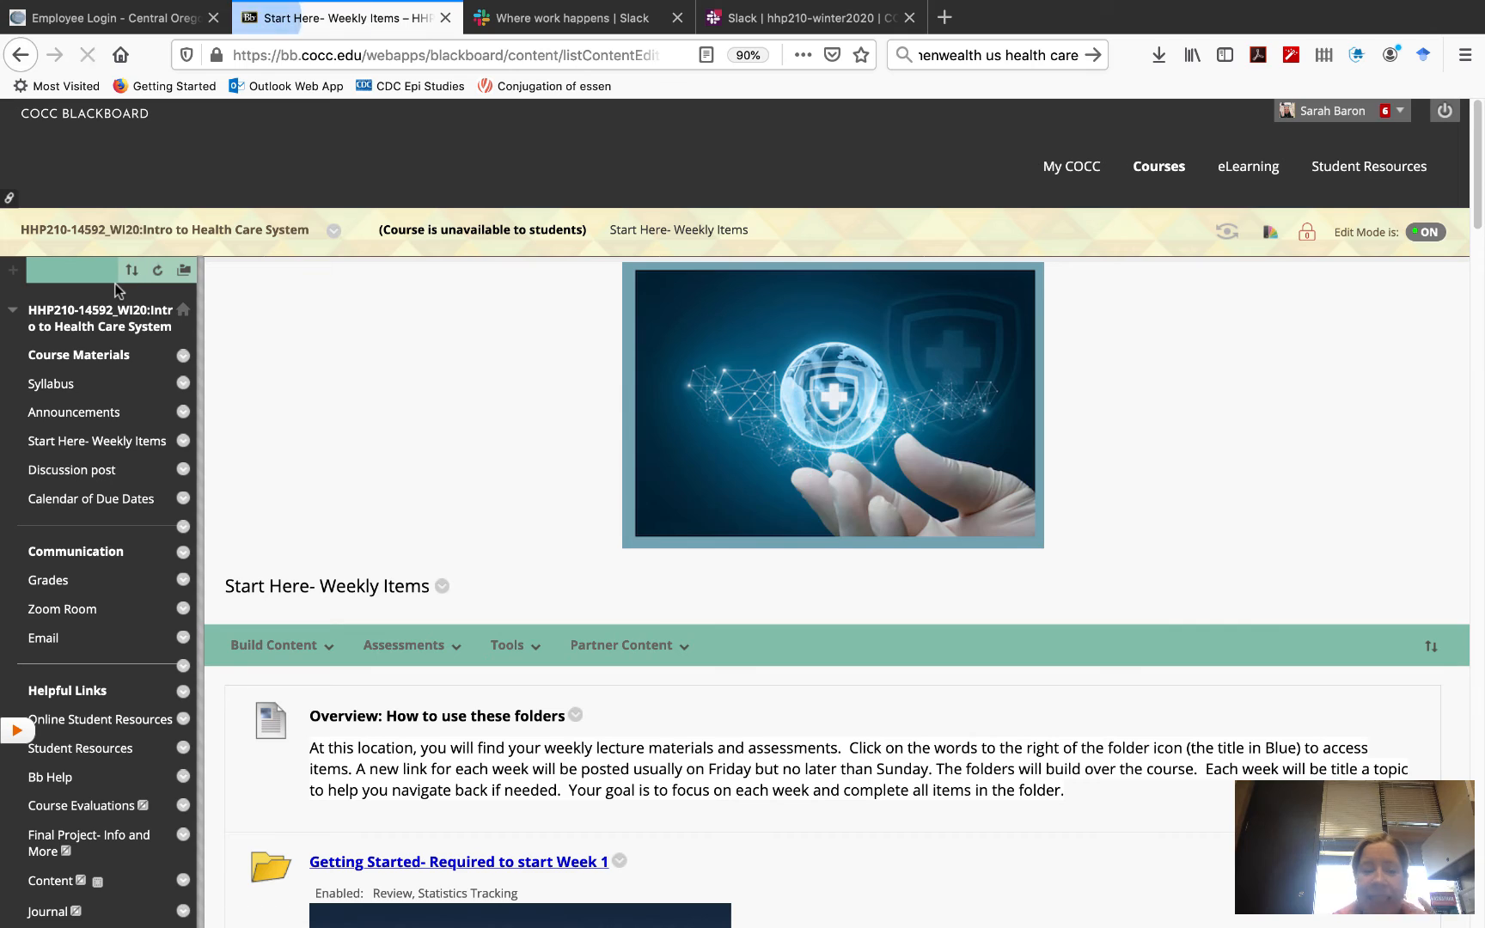
scroll("down", 3)
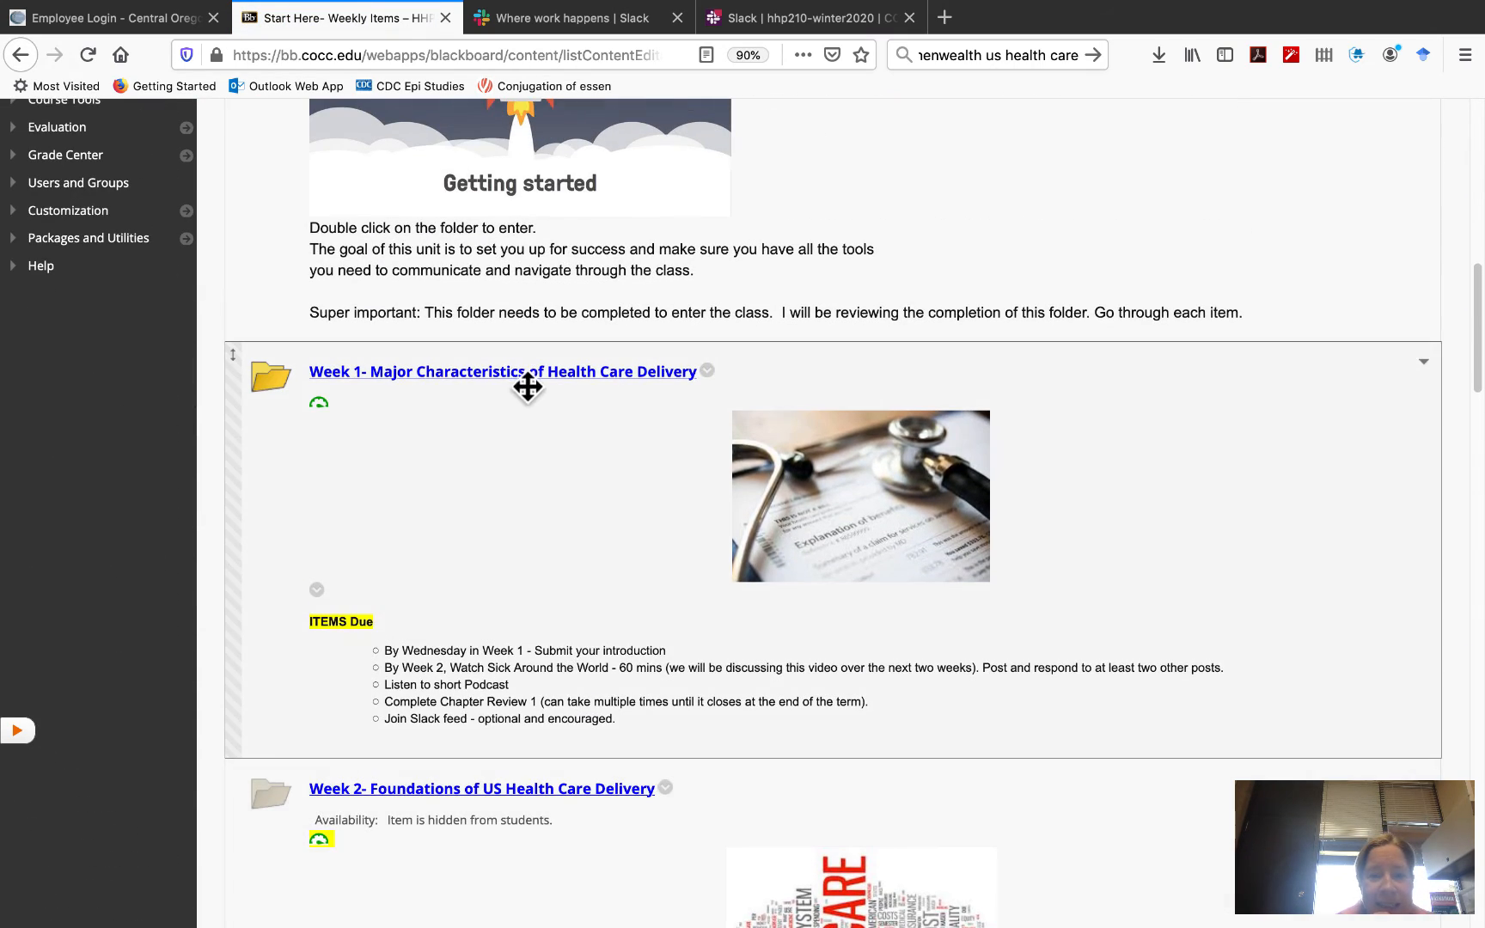
left_click(490, 371)
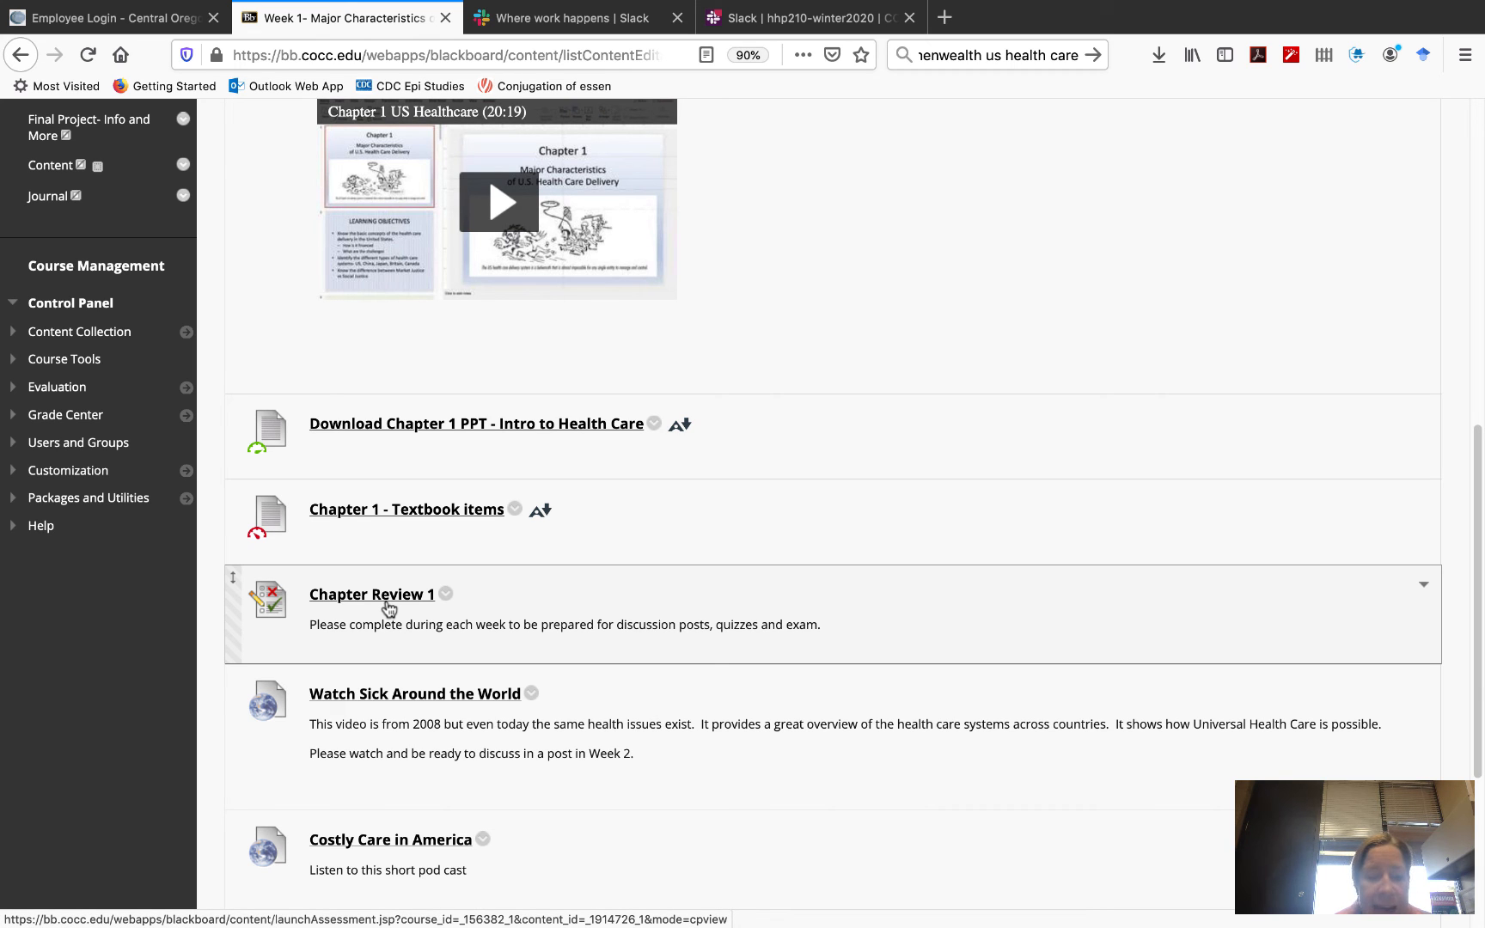
scroll("down", 3)
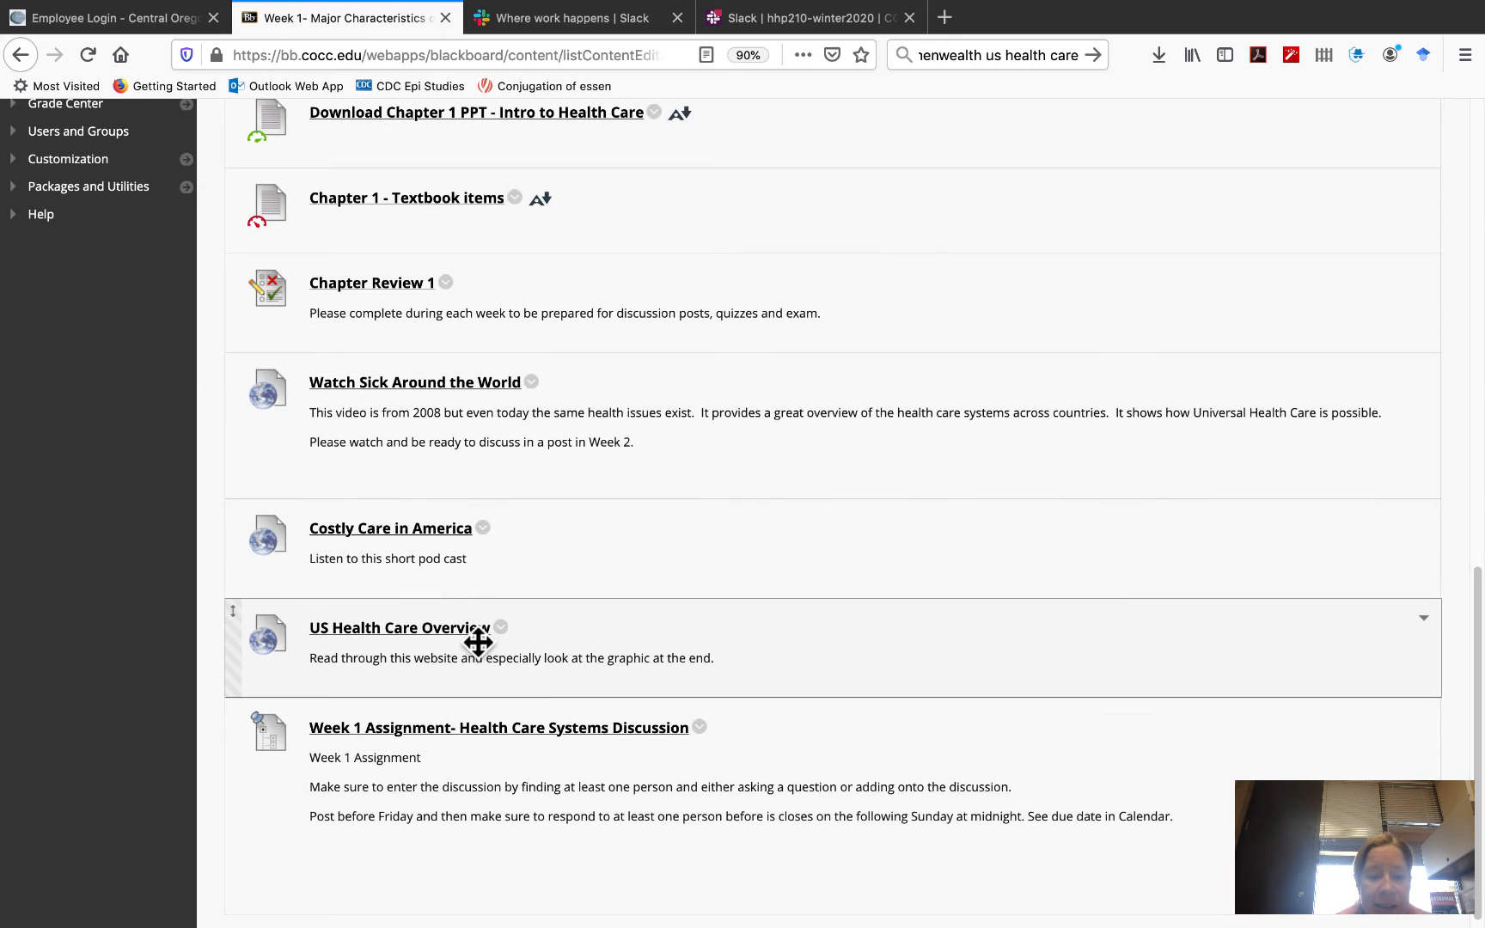
scroll("down", 3)
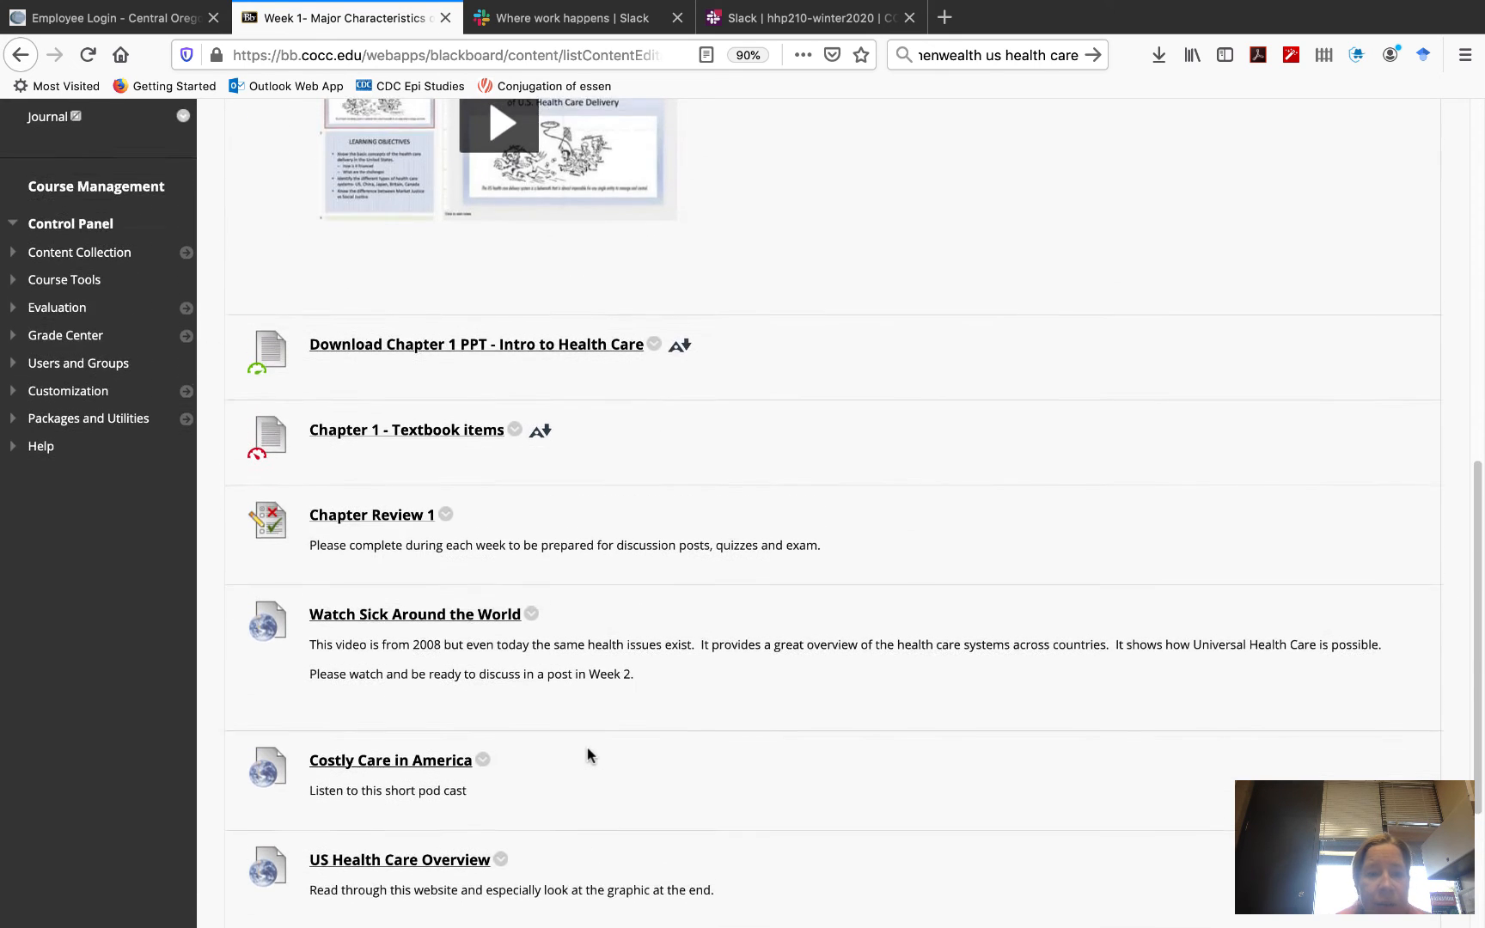
scroll("down", 3)
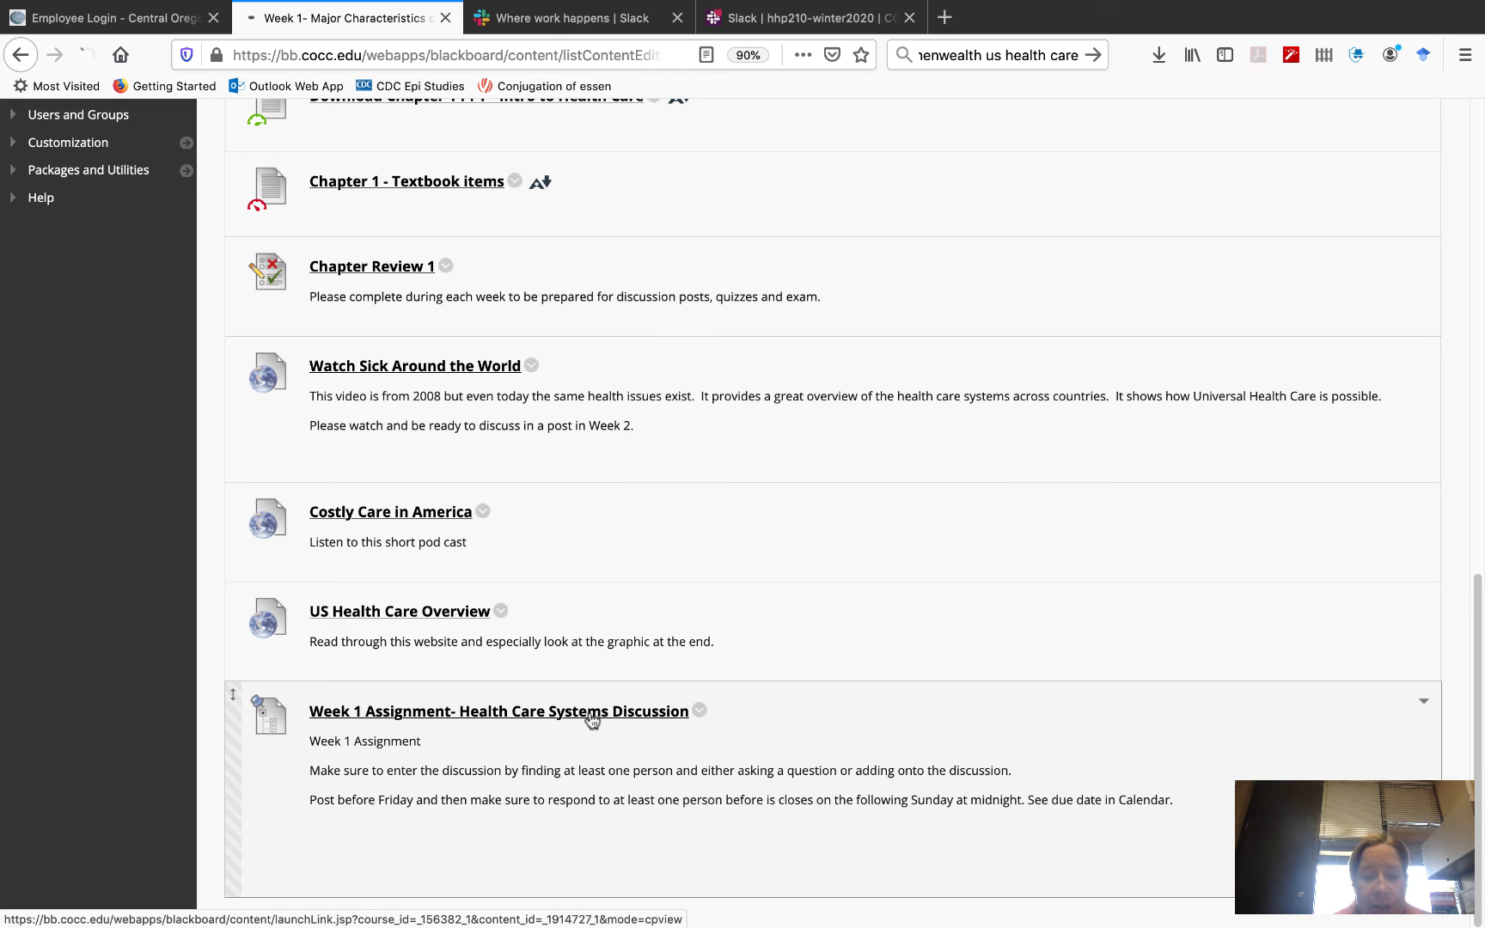
Enter the Discussion Post Week 1 forum, start a new thread, then cancel back to the empty forum
left_click(493, 712)
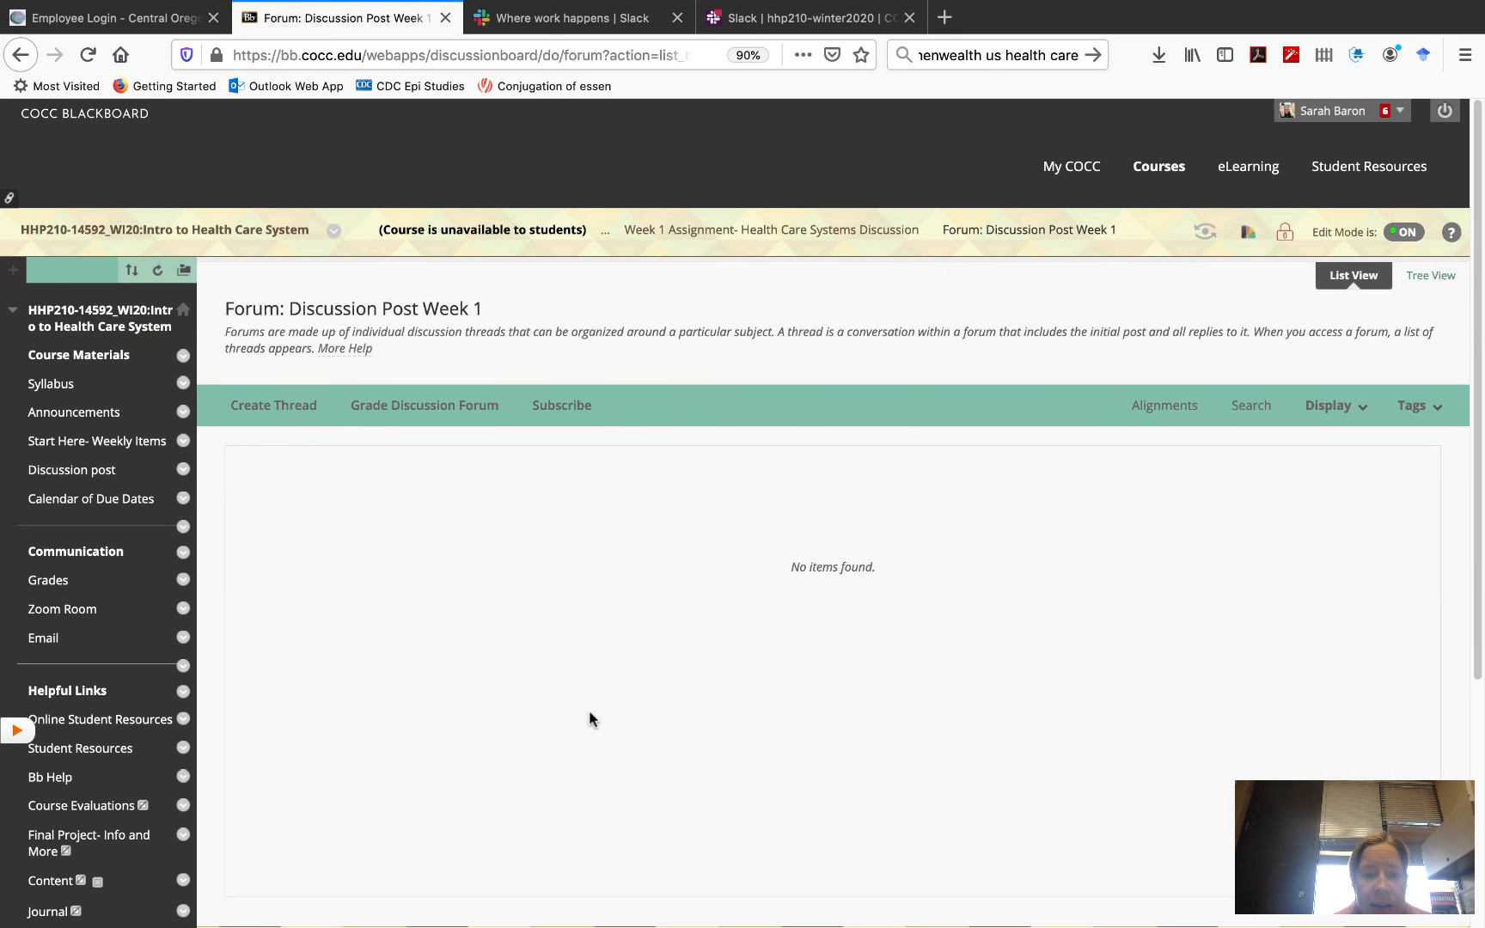
mouse_move(558, 593)
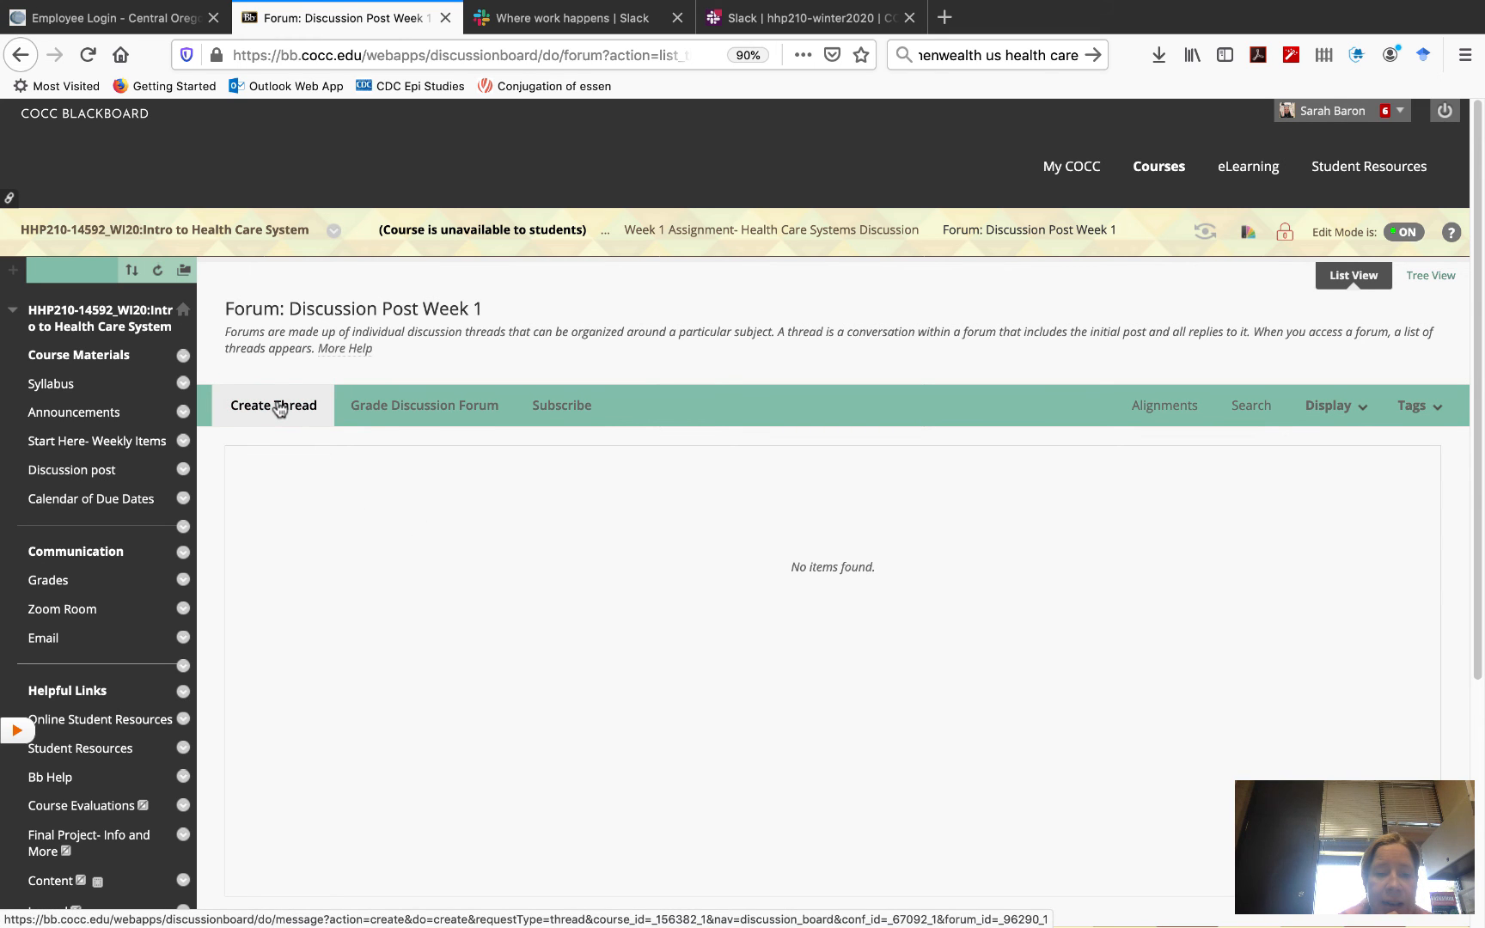
left_click(273, 406)
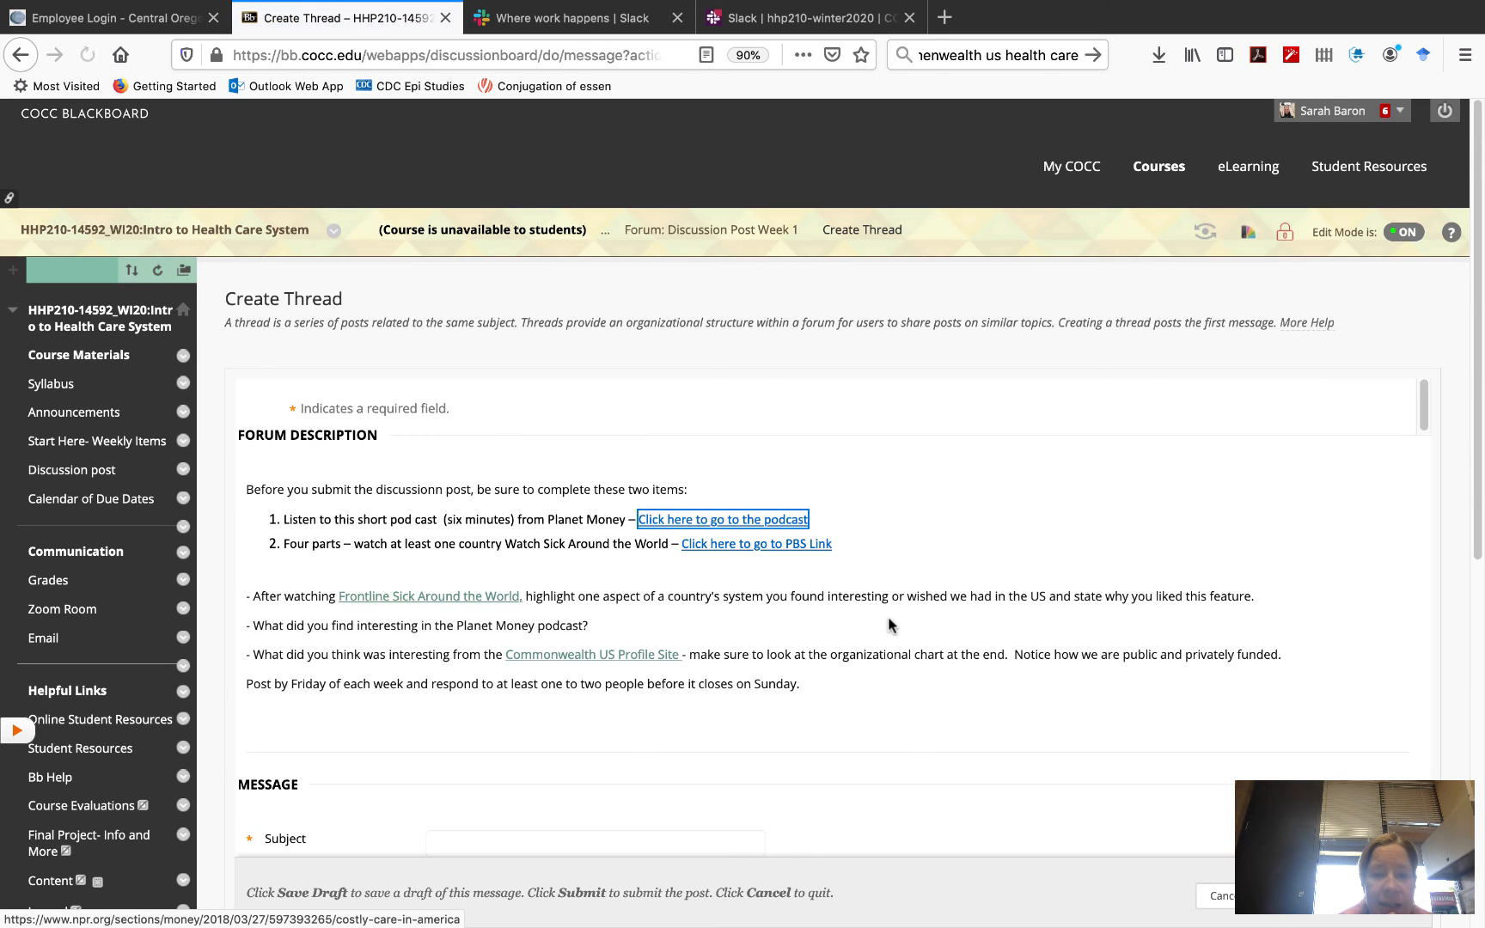
scroll("down", 3)
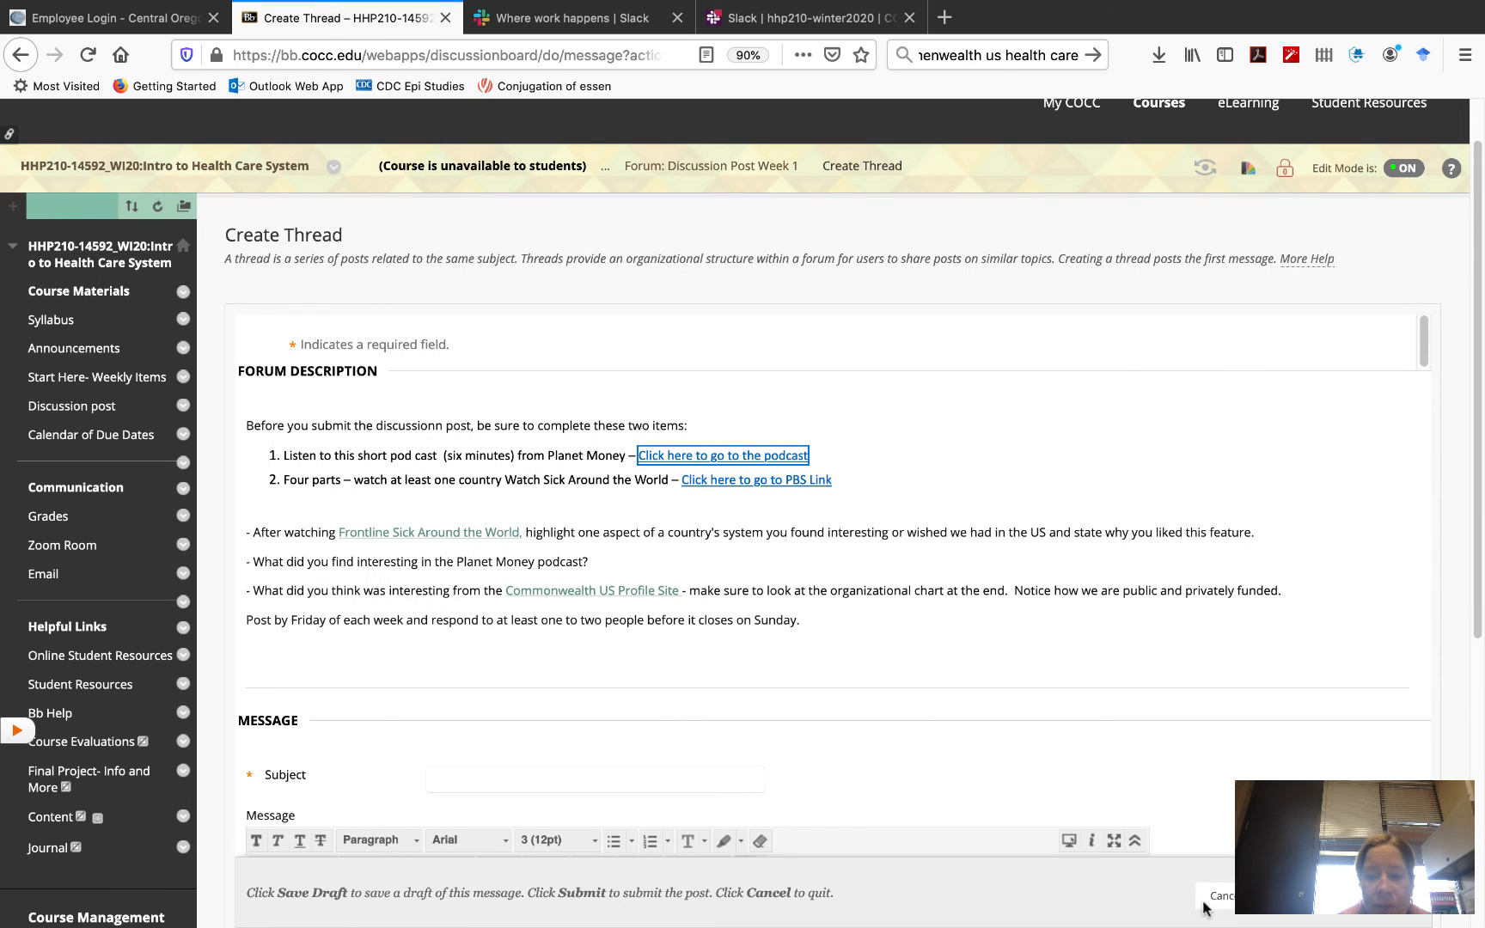
left_click(1221, 896)
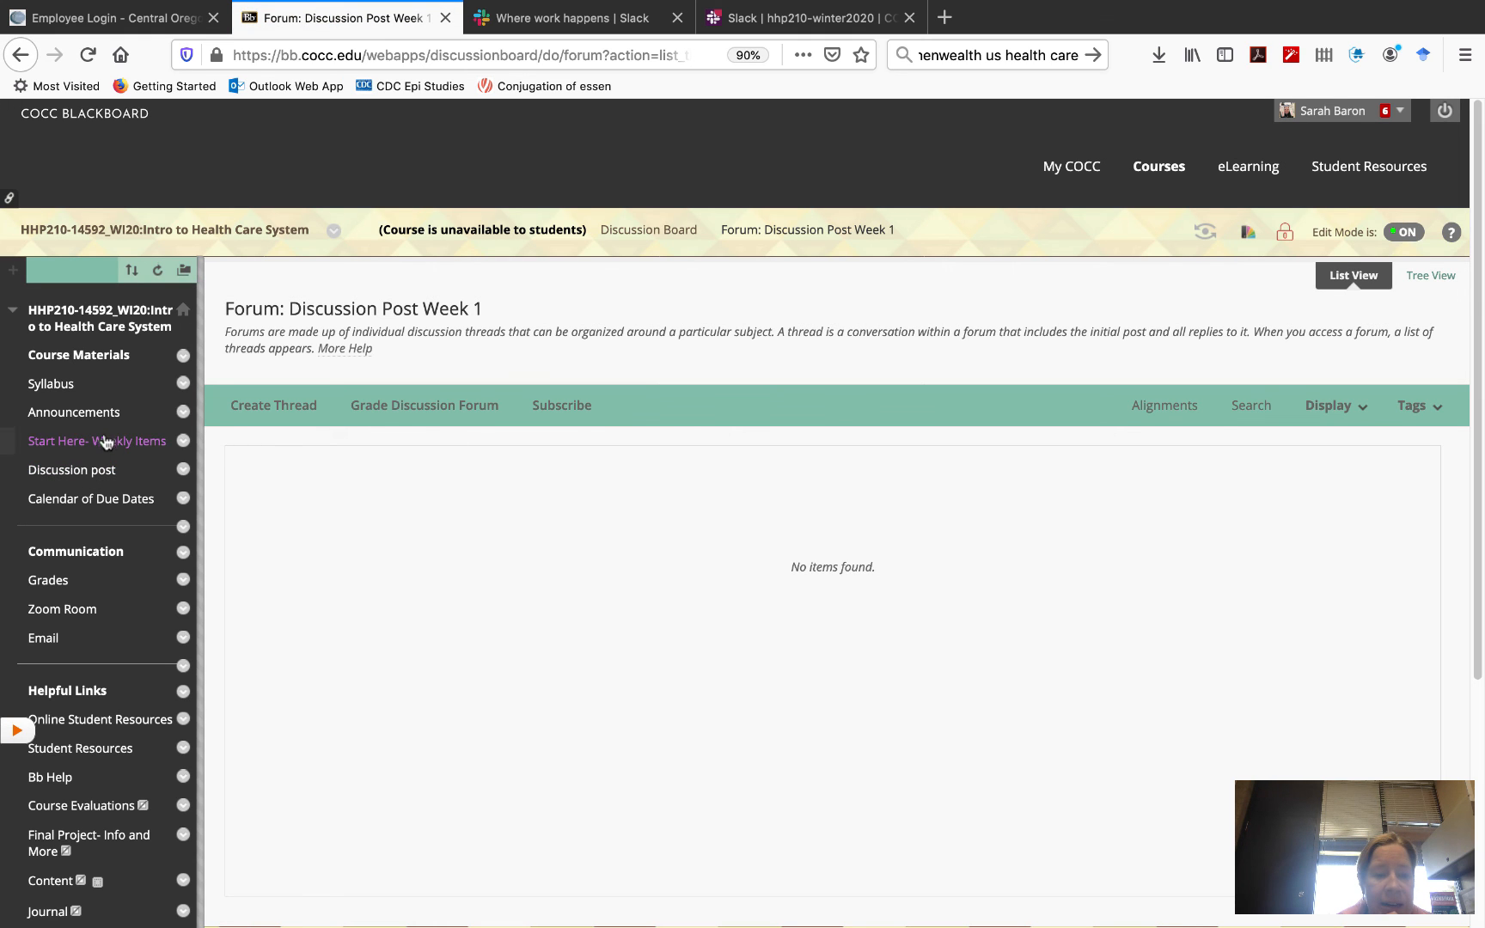
Return to the Start Here- Weekly Items page with its banner and Getting Started folder
left_click(96, 440)
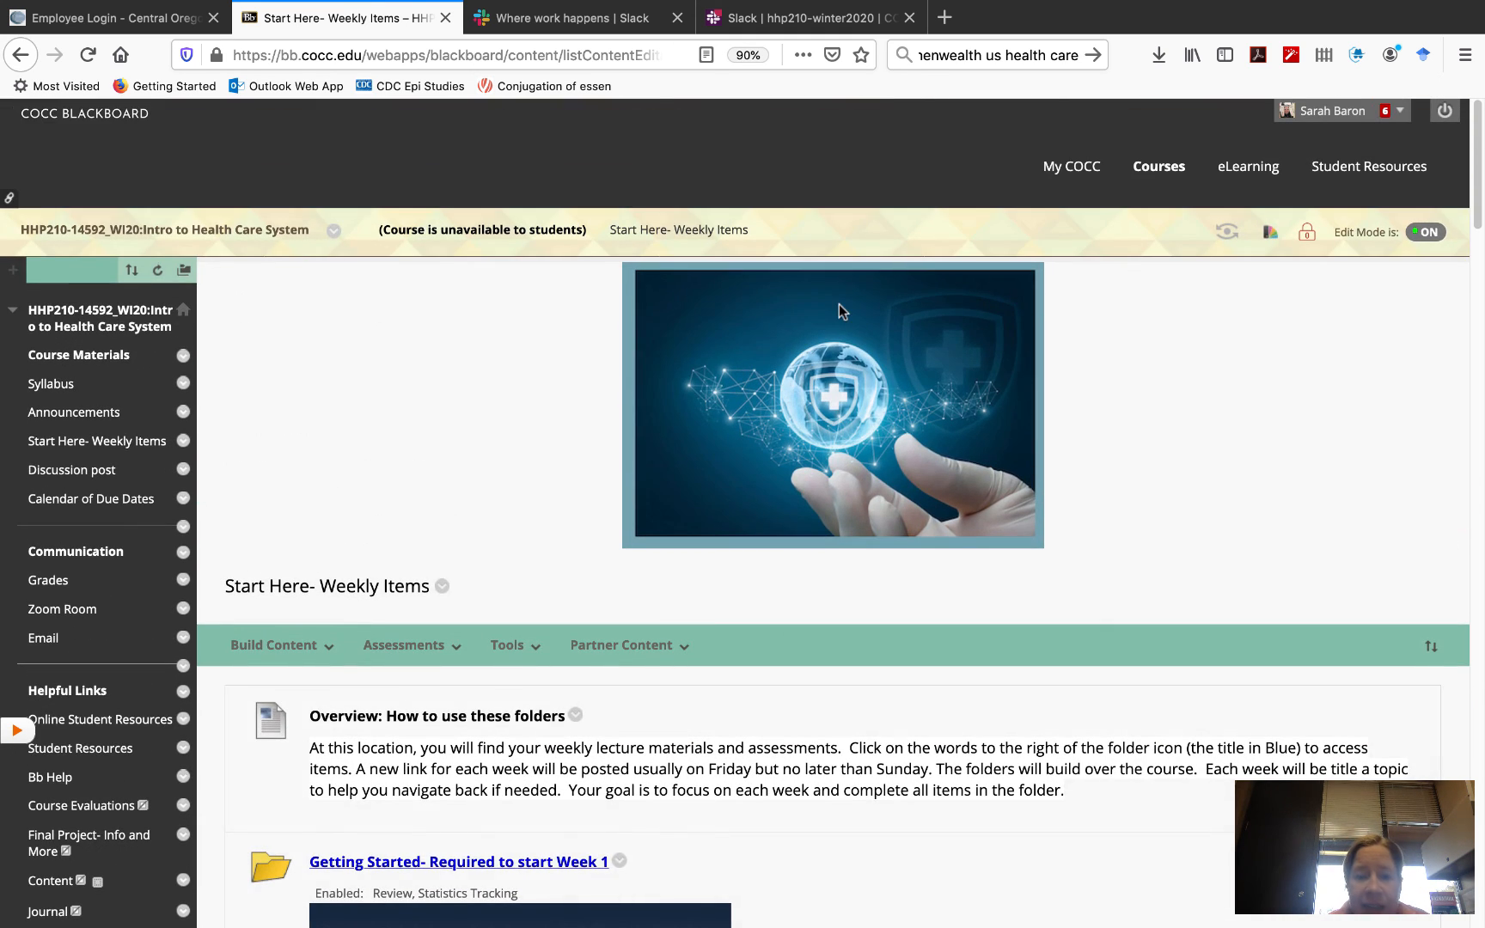
mouse_move(588, 193)
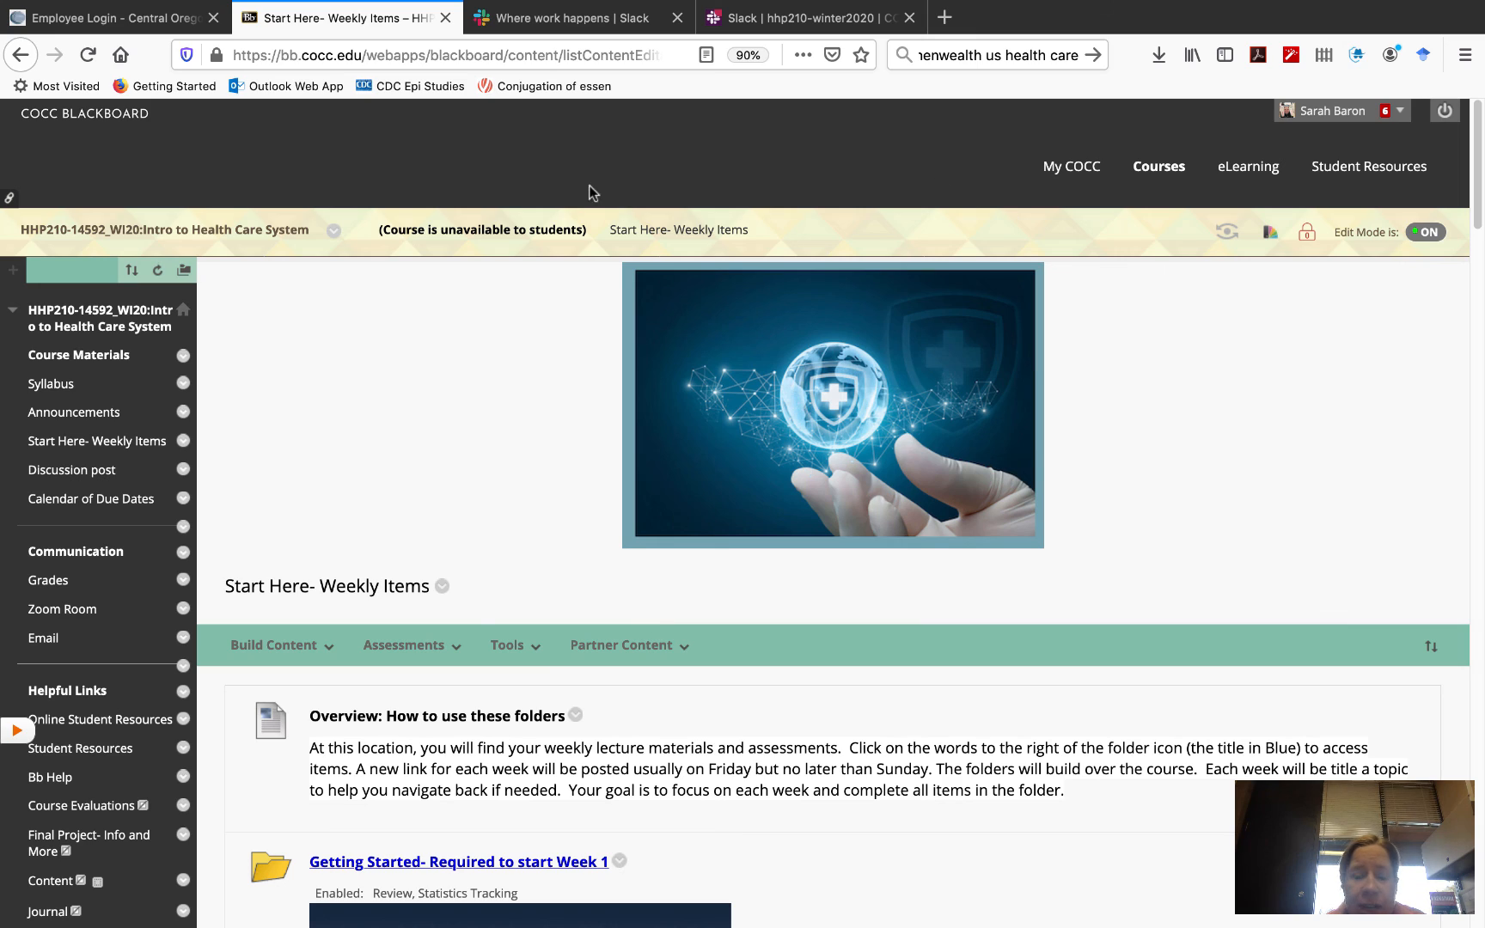
scroll("down", 3)
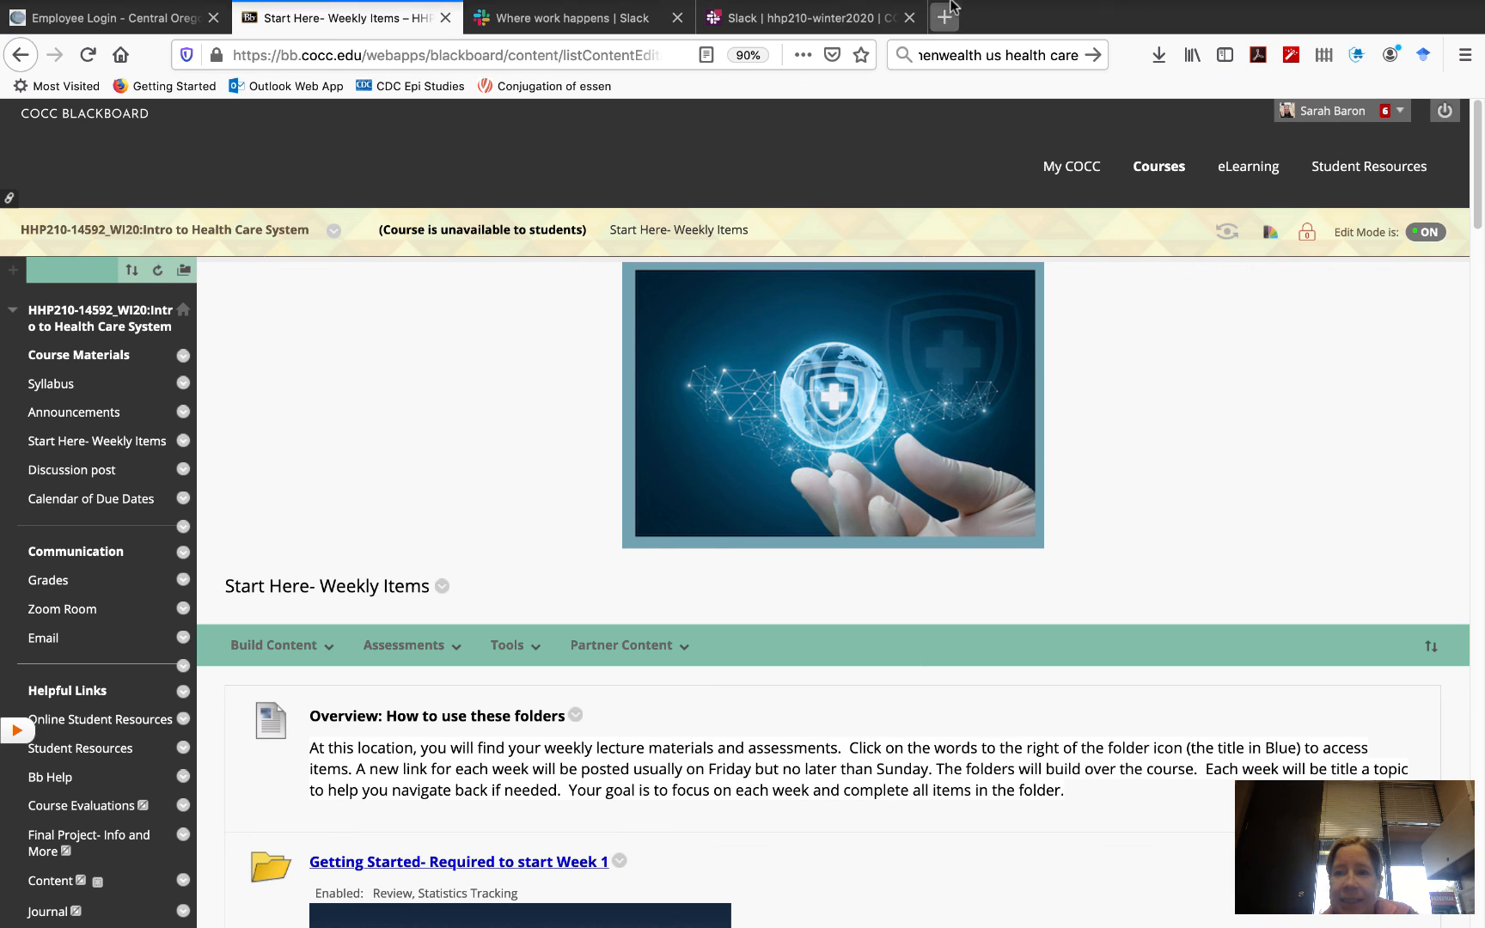
left_click(882, 12)
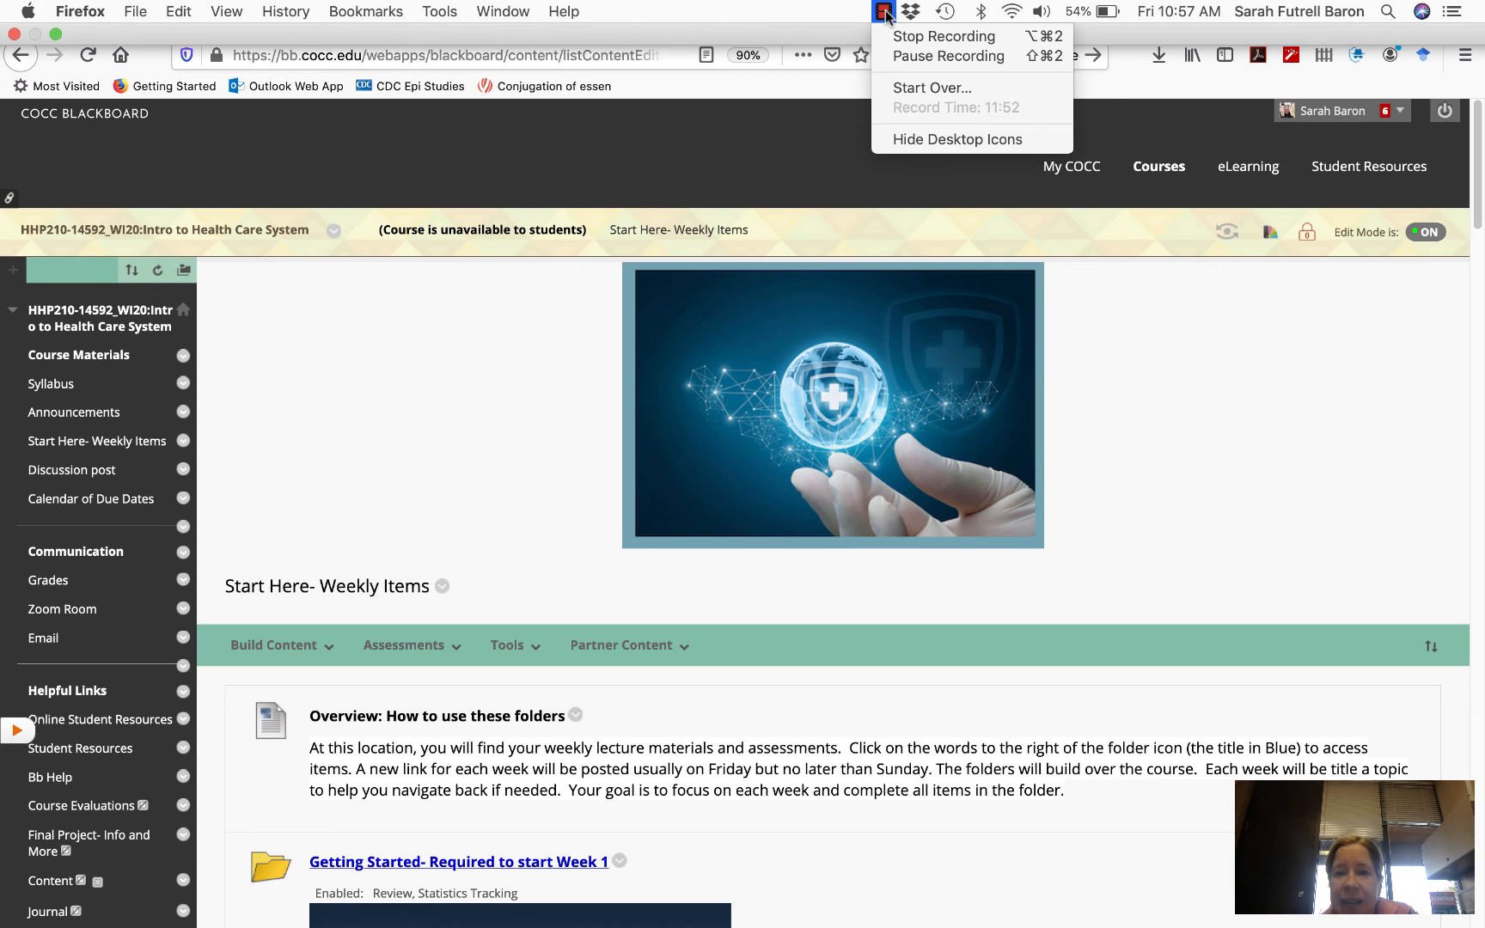
mouse_move(942, 36)
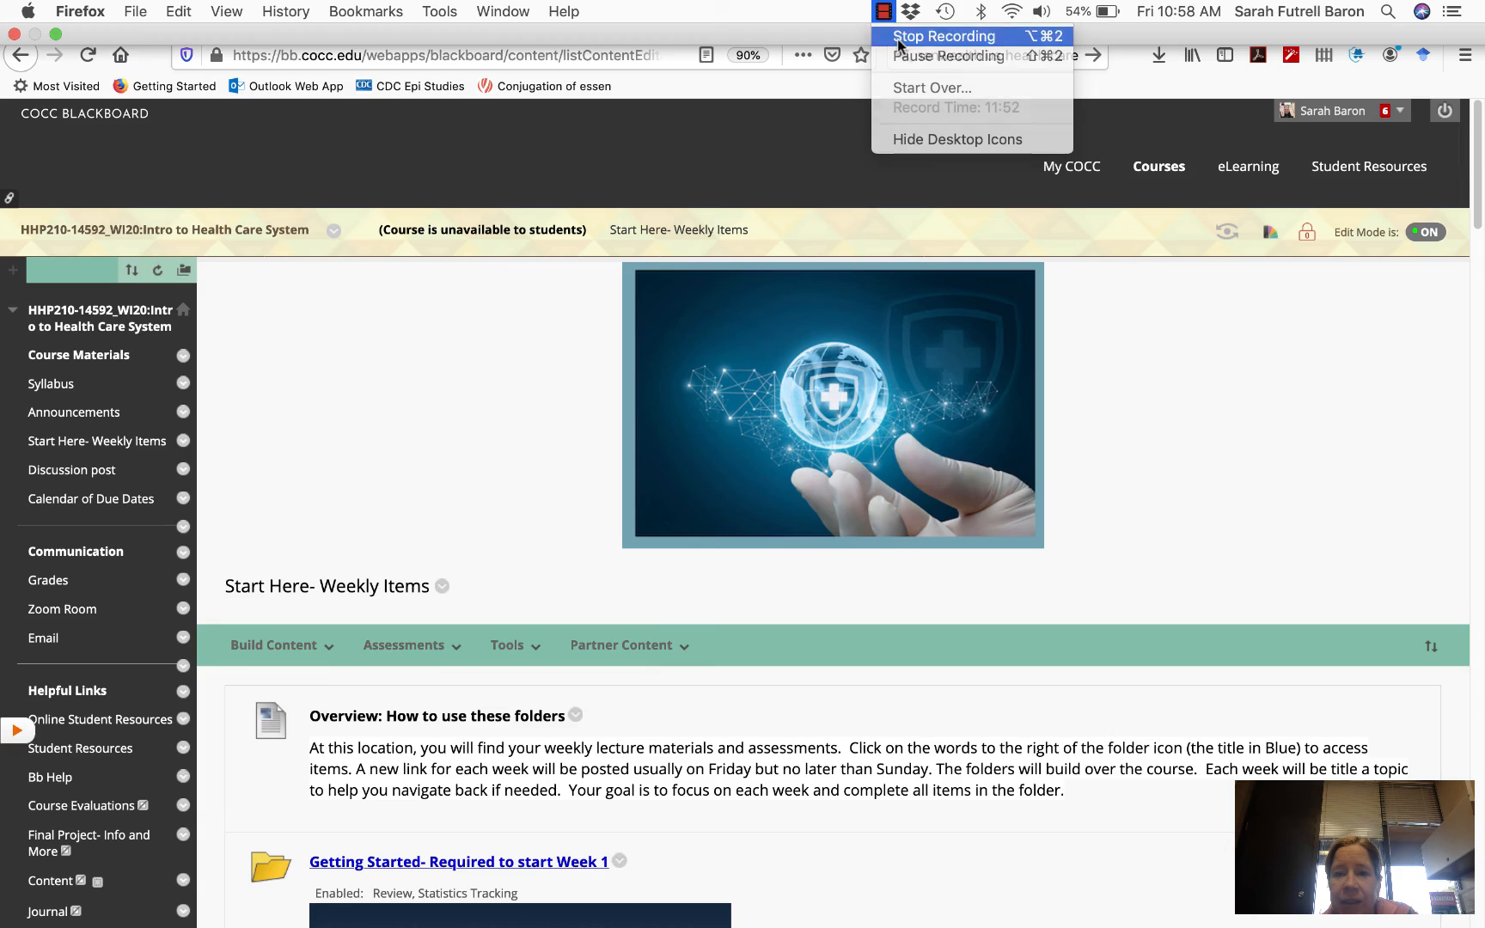